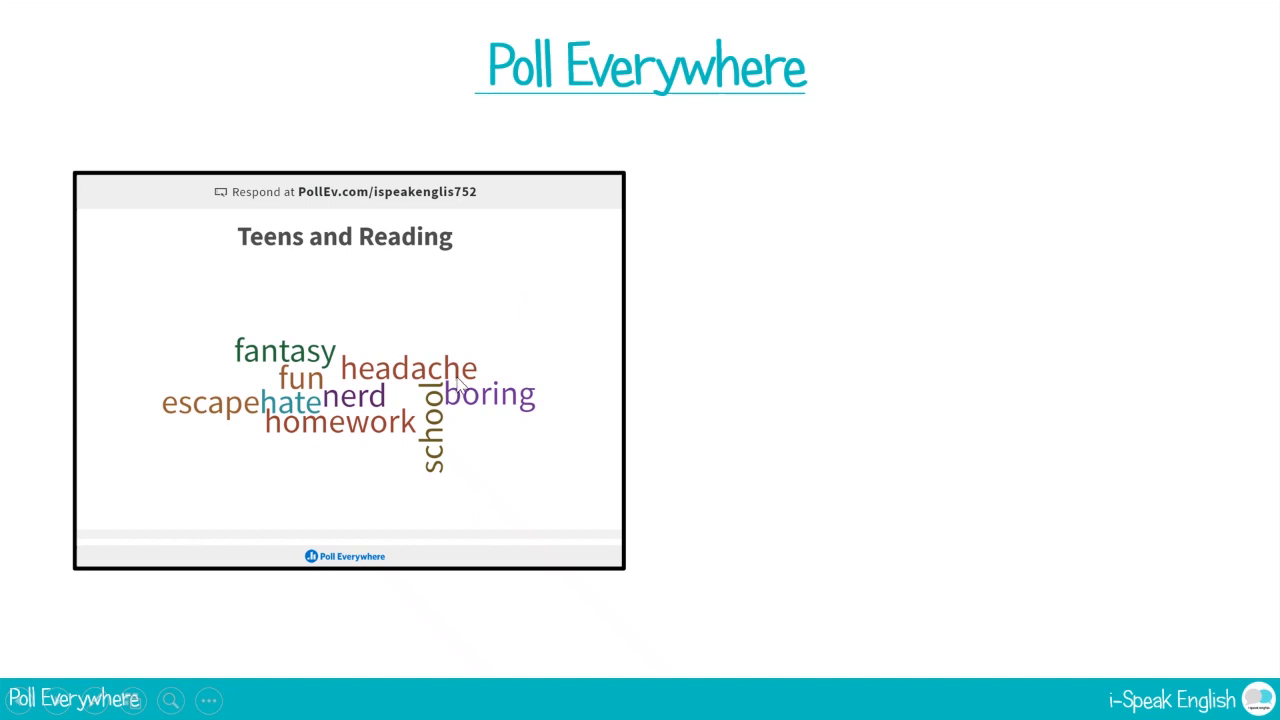
pyautogui.moveTo(550, 176)
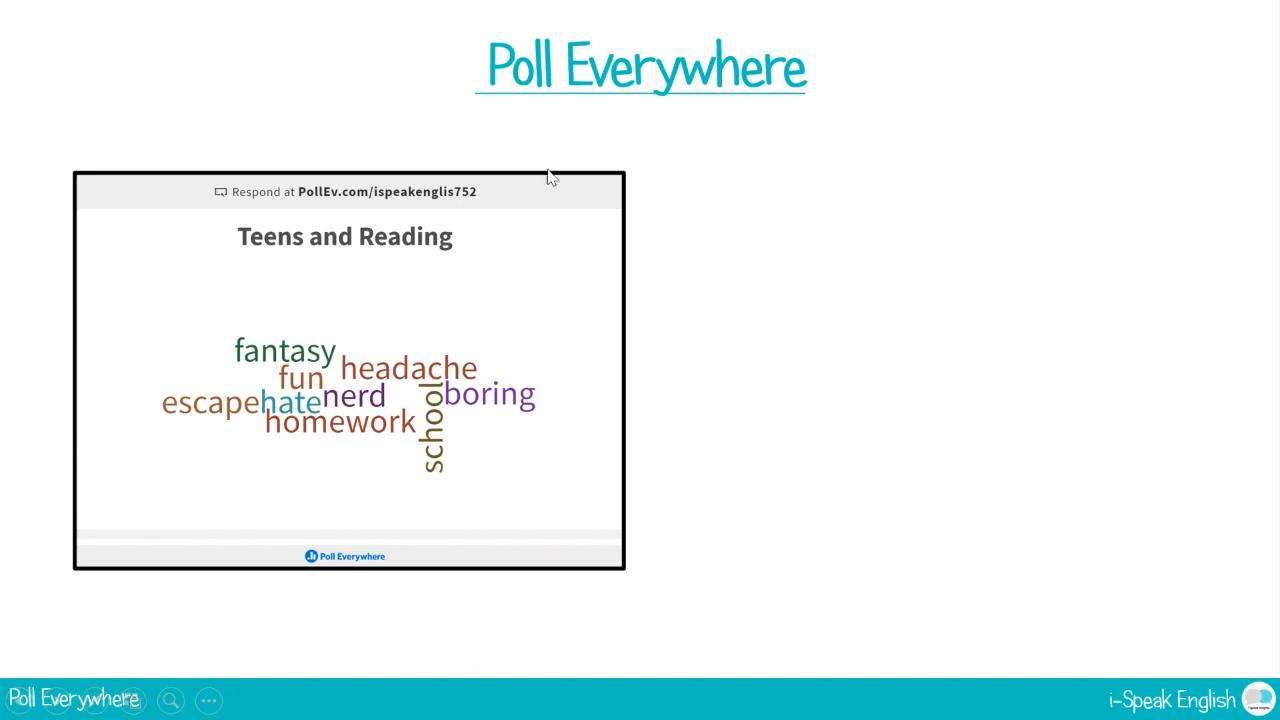
pyautogui.moveTo(788, 260)
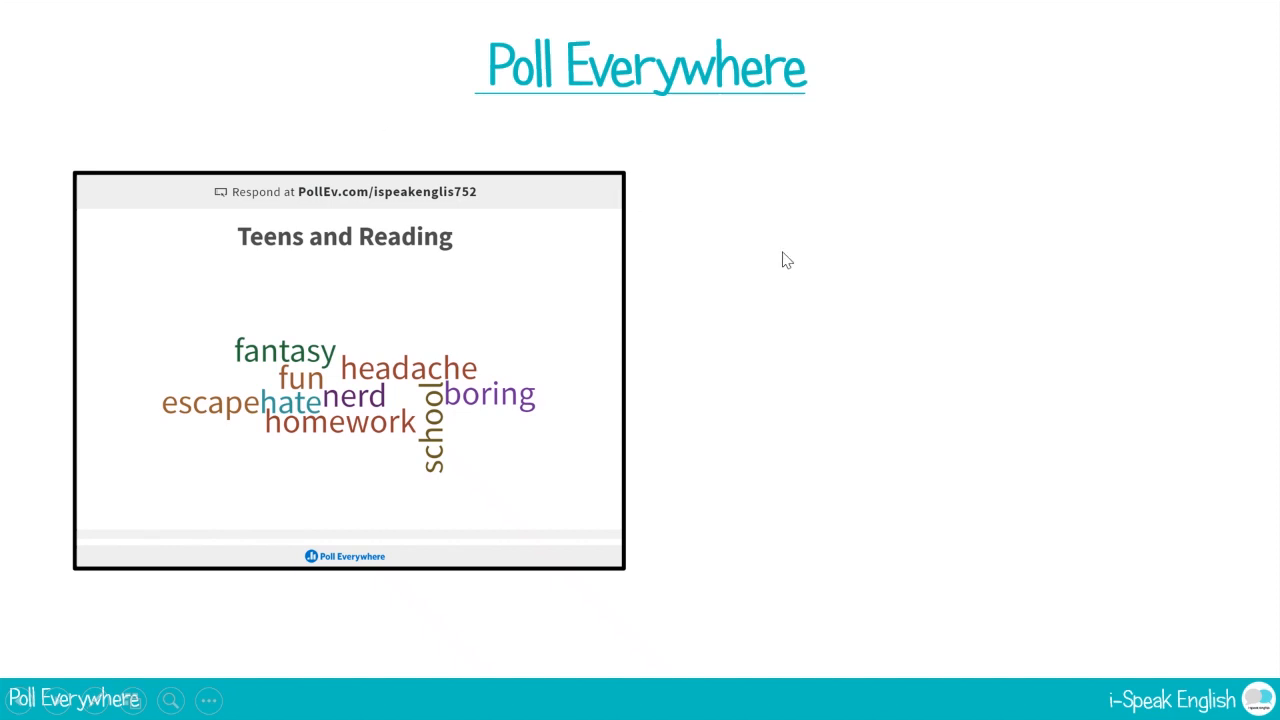
pyautogui.moveTo(758, 148)
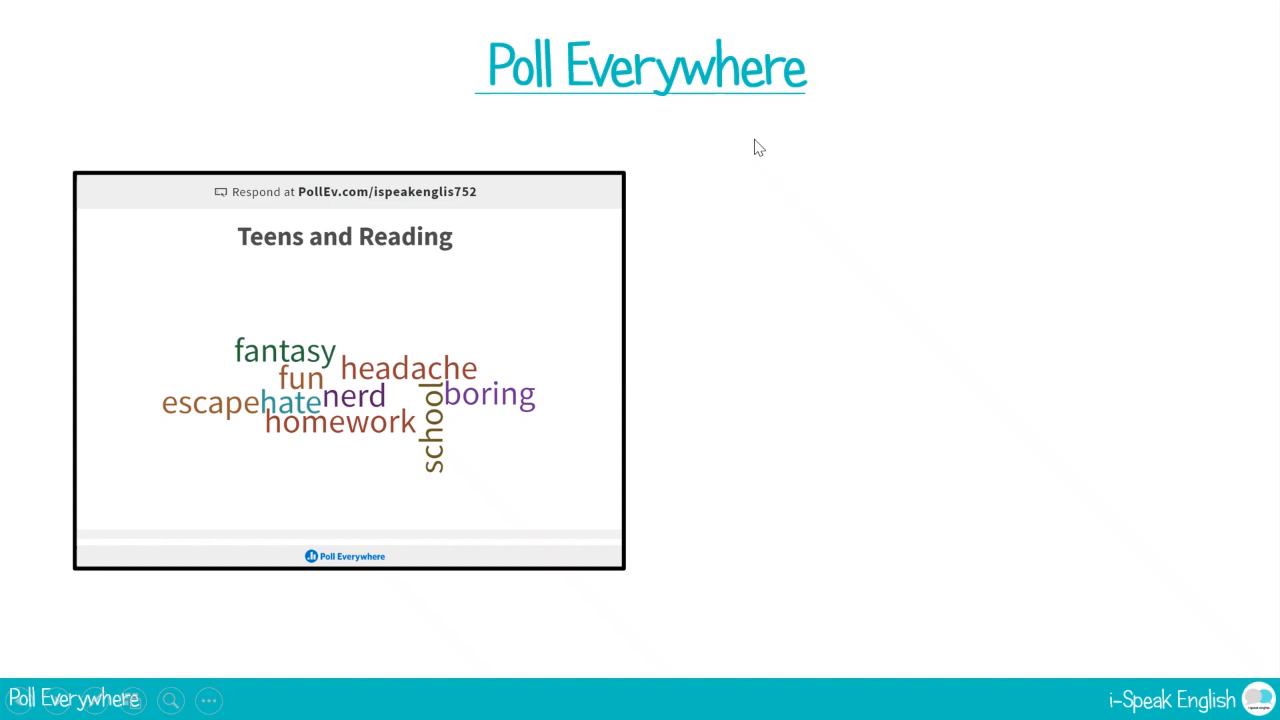
pyautogui.moveTo(908, 112)
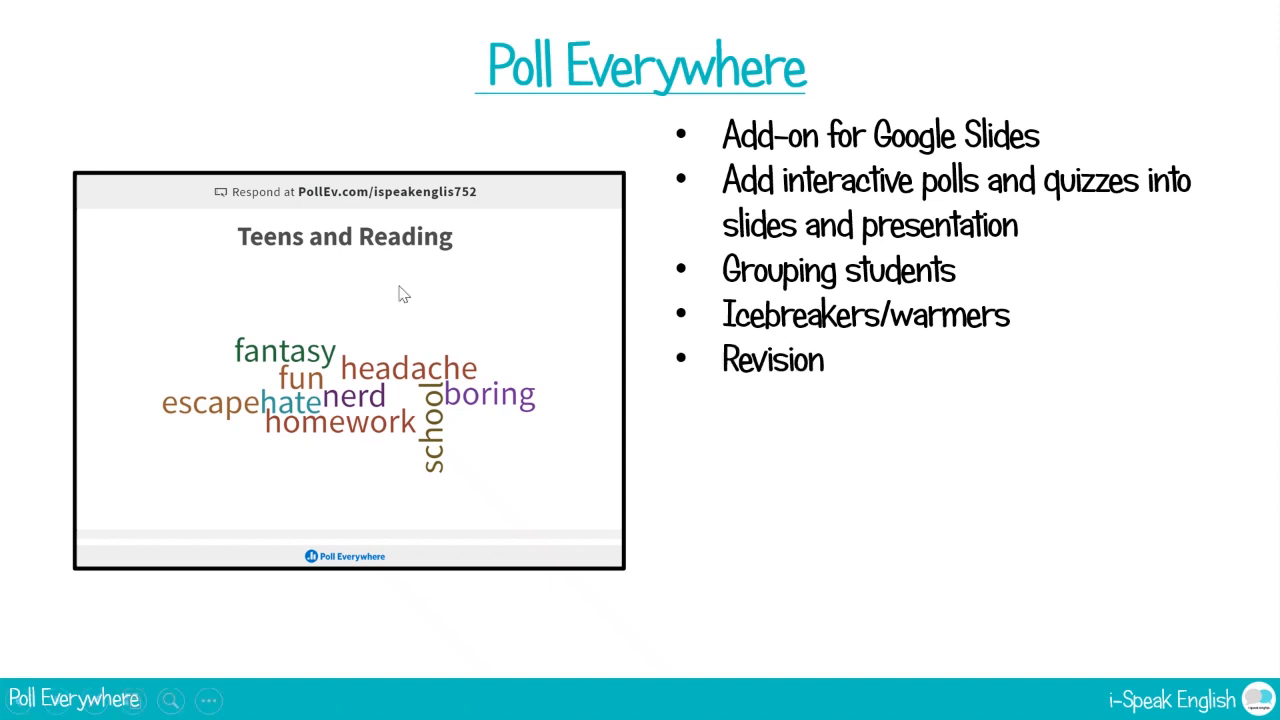
pyautogui.moveTo(256, 326)
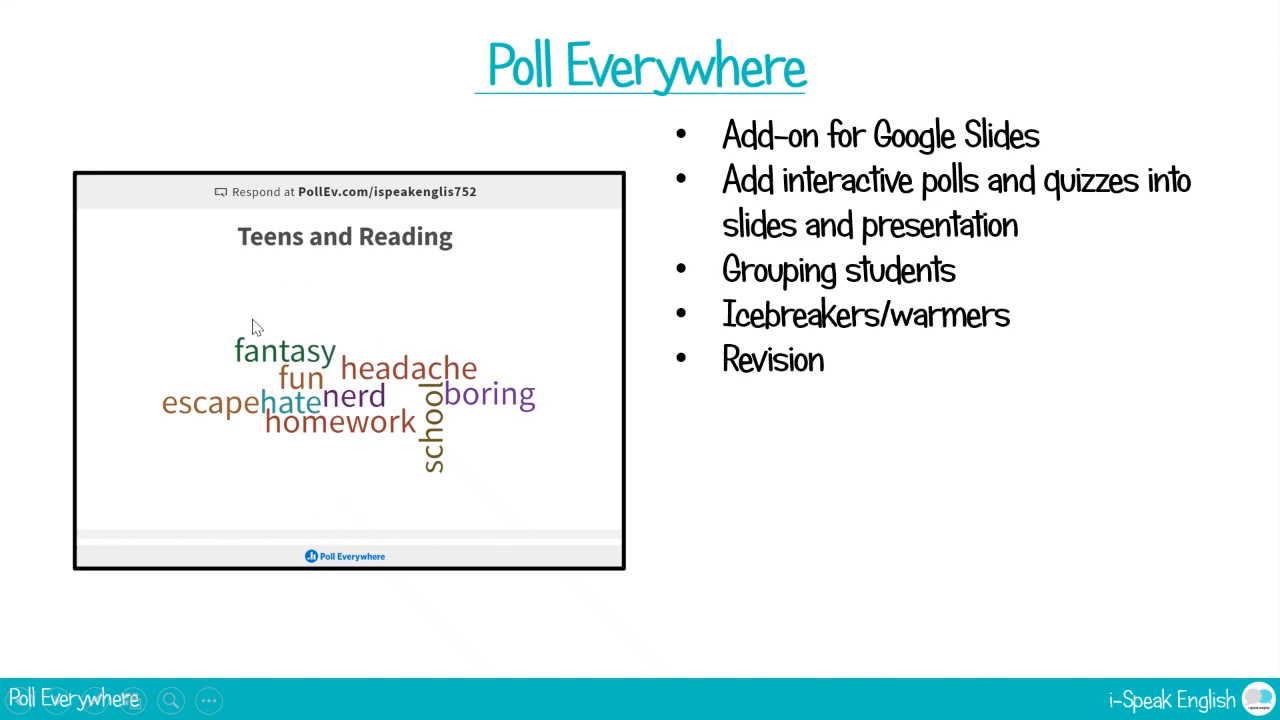
pyautogui.moveTo(486, 534)
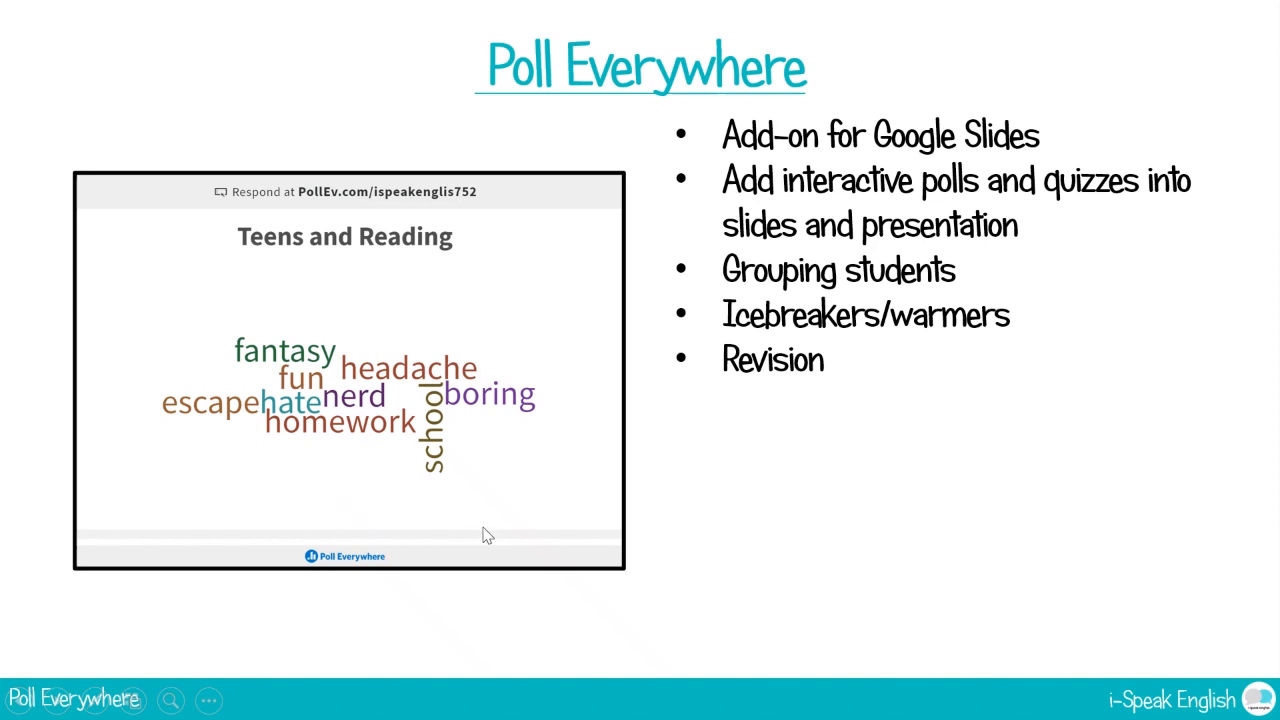
pyautogui.moveTo(492, 512)
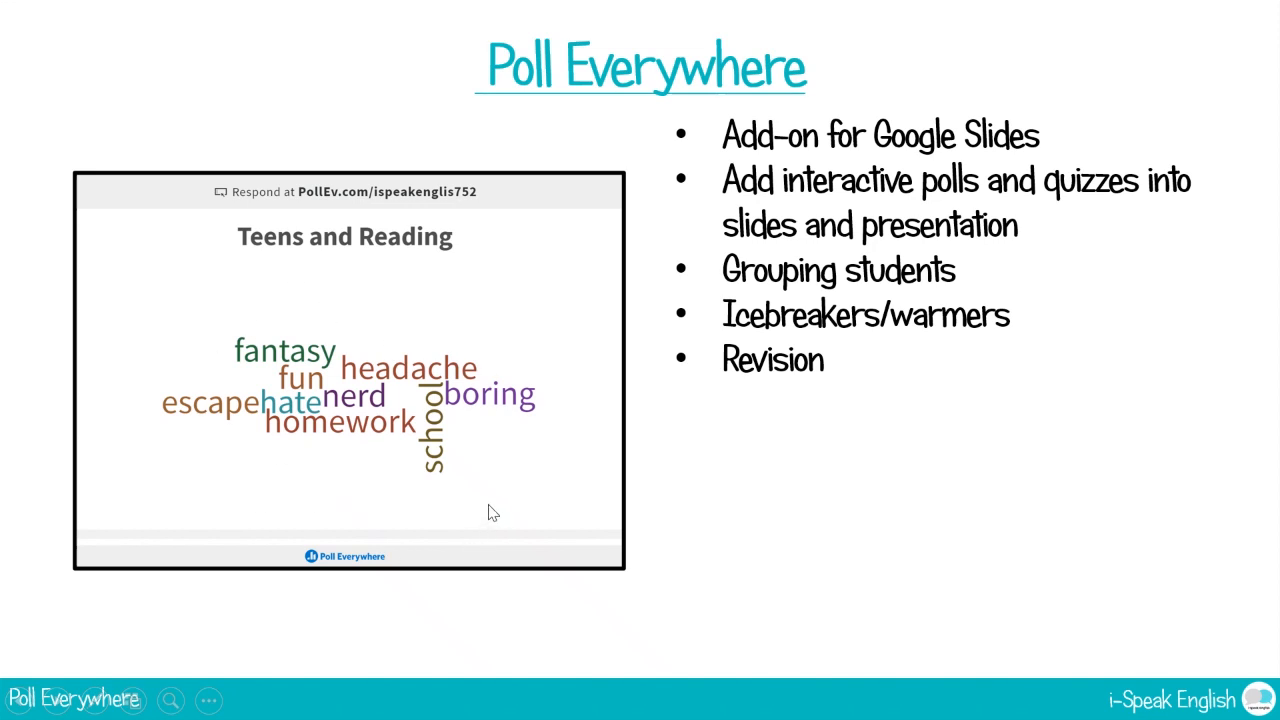
pyautogui.moveTo(474, 290)
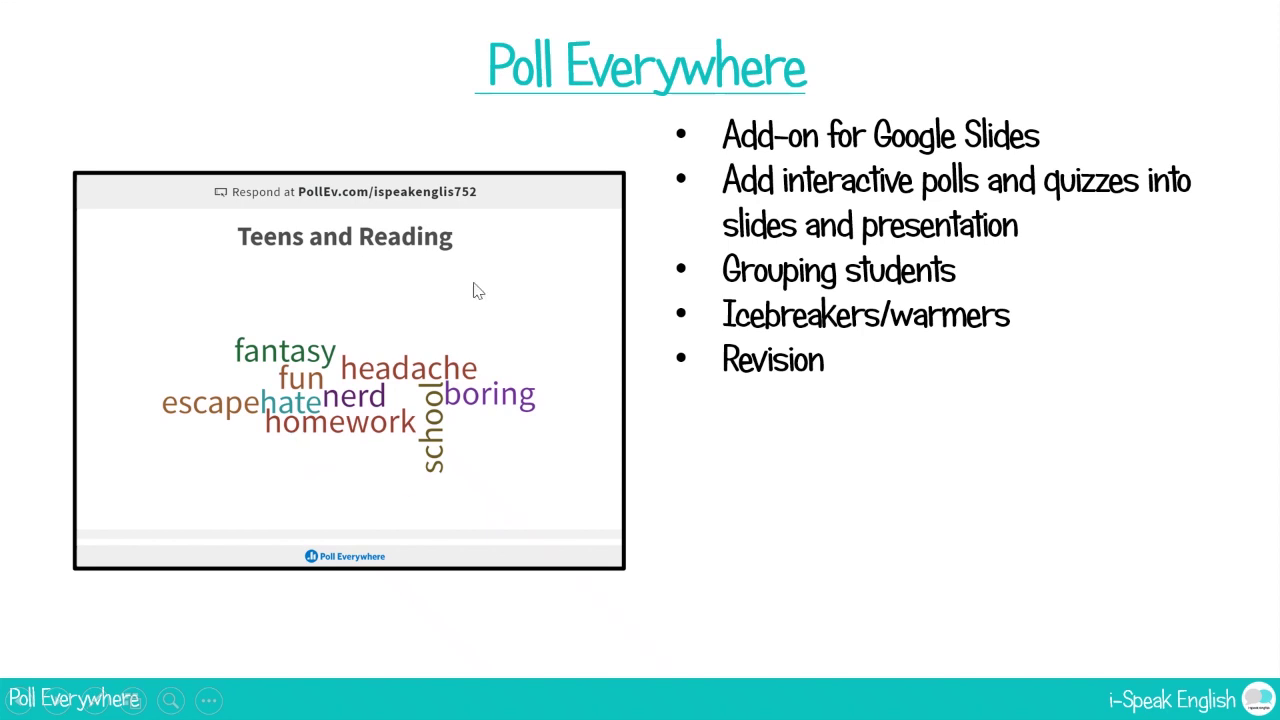
pyautogui.moveTo(956, 420)
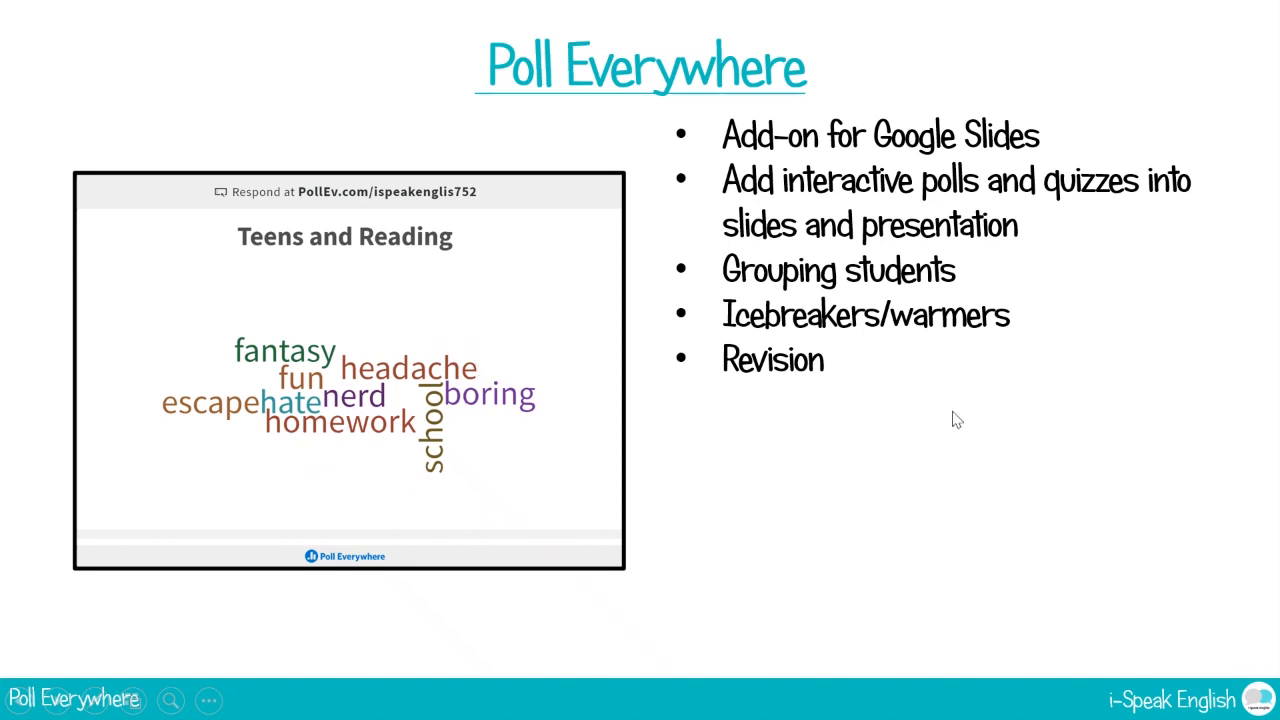
pyautogui.moveTo(1124, 500)
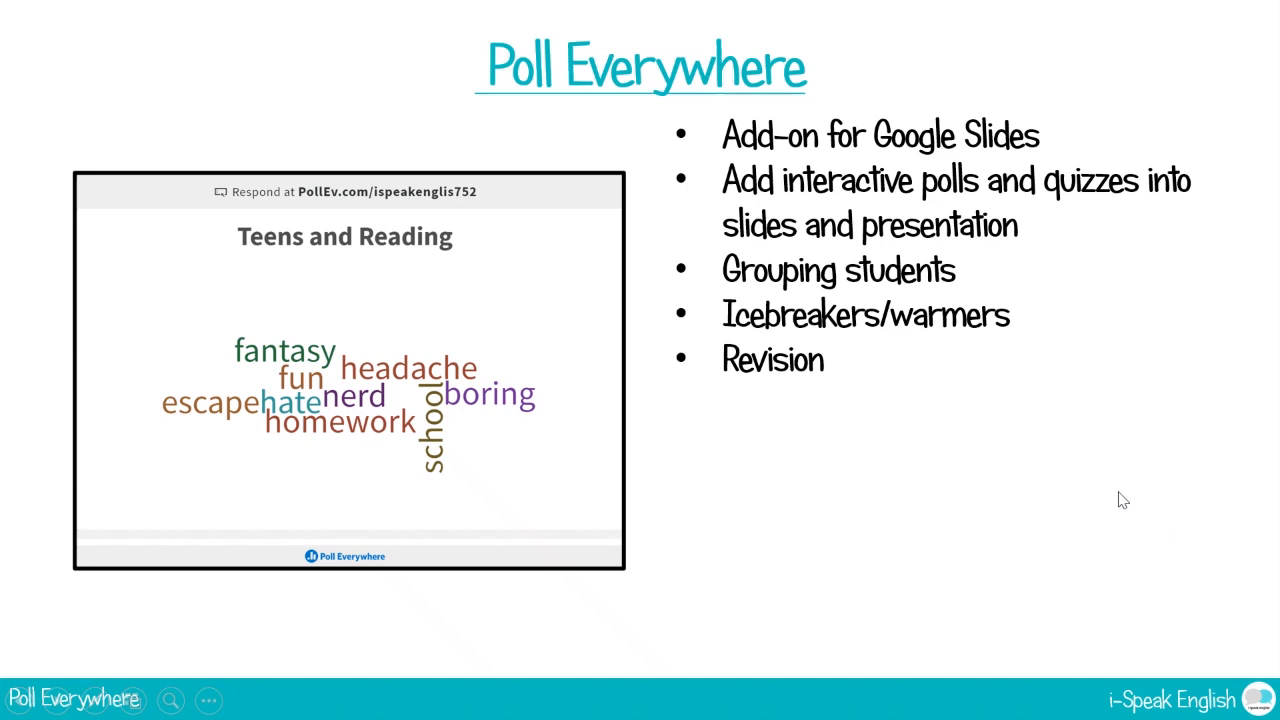
pyautogui.moveTo(648, 418)
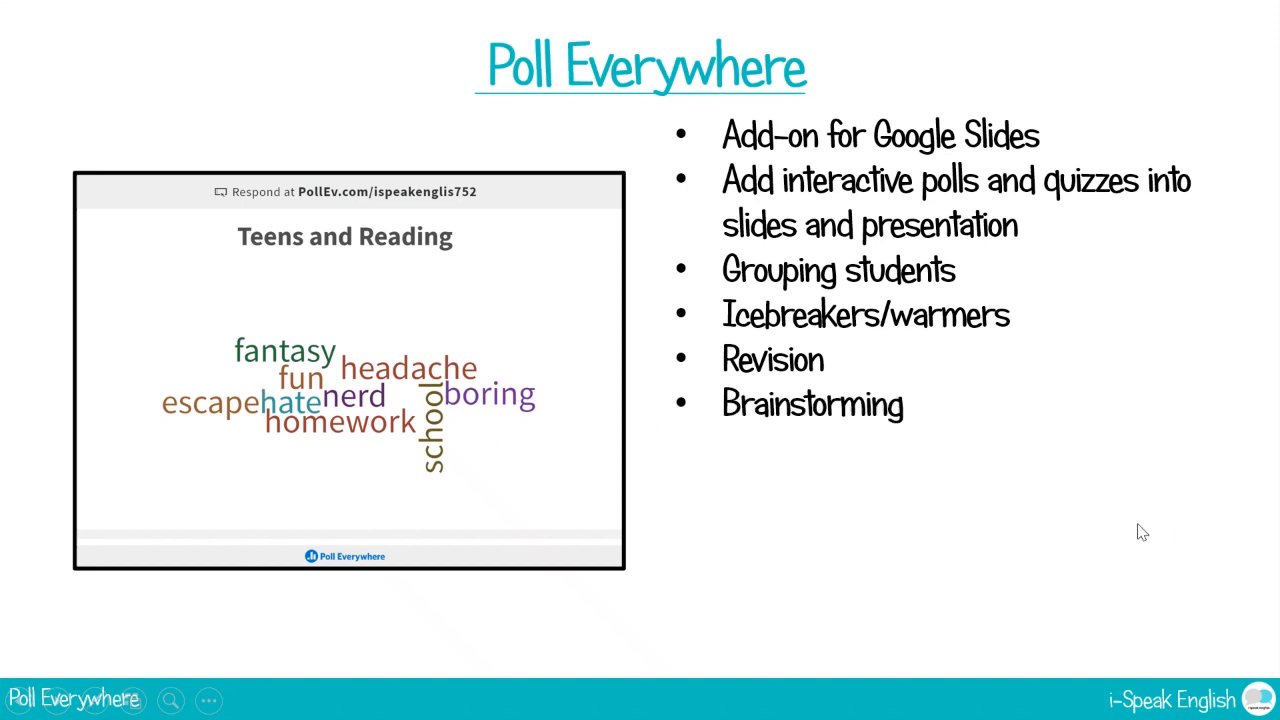
pyautogui.moveTo(162, 276)
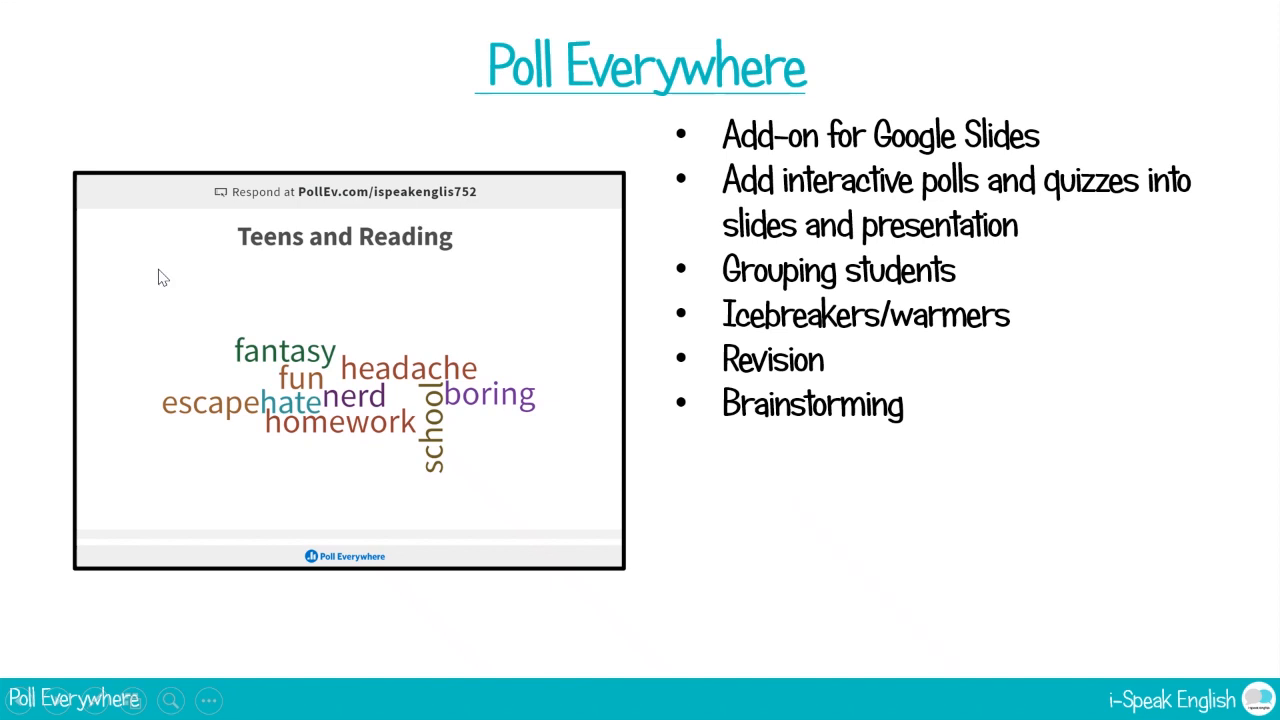
pyautogui.moveTo(1228, 564)
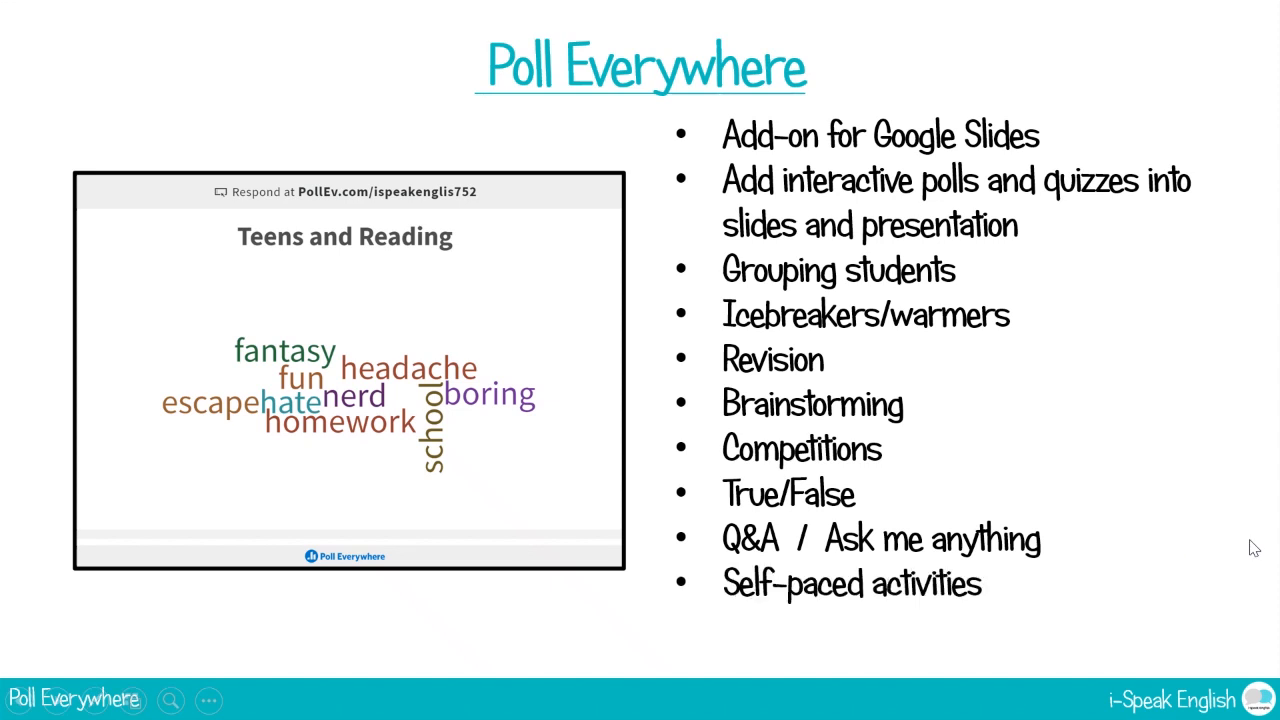
pyautogui.moveTo(1118, 488)
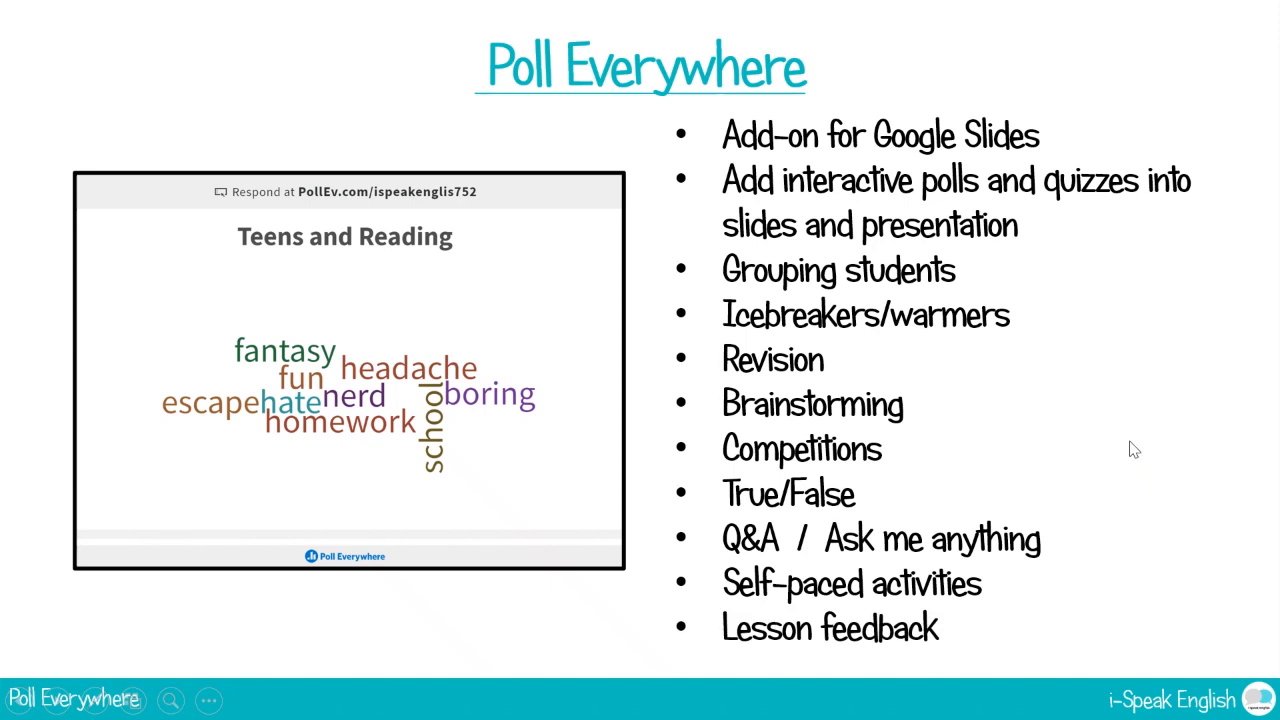
pyautogui.moveTo(1228, 638)
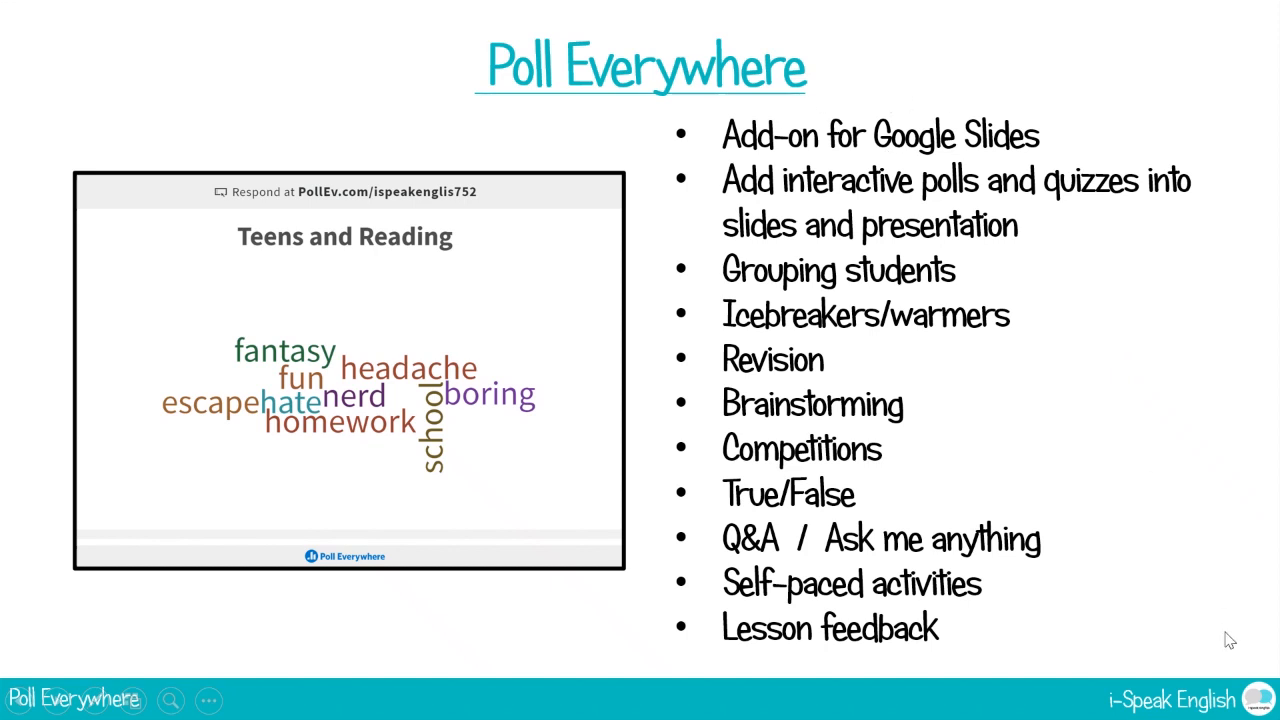
pyautogui.moveTo(1206, 614)
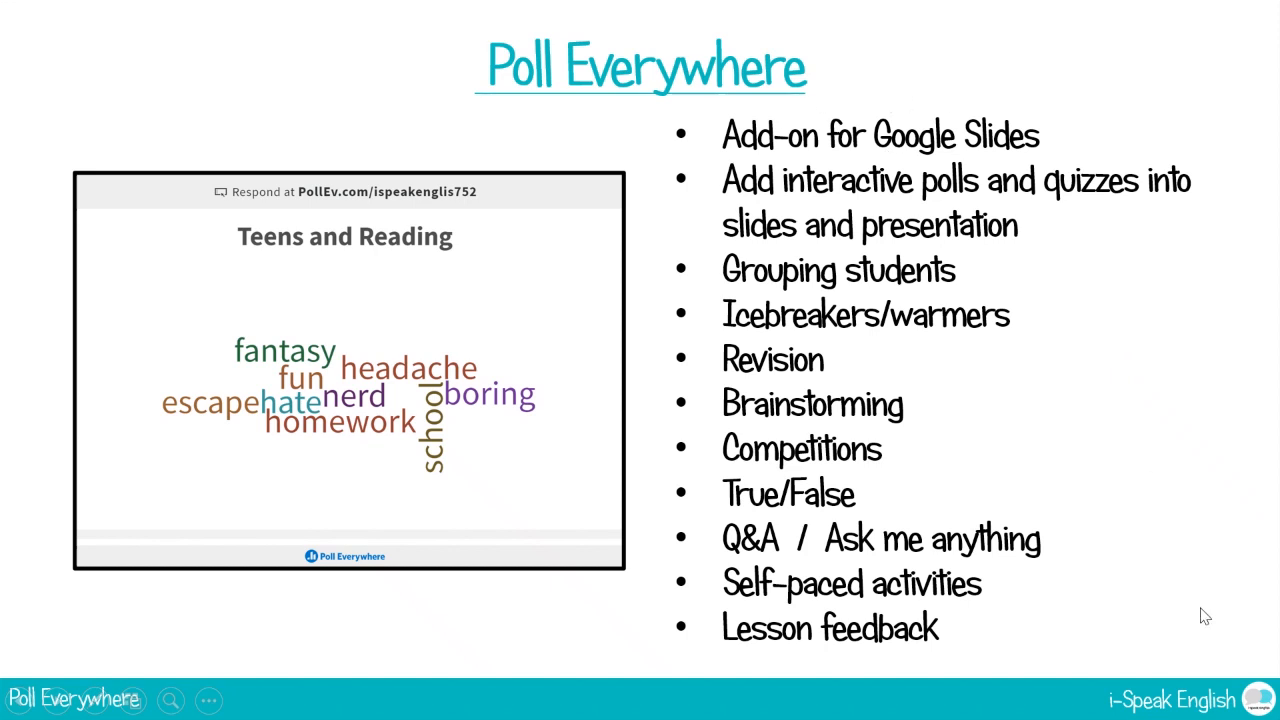
pyautogui.moveTo(1212, 624)
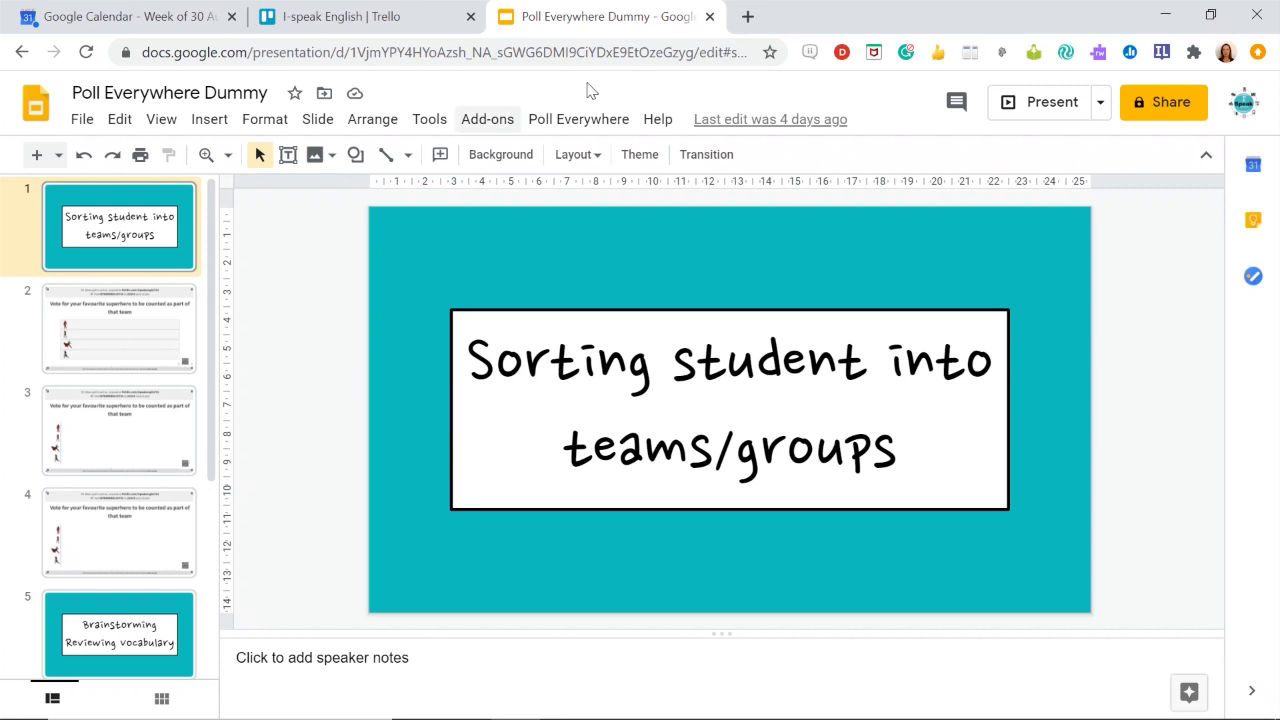
pyautogui.moveTo(358, 308)
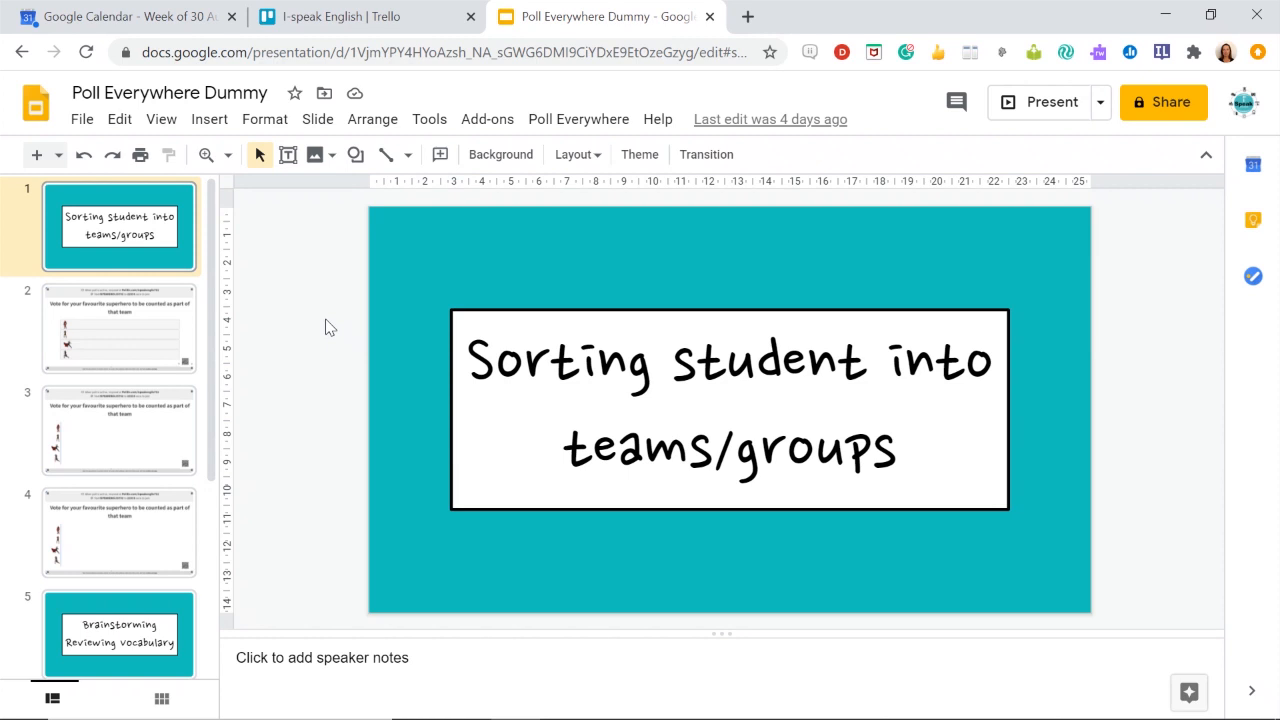
pyautogui.moveTo(596, 124)
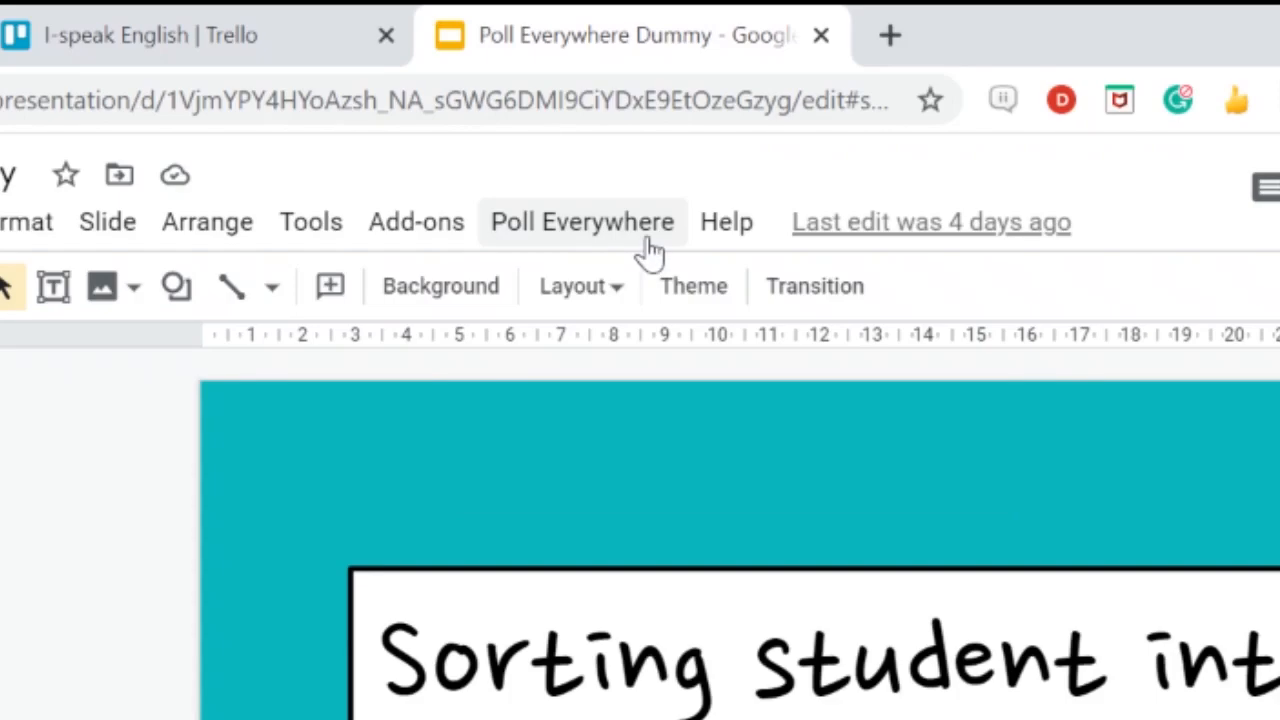
pyautogui.moveTo(410, 240)
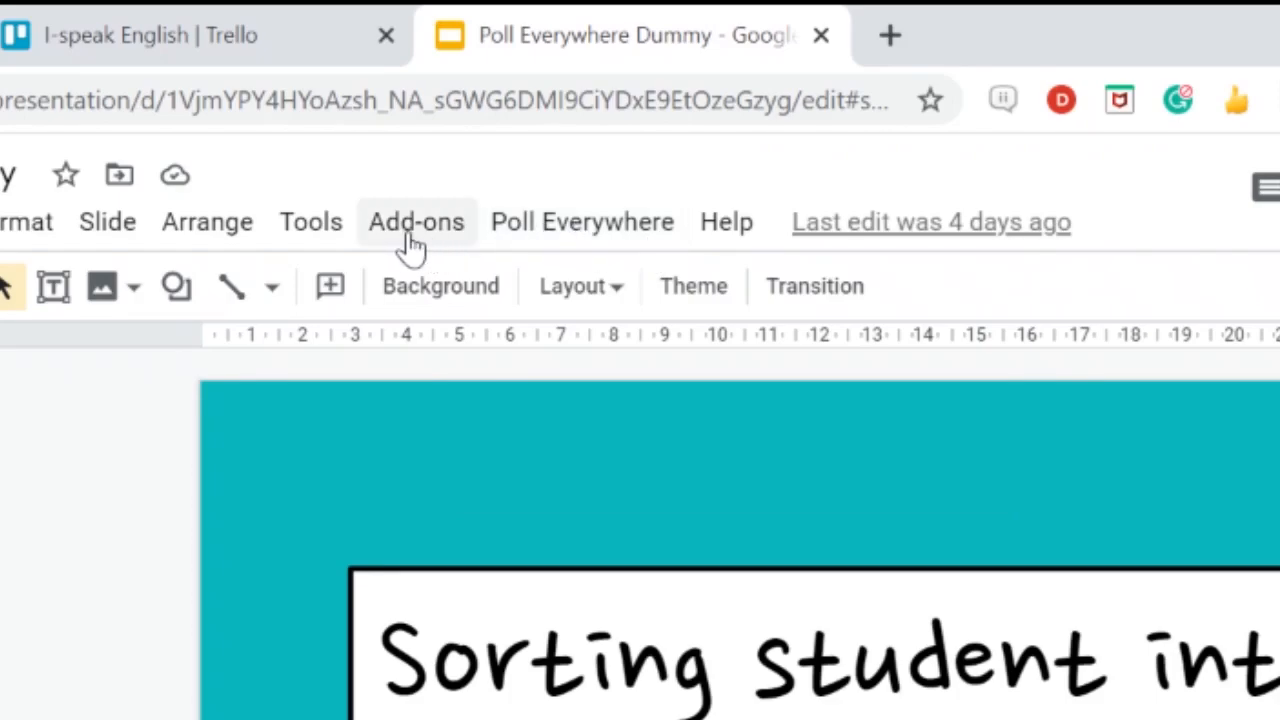
pyautogui.moveTo(574, 240)
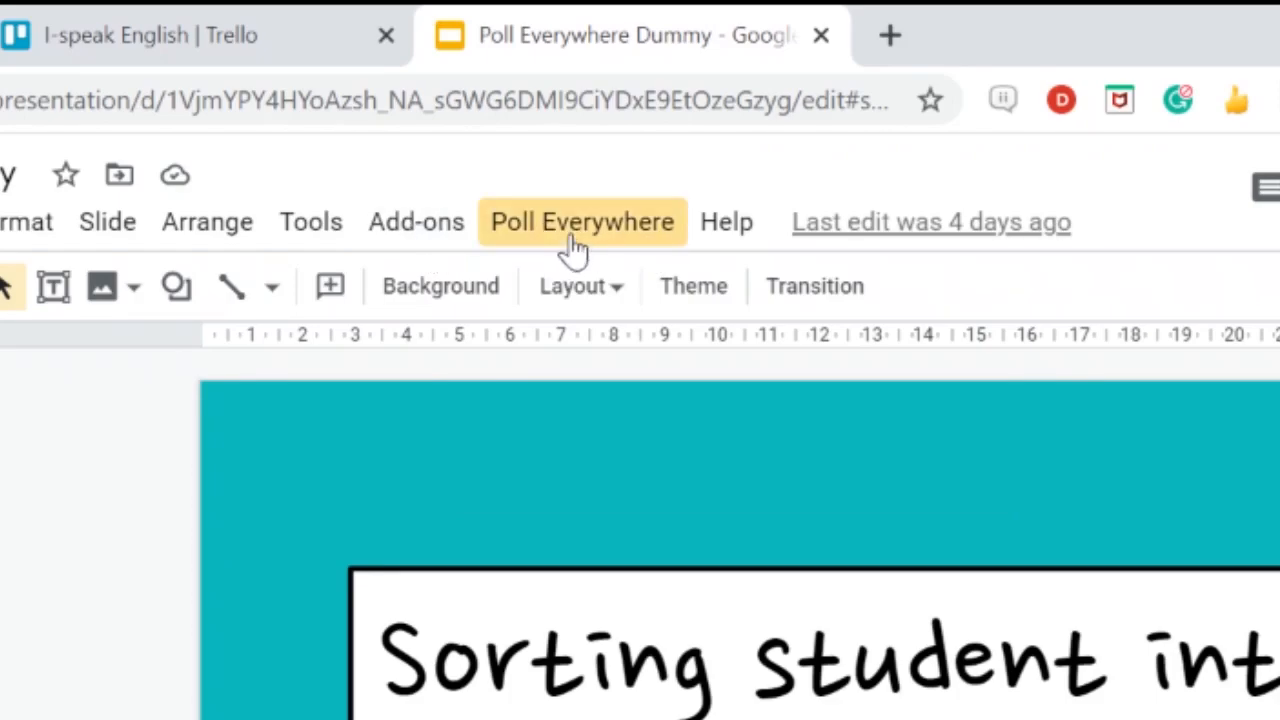
# Step: Peek at the Poll Everywhere add-on menu in the Dummy deck and dismiss it unchanged
pyautogui.click(580, 220)
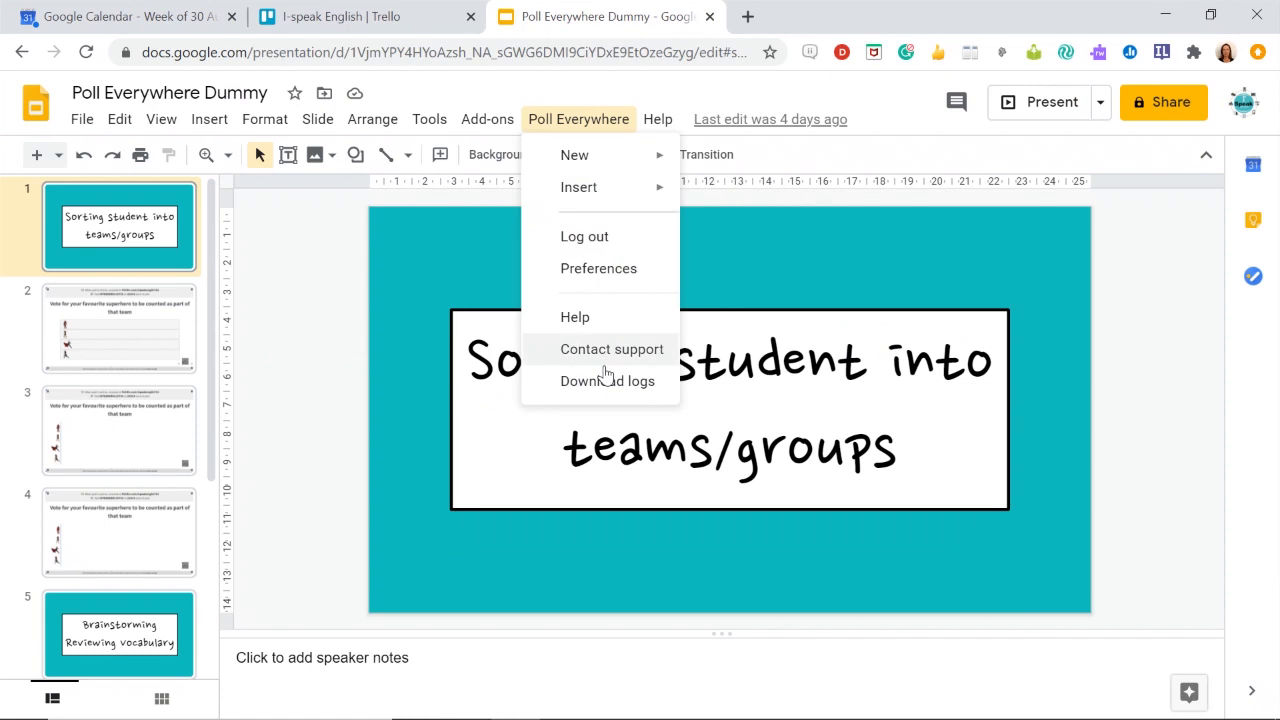
pyautogui.click(322, 340)
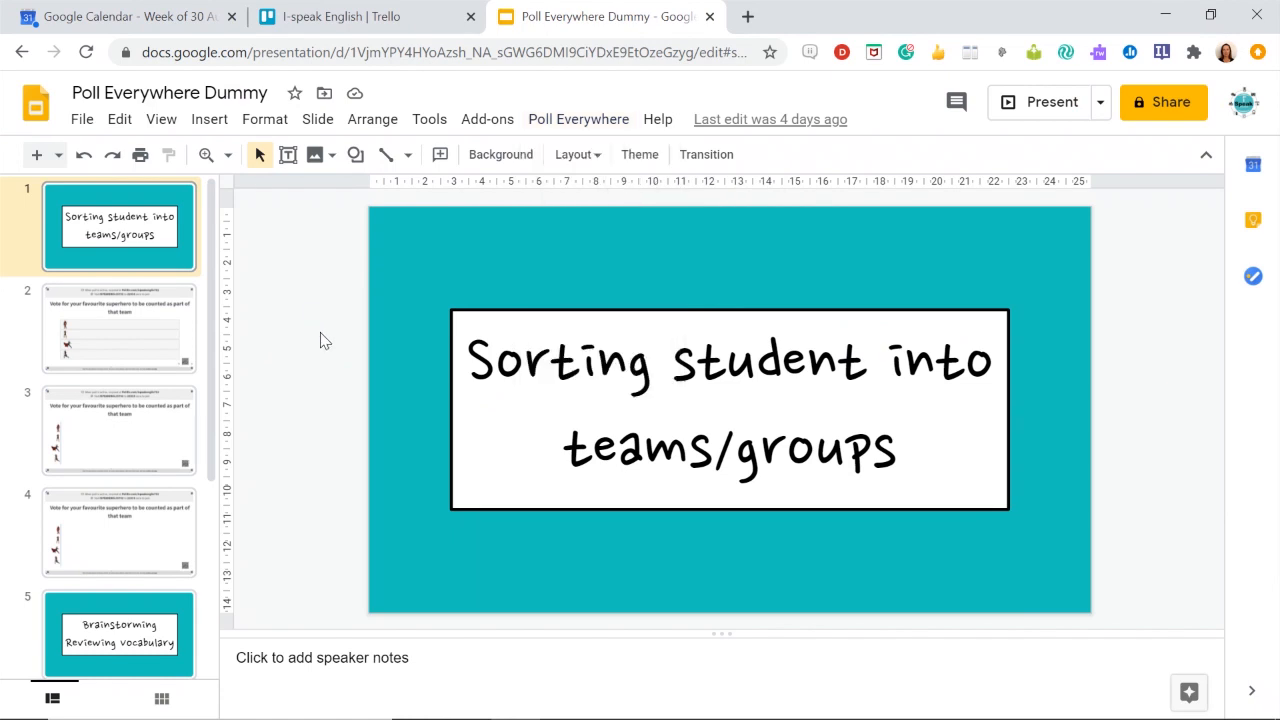
pyautogui.moveTo(376, 340)
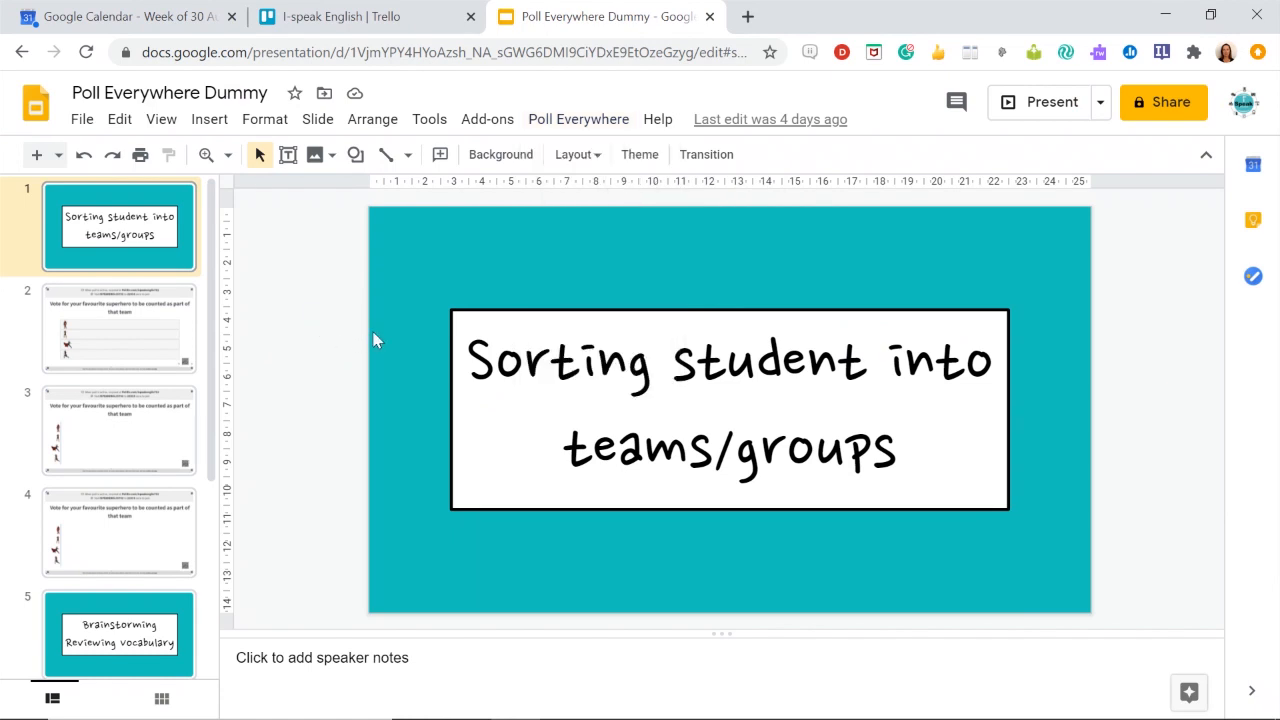
pyautogui.moveTo(1080, 104)
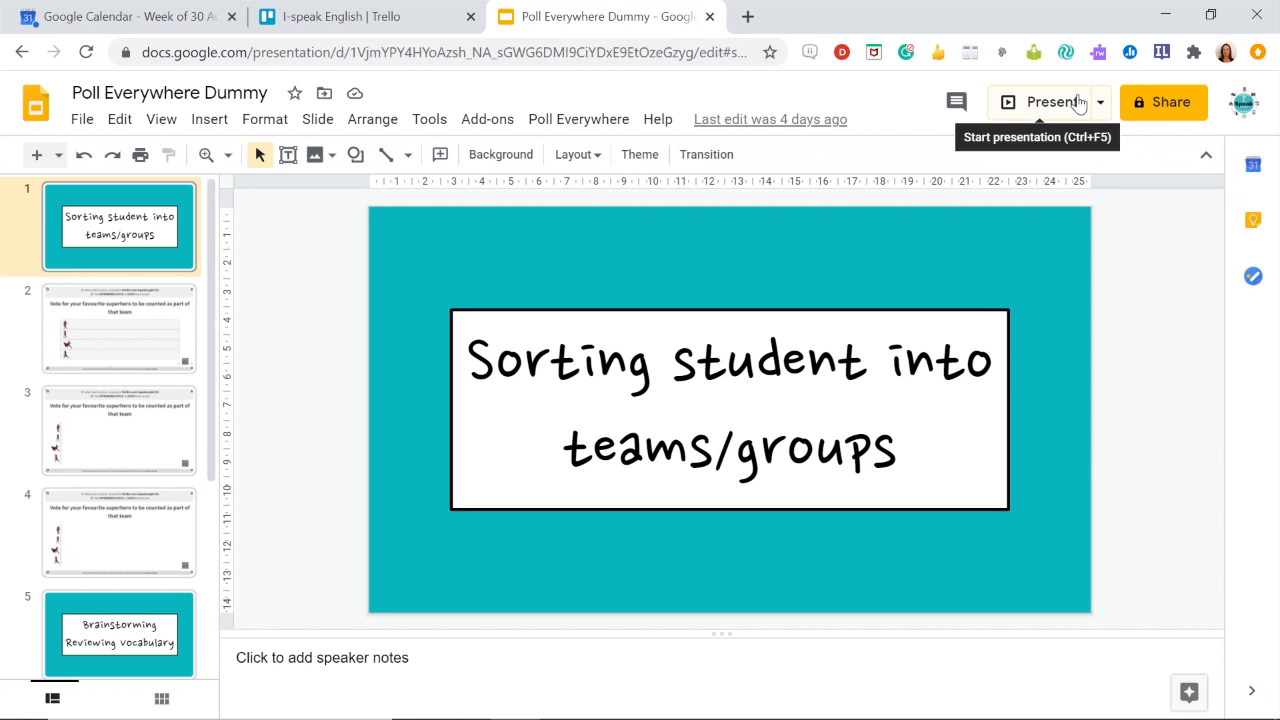
pyautogui.moveTo(1076, 108)
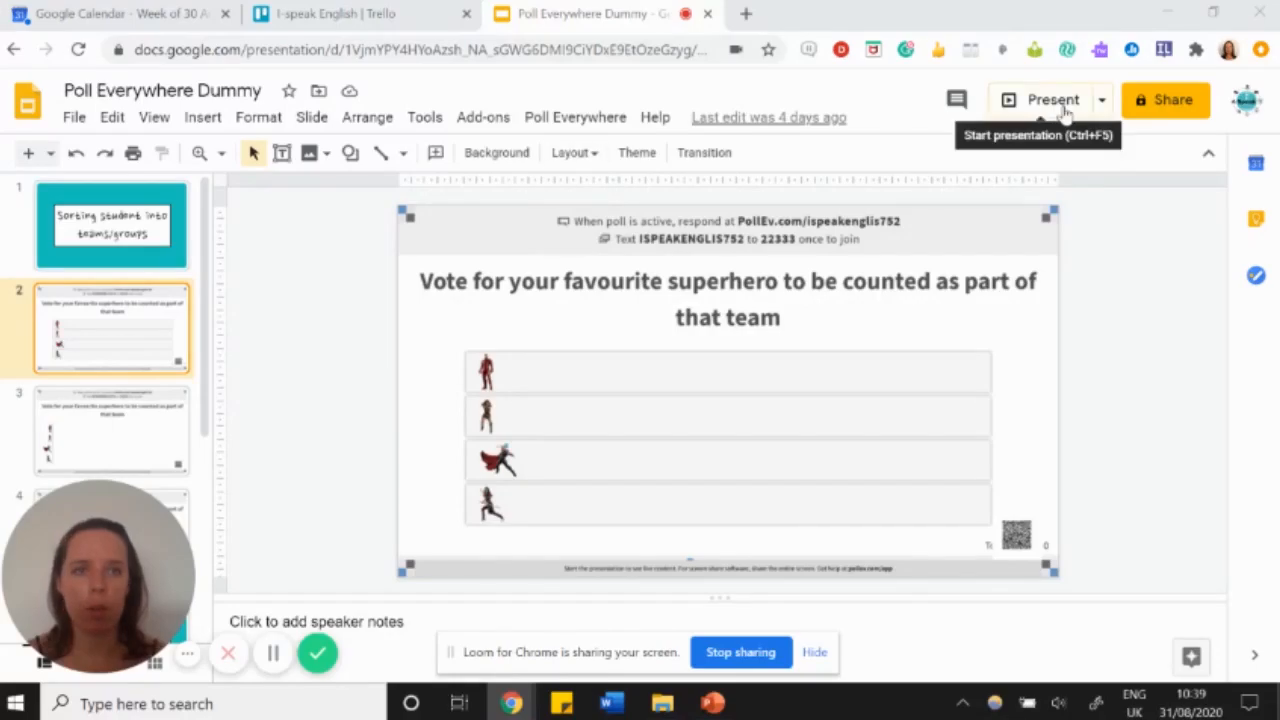
pyautogui.click(1052, 100)
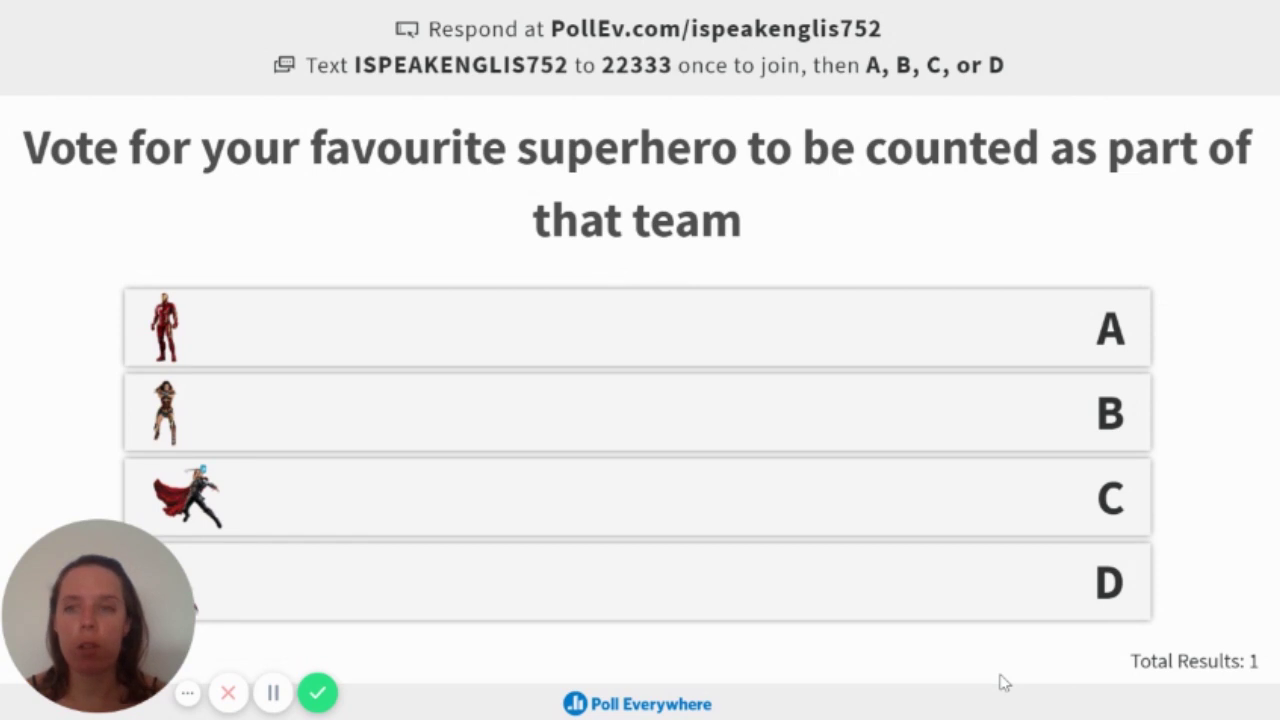
pyautogui.moveTo(992, 664)
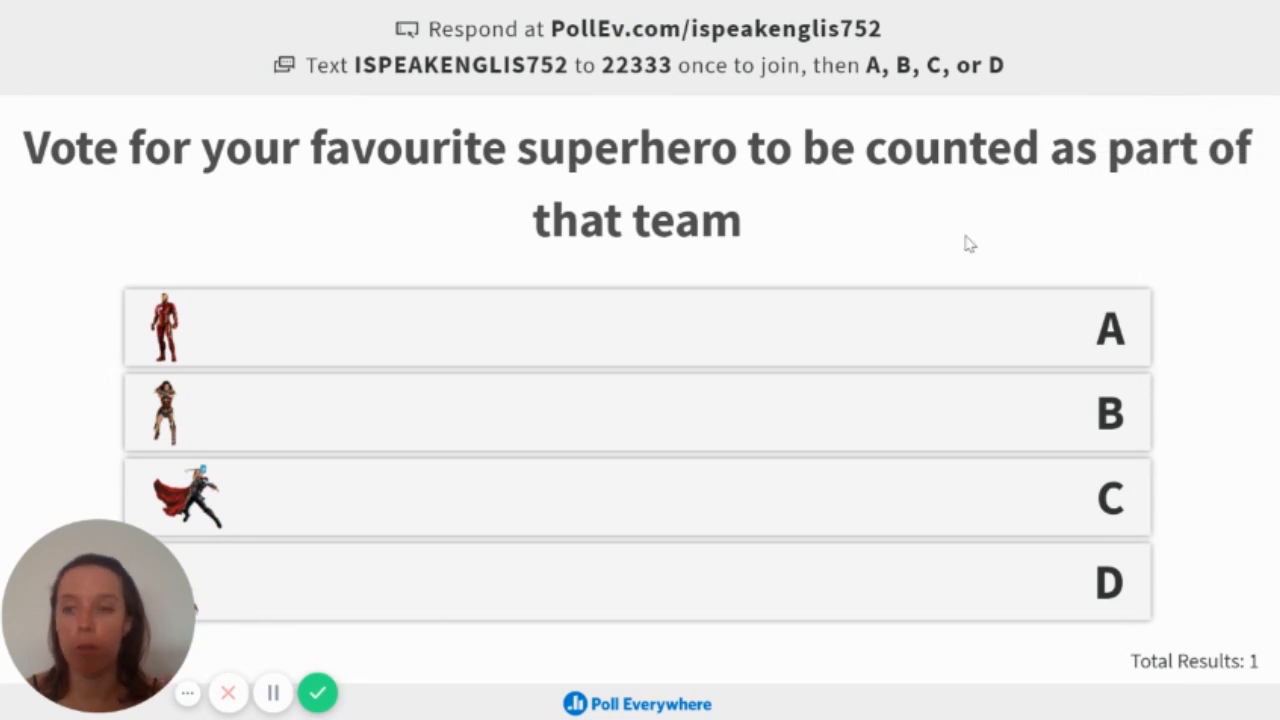
pyautogui.moveTo(964, 240)
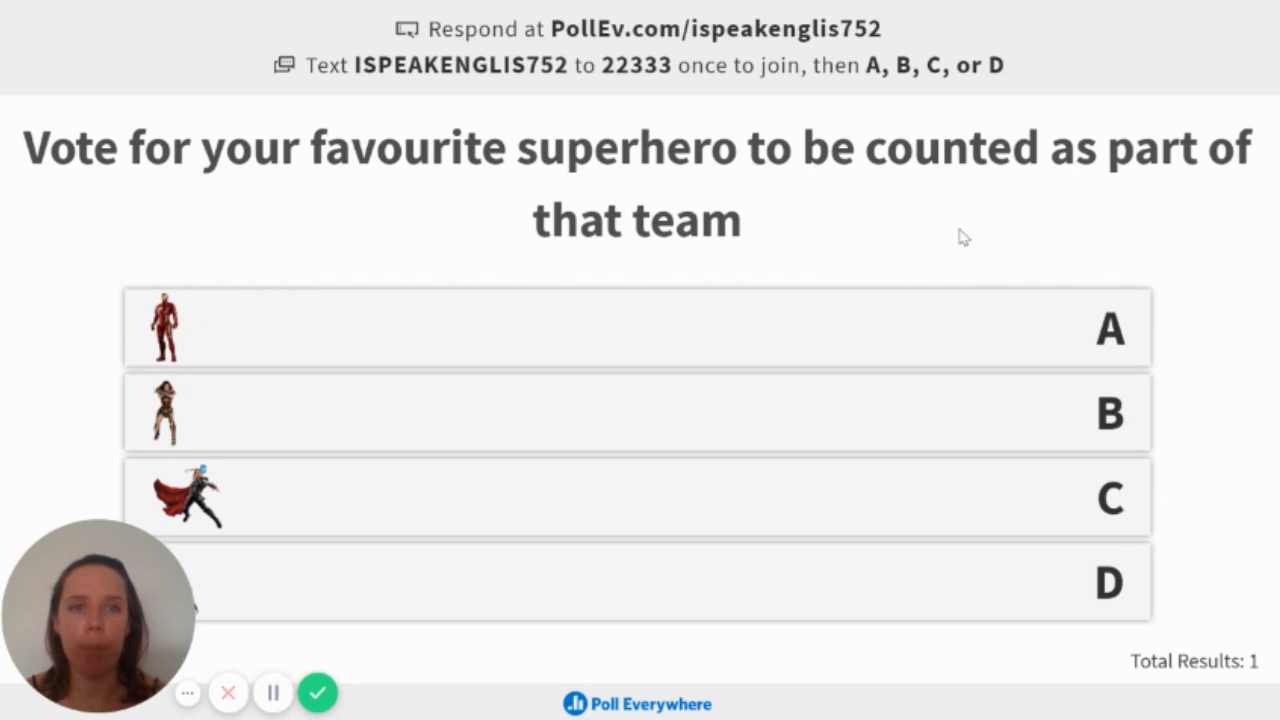
pyautogui.moveTo(910, 288)
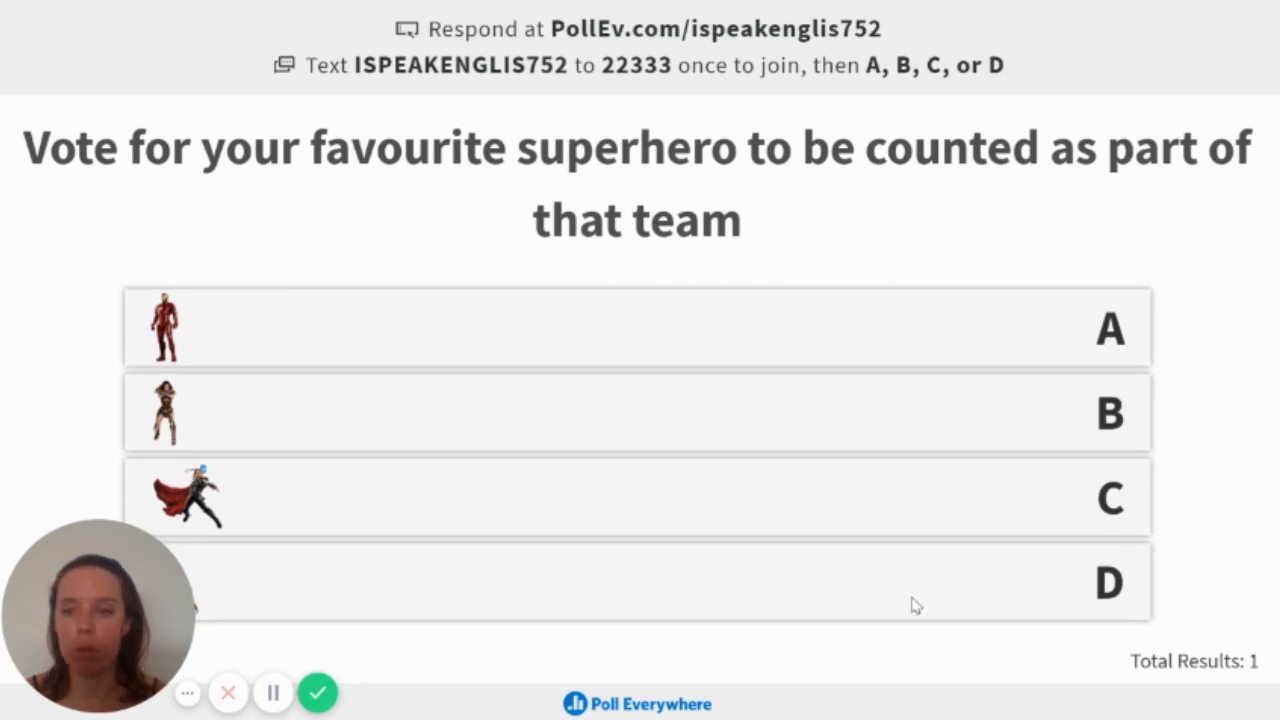
pyautogui.moveTo(1030, 232)
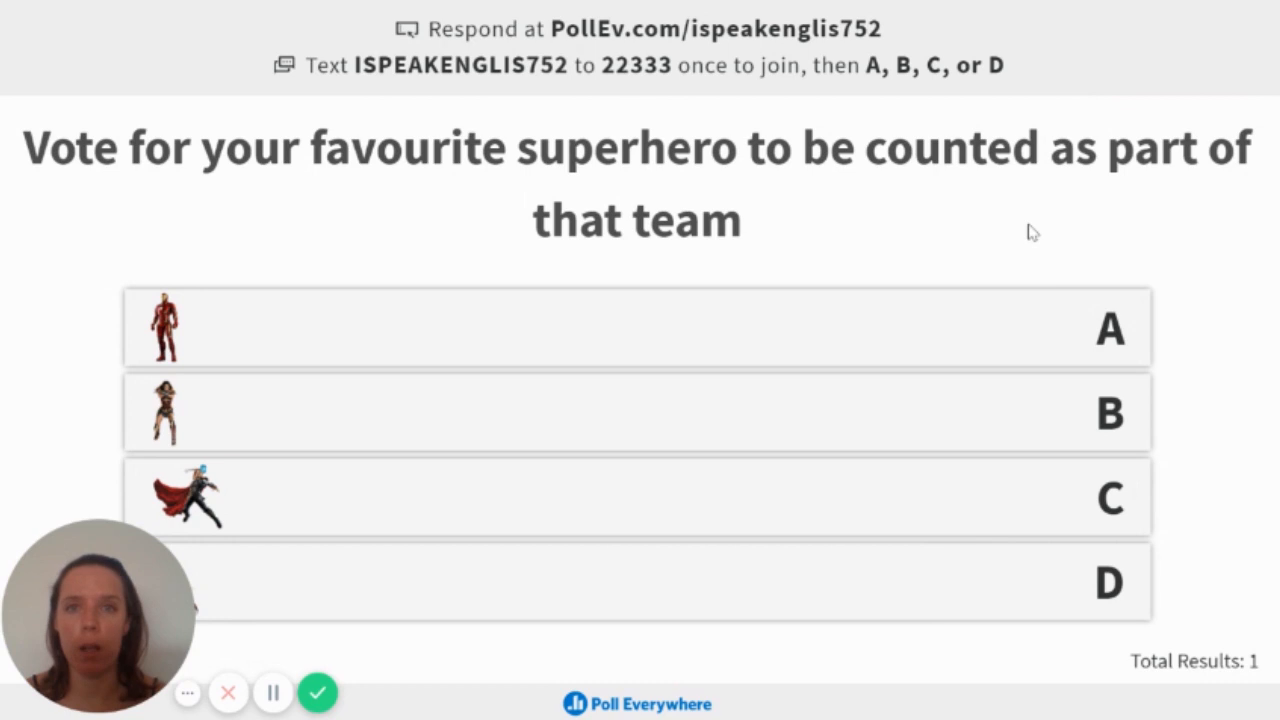
pyautogui.moveTo(942, 244)
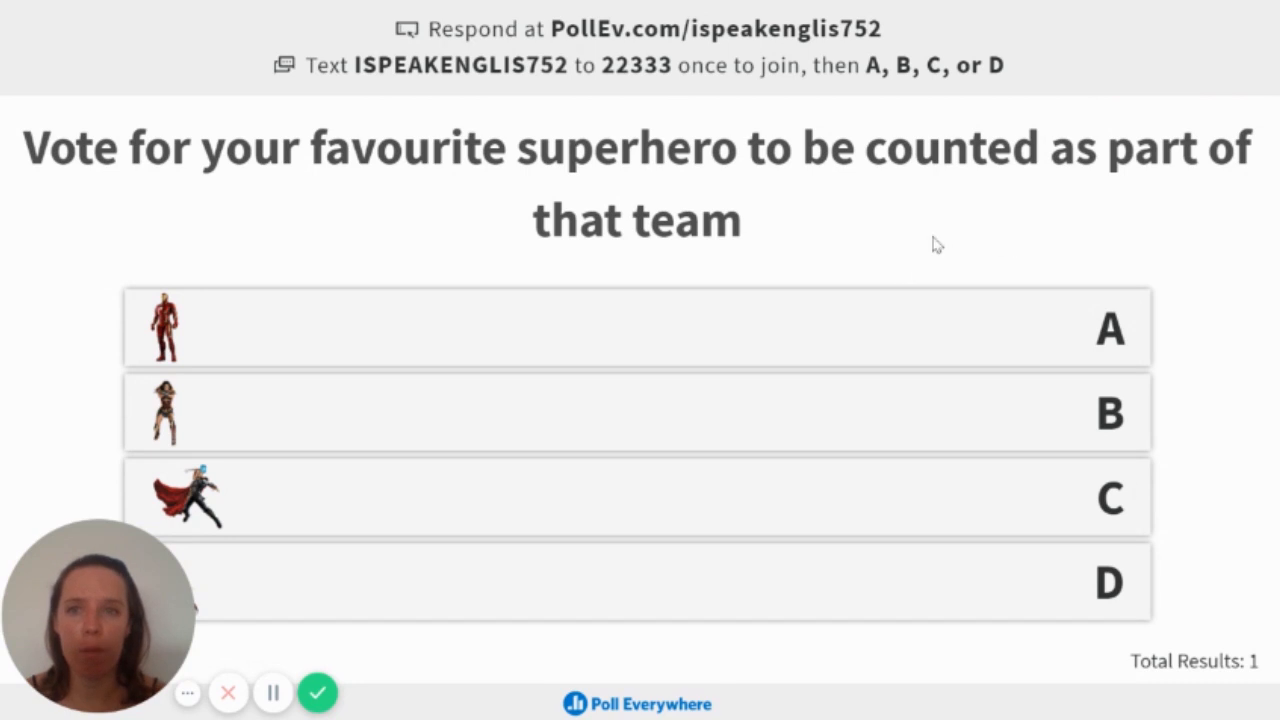
pyautogui.moveTo(508, 38)
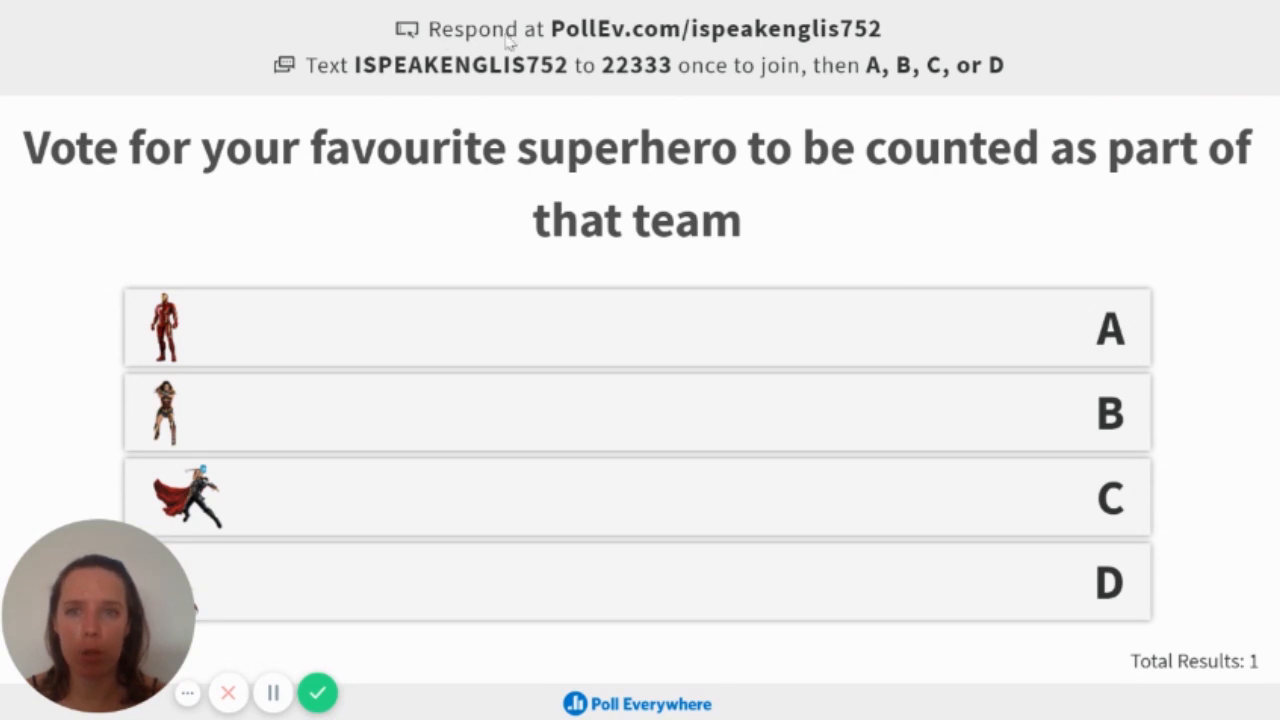
pyautogui.moveTo(388, 100)
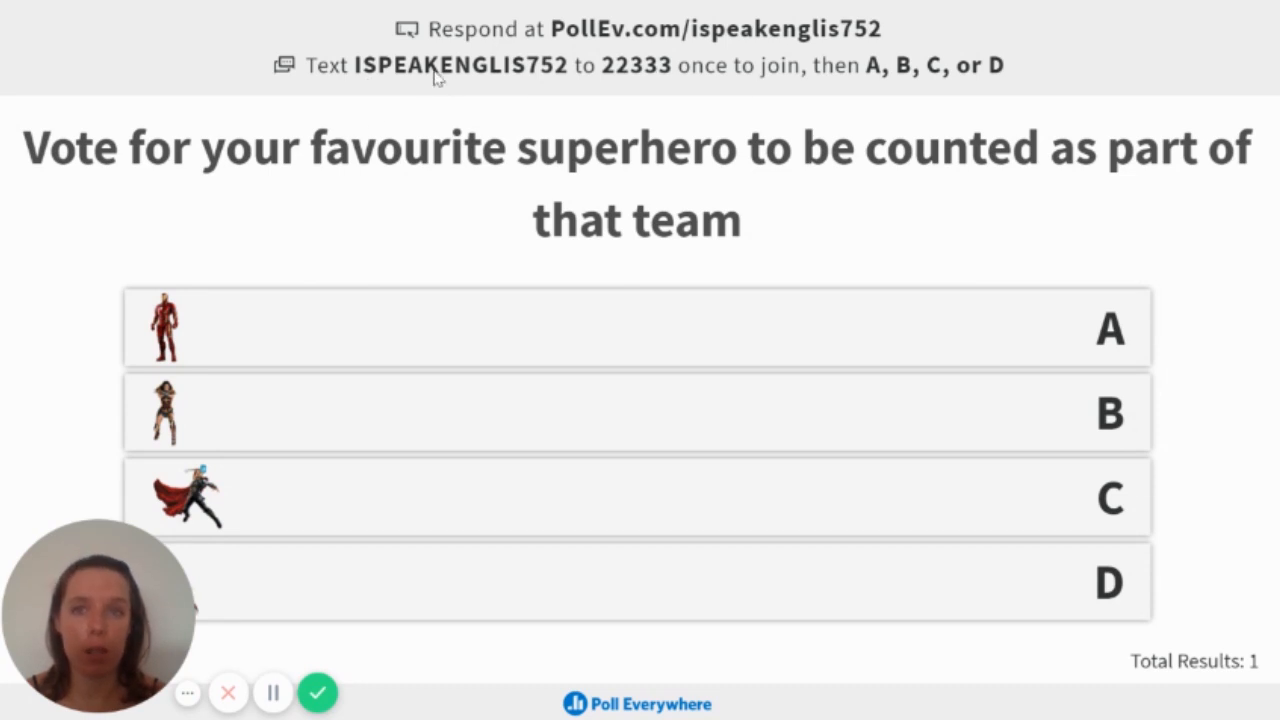
pyautogui.moveTo(616, 90)
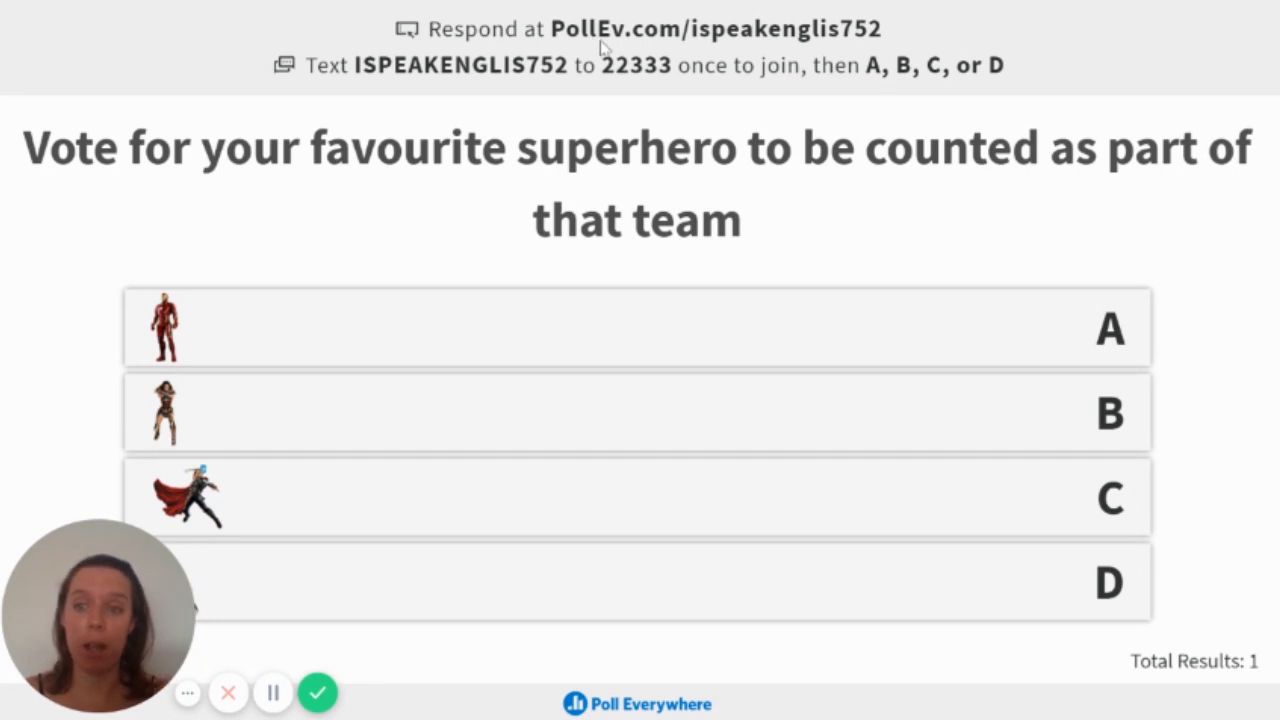
pyautogui.moveTo(348, 172)
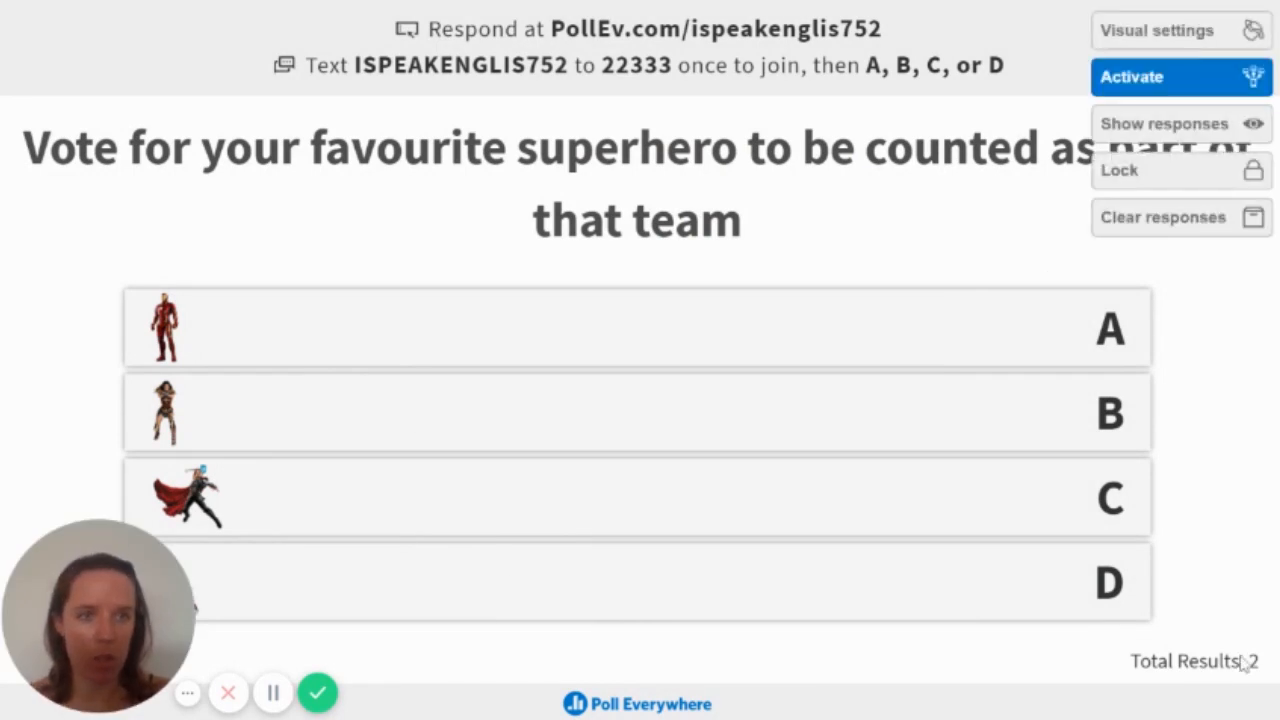
pyautogui.moveTo(1276, 608)
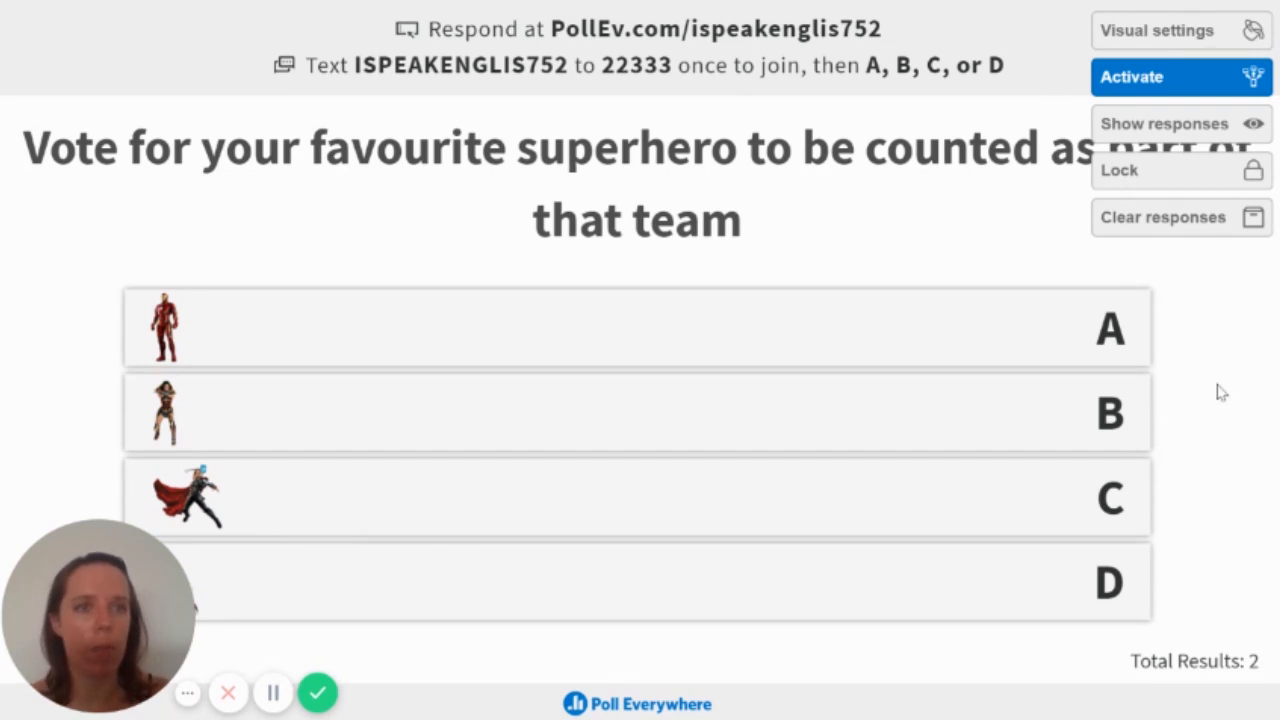
pyautogui.moveTo(1208, 132)
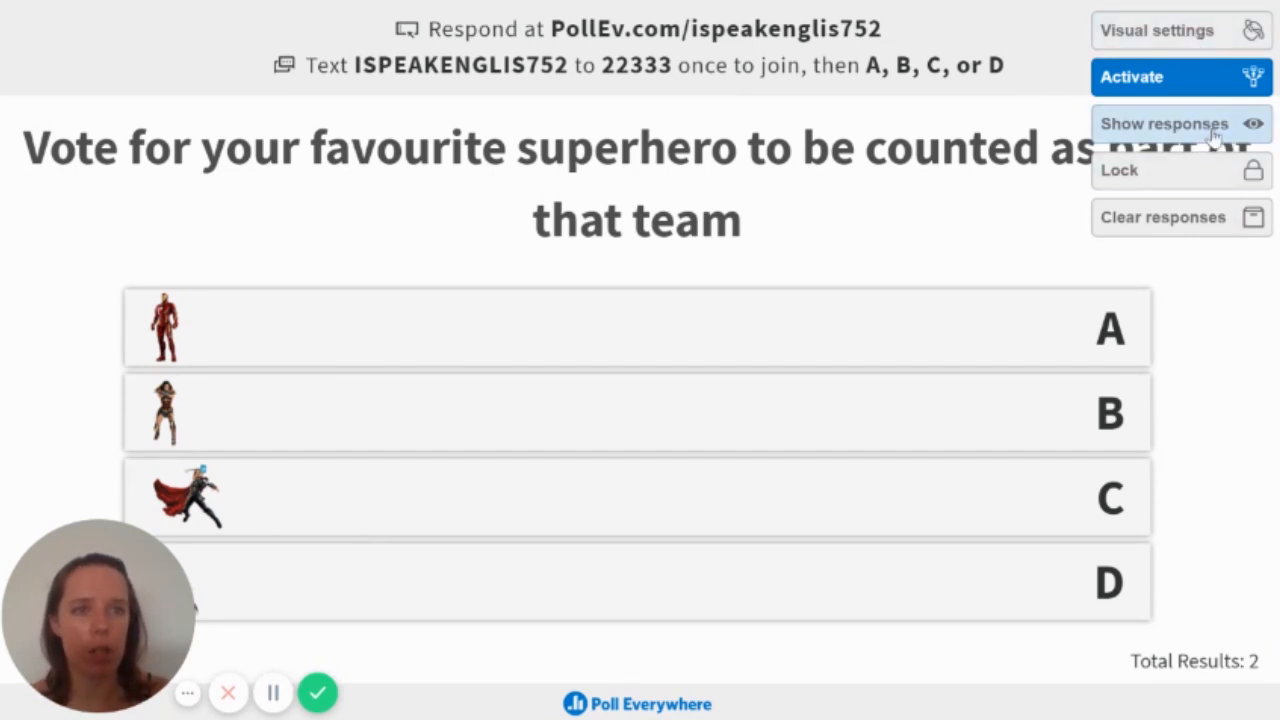
# Step: Show the superhero poll responses as a bar chart (A 50%, B 50%), leaving visual settings unchanged
pyautogui.click(1168, 124)
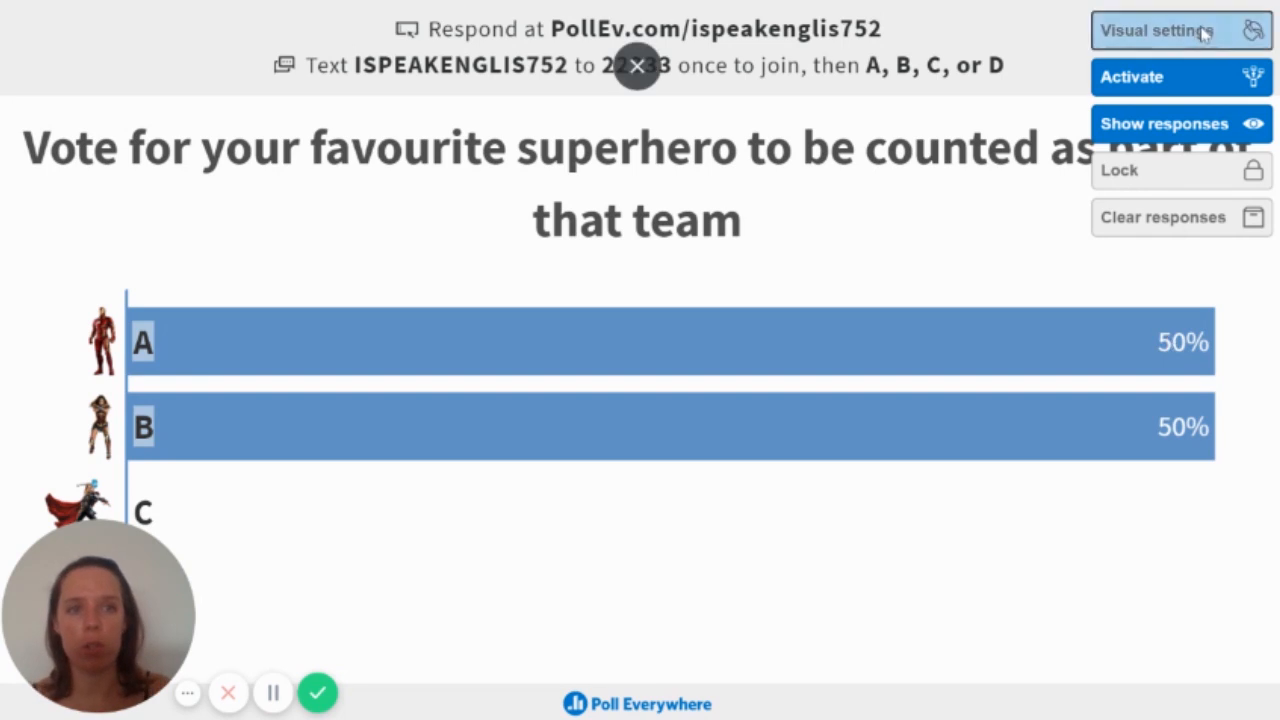
pyautogui.click(1170, 28)
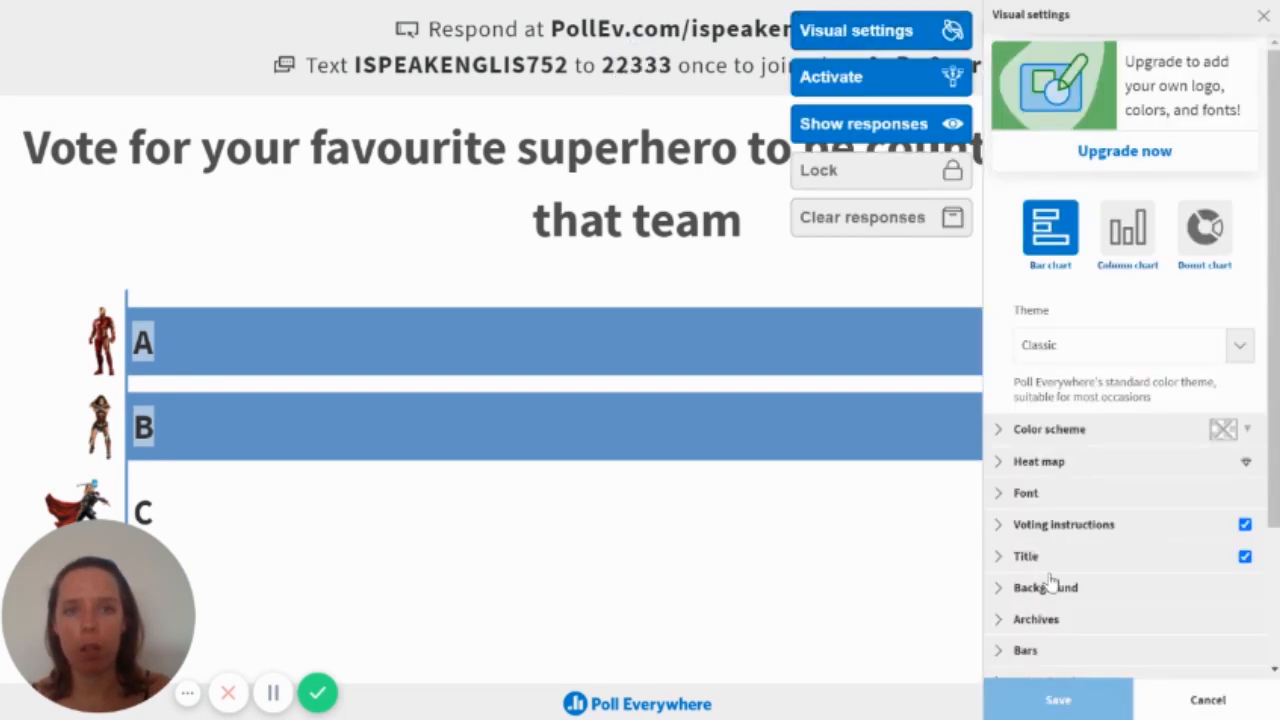
pyautogui.moveTo(1100, 496)
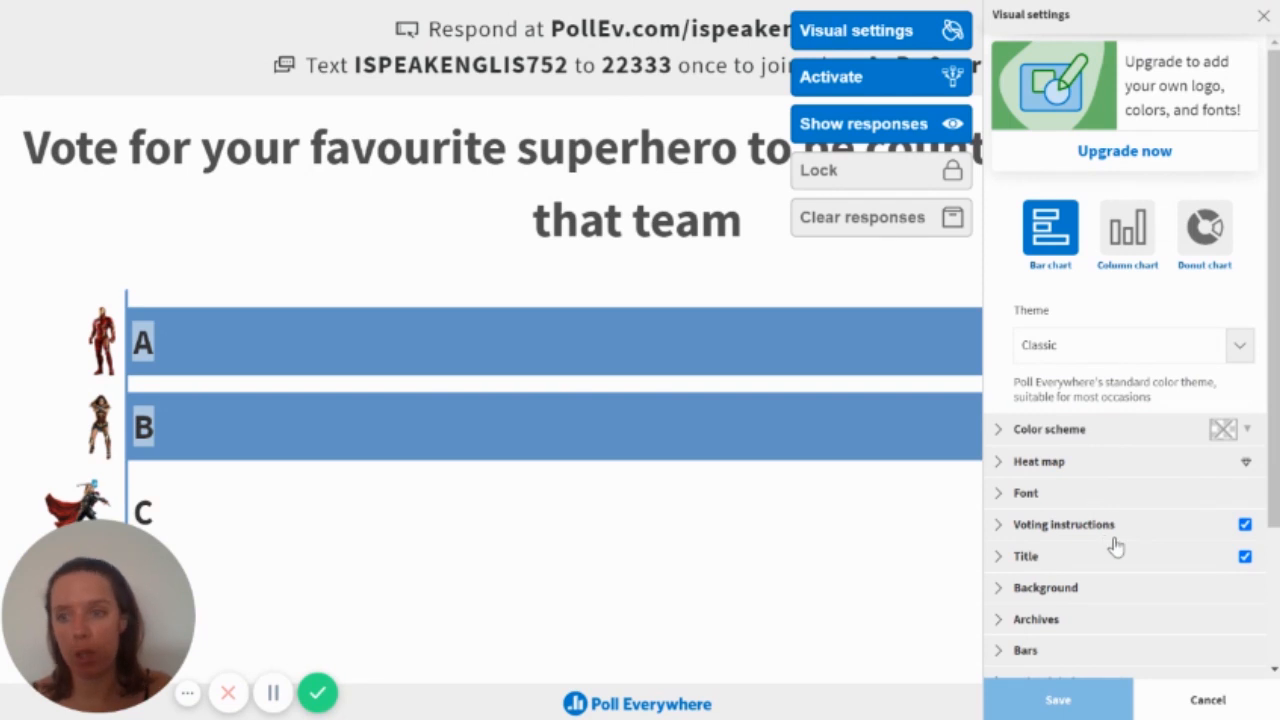
pyautogui.moveTo(680, 356)
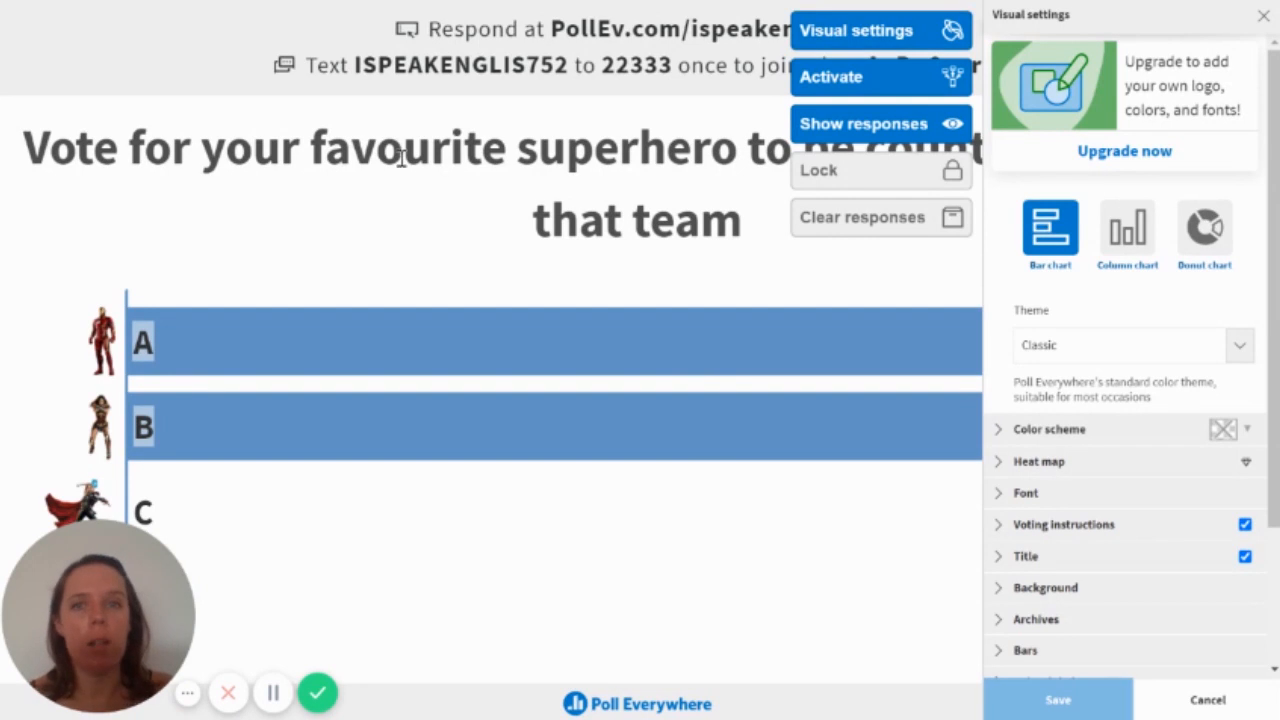
pyautogui.click(1260, 16)
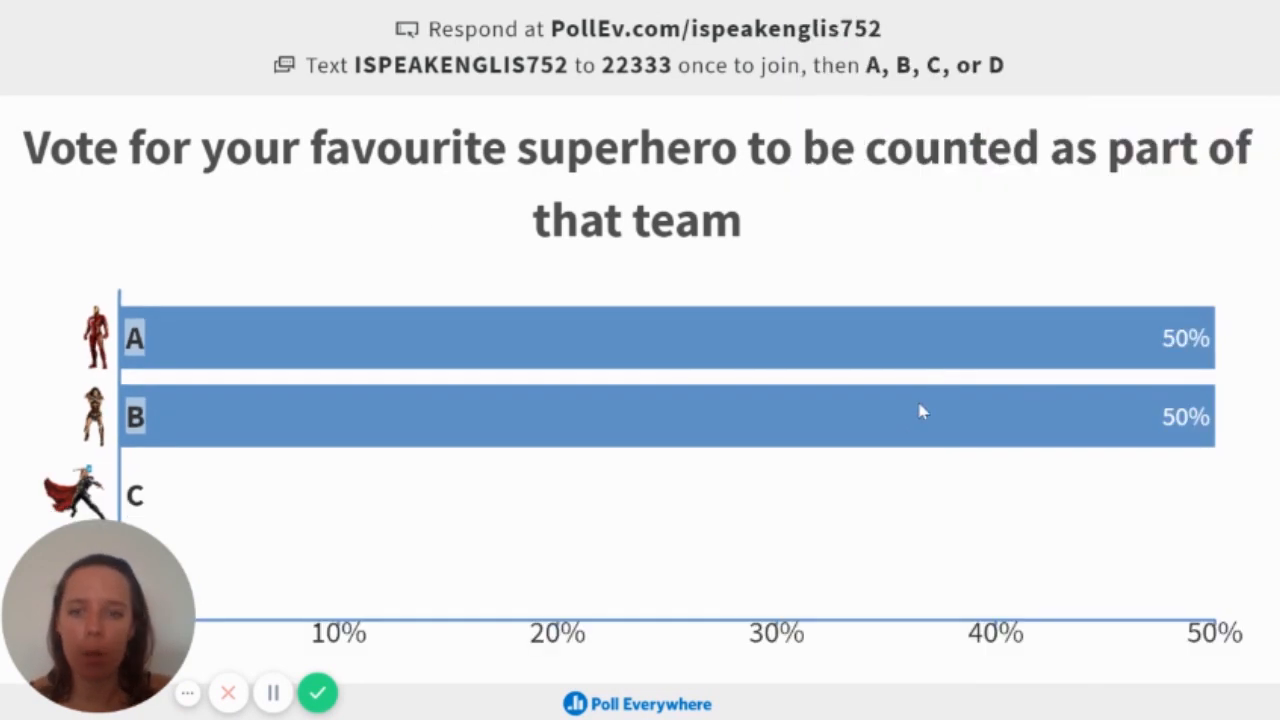
pyautogui.moveTo(936, 378)
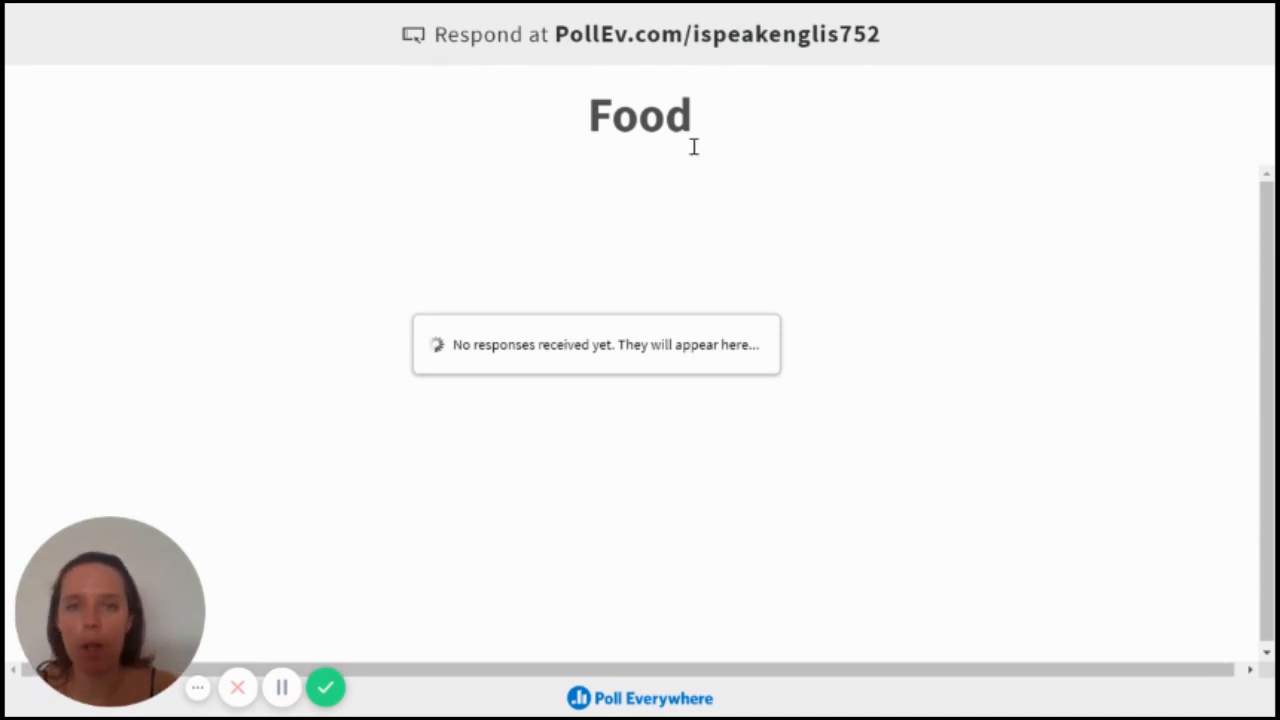
pyautogui.moveTo(744, 170)
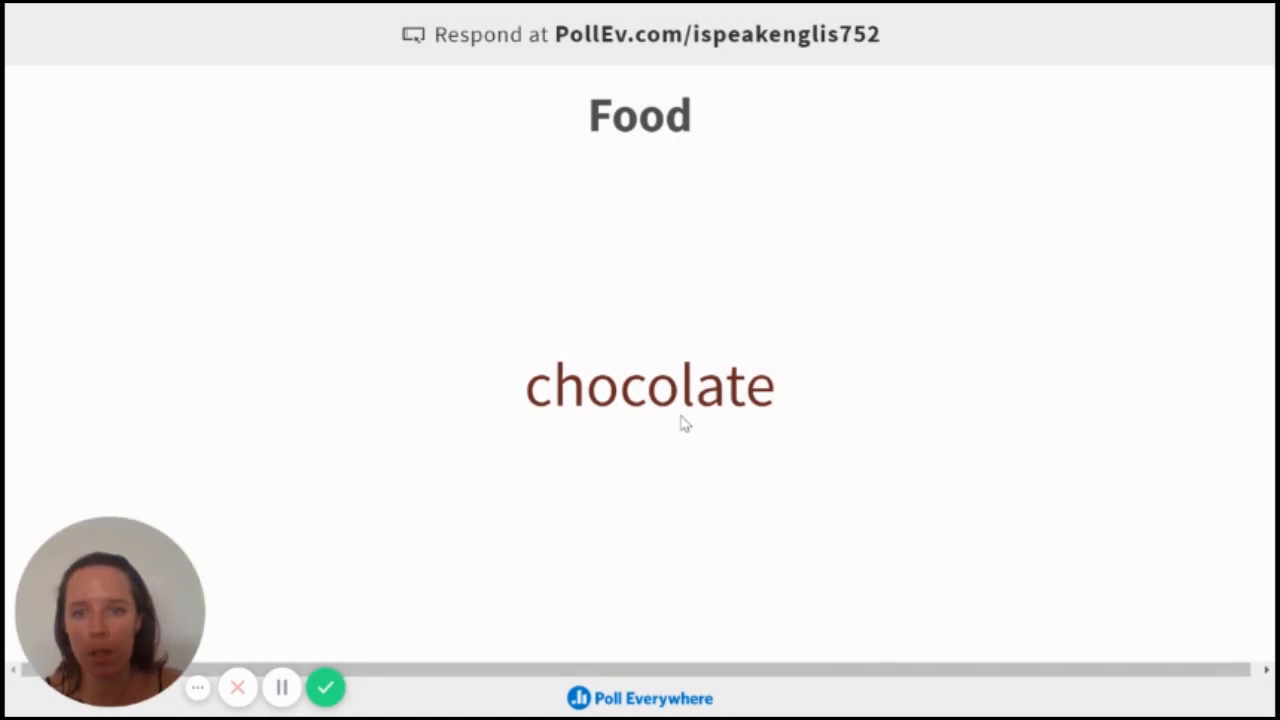
pyautogui.moveTo(692, 410)
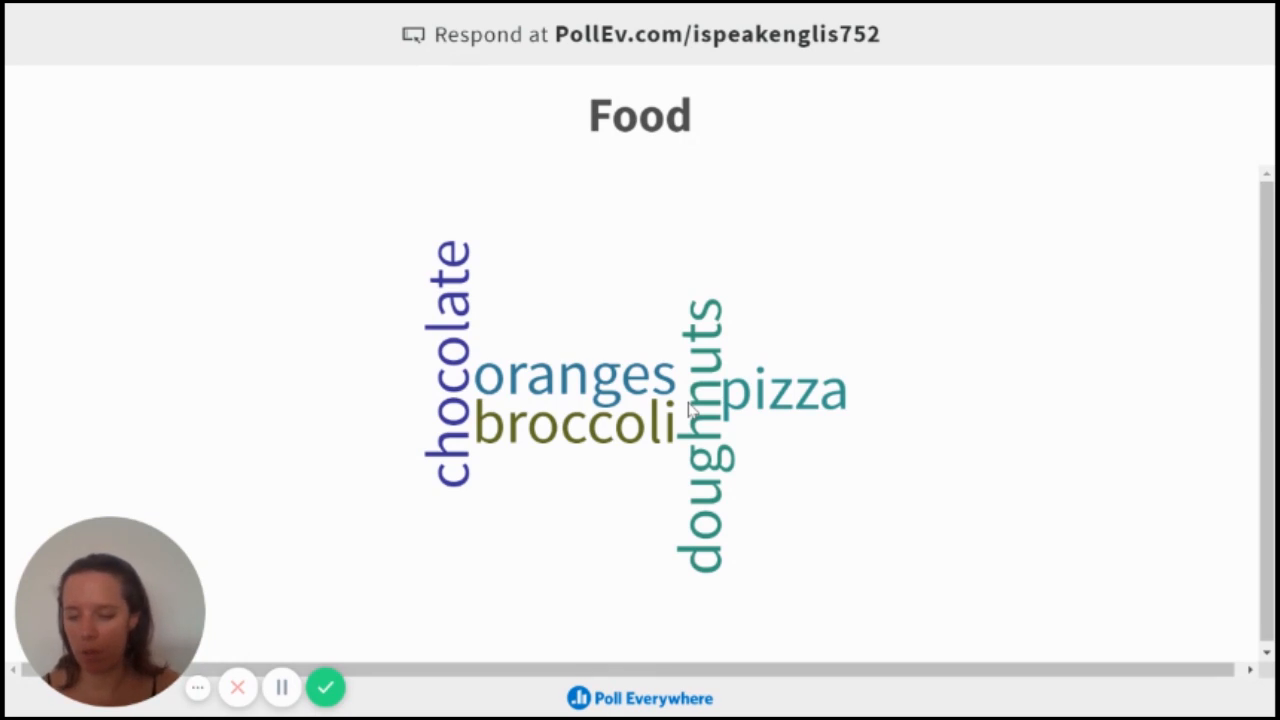
pyautogui.moveTo(636, 336)
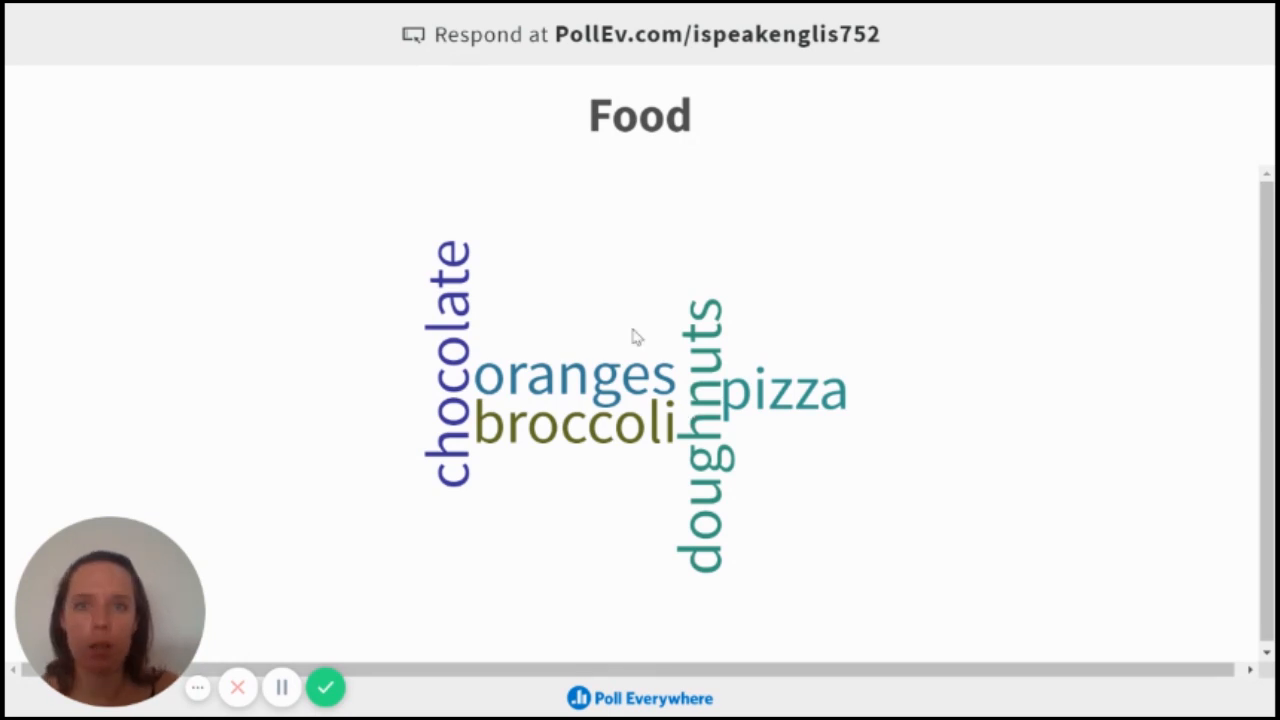
pyautogui.moveTo(560, 384)
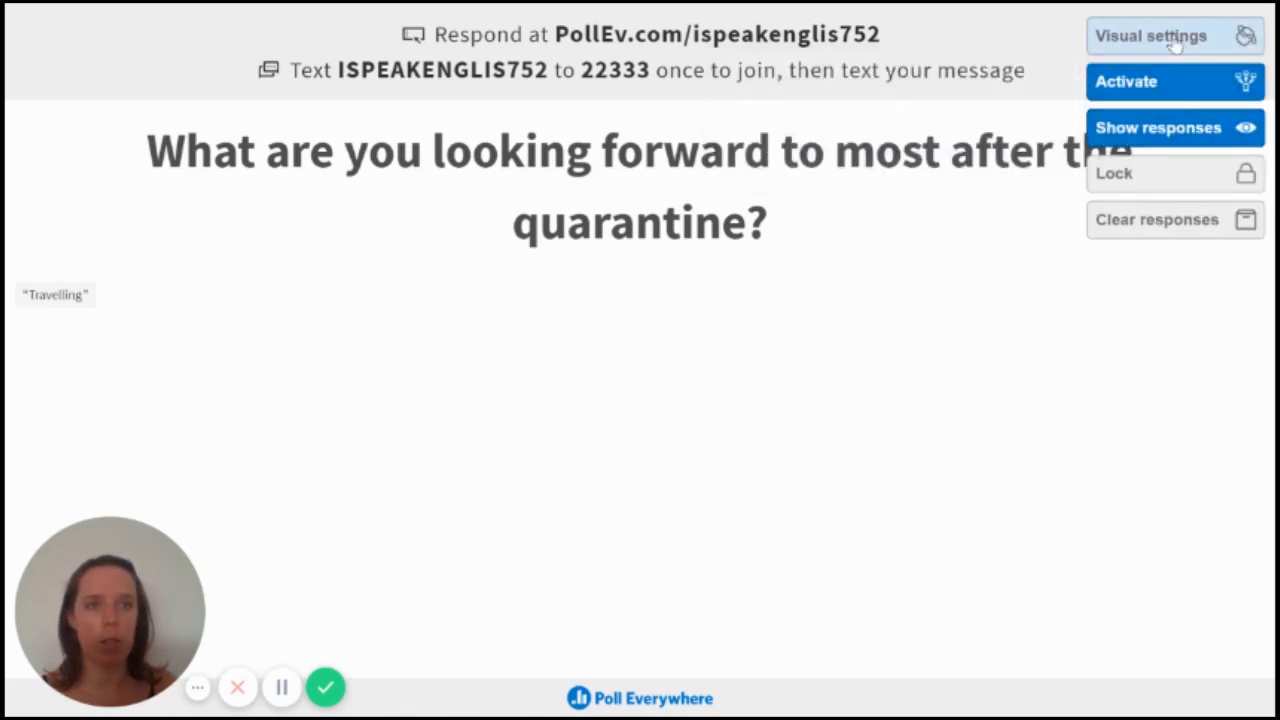
pyautogui.moveTo(1172, 40)
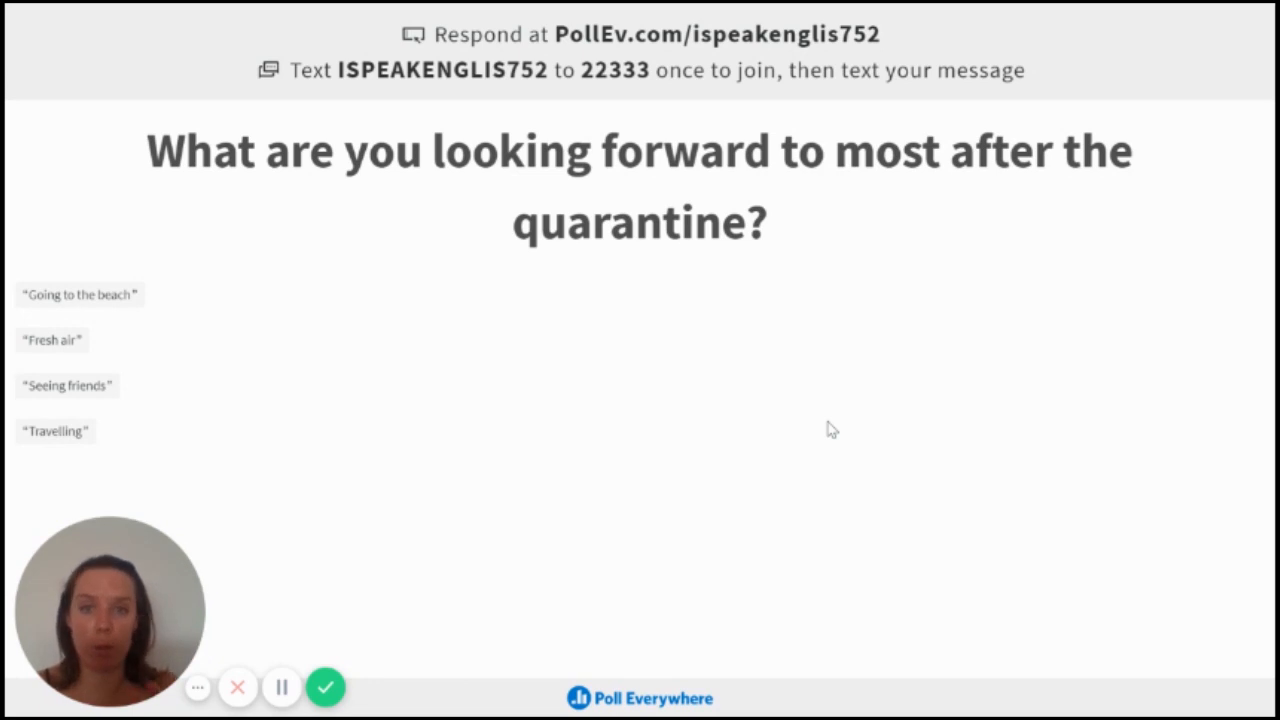
pyautogui.moveTo(552, 388)
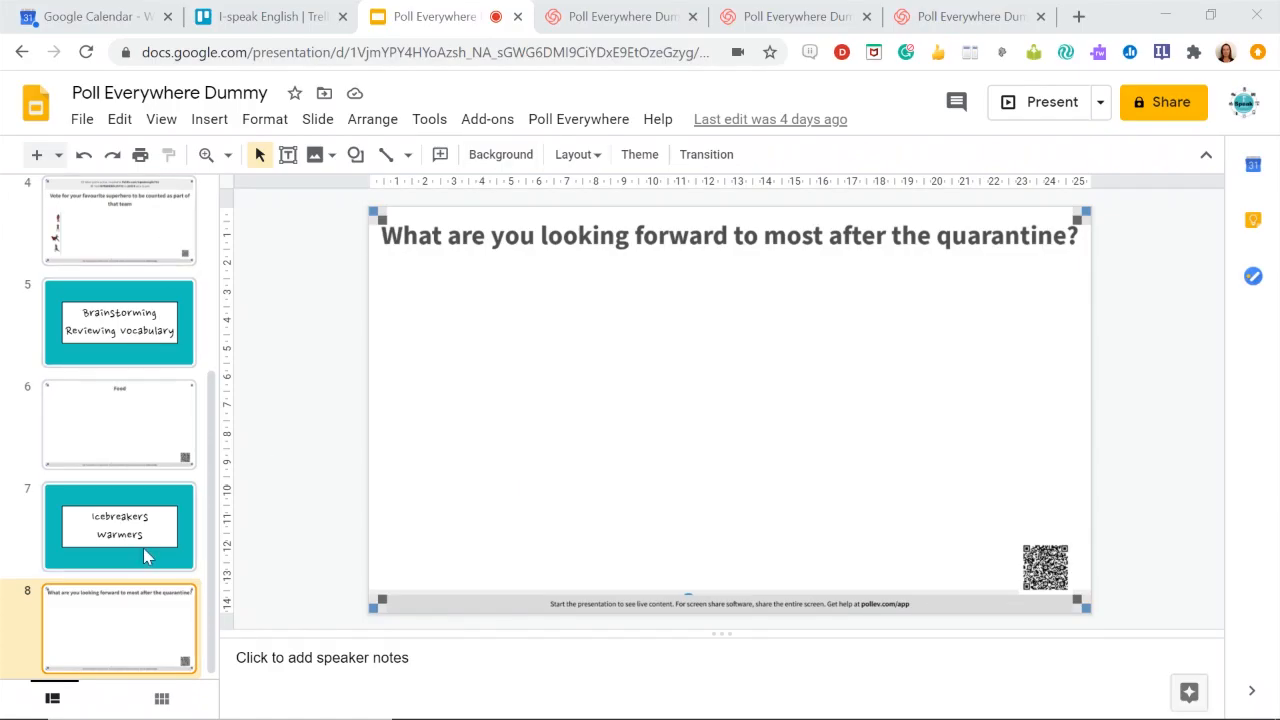
pyautogui.moveTo(310, 408)
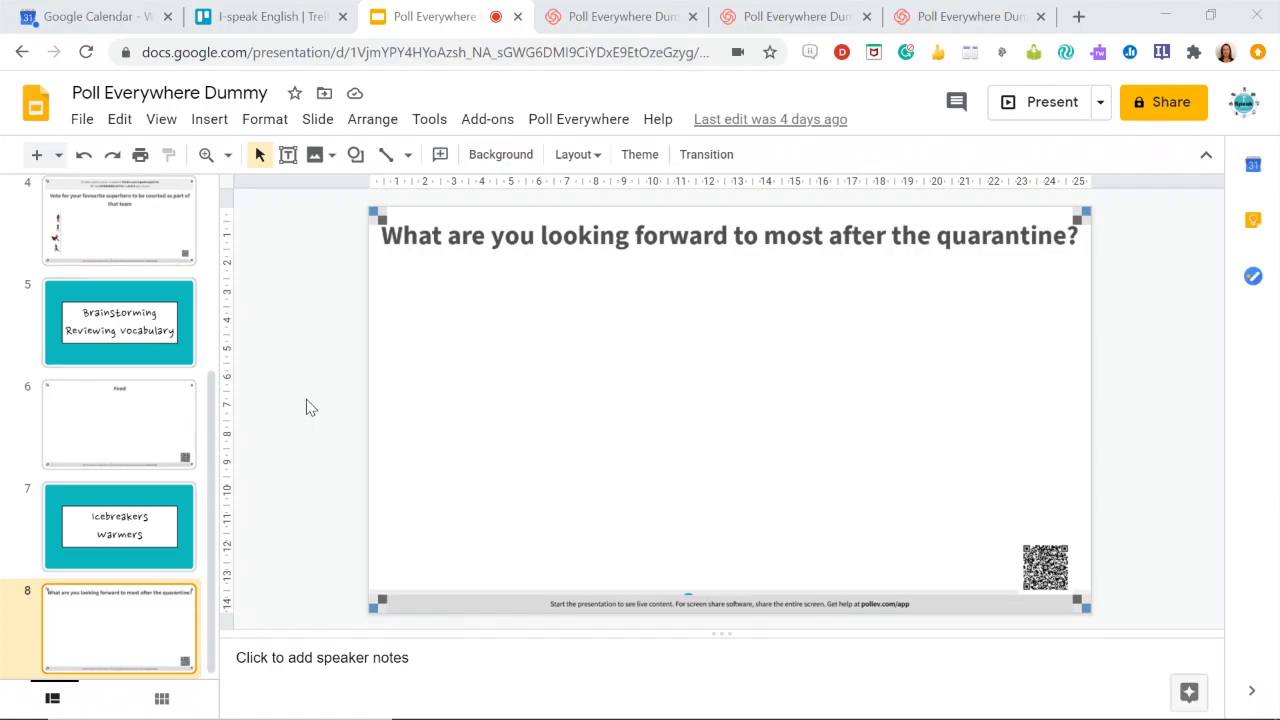
pyautogui.moveTo(324, 414)
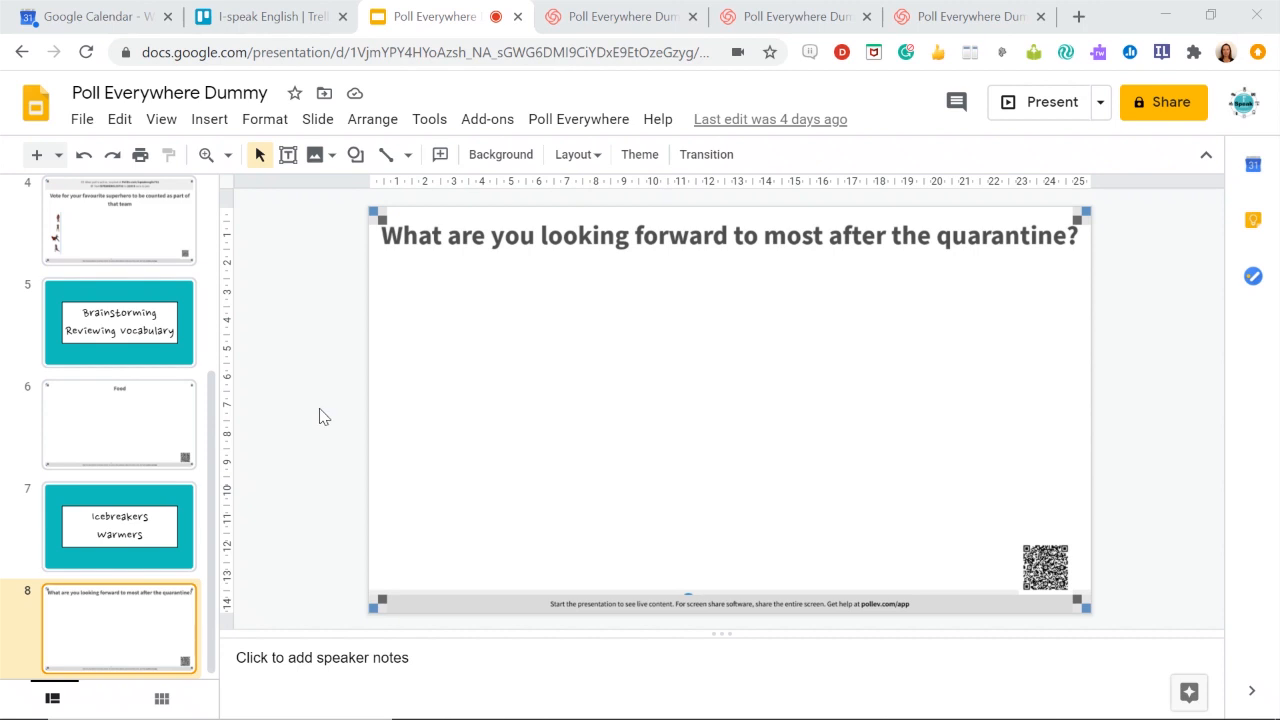
pyautogui.moveTo(484, 140)
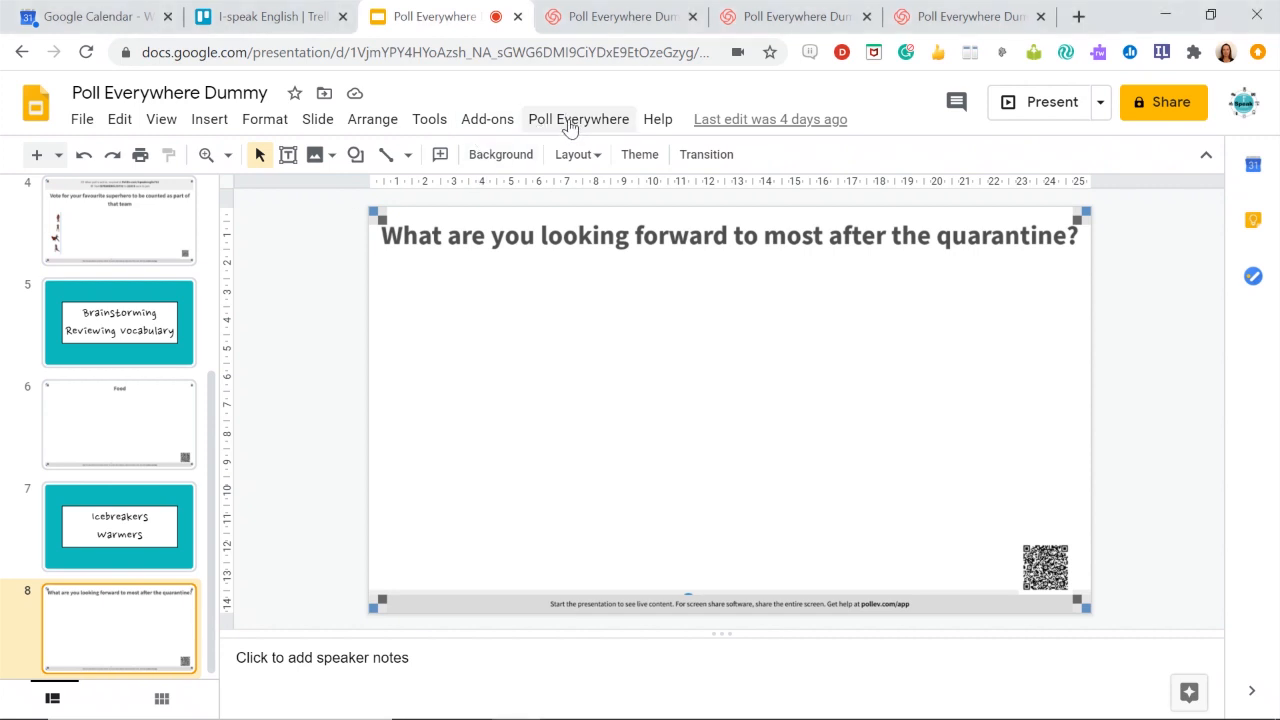
# Step: Launch the Poll Everywhere activity chooser with multiple choice, word cloud and competition templates
pyautogui.click(578, 120)
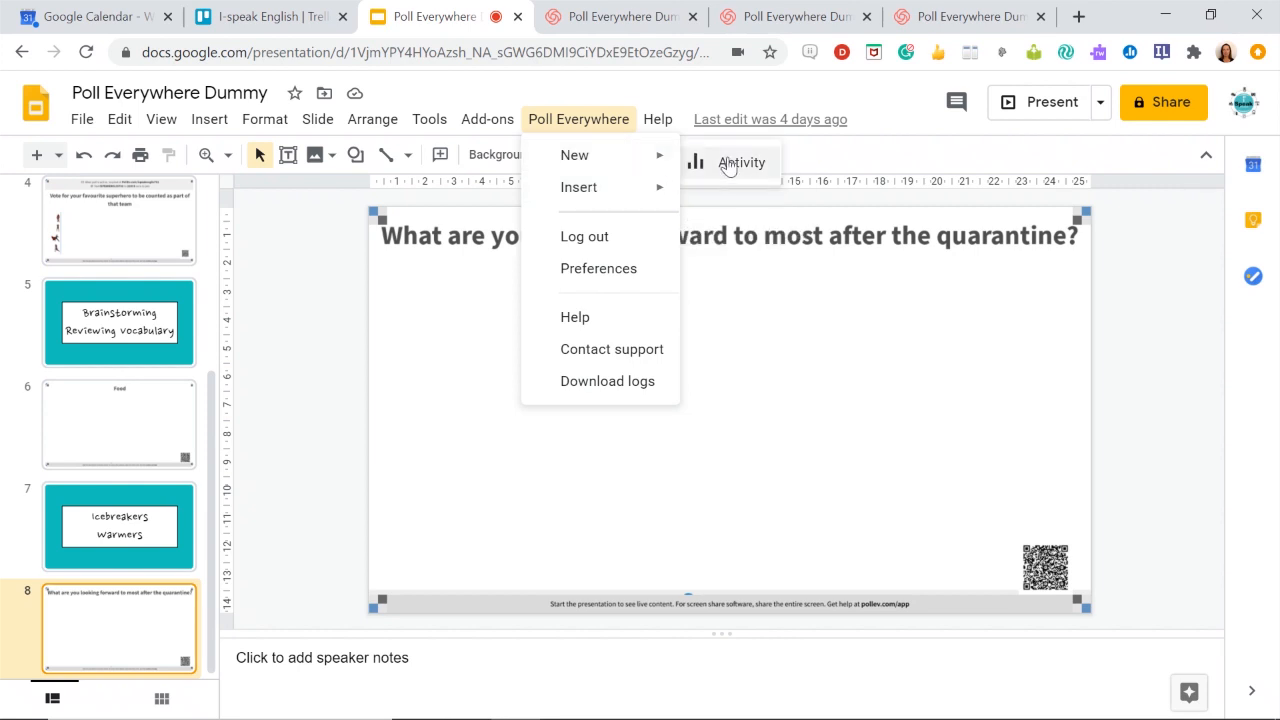
pyautogui.click(742, 162)
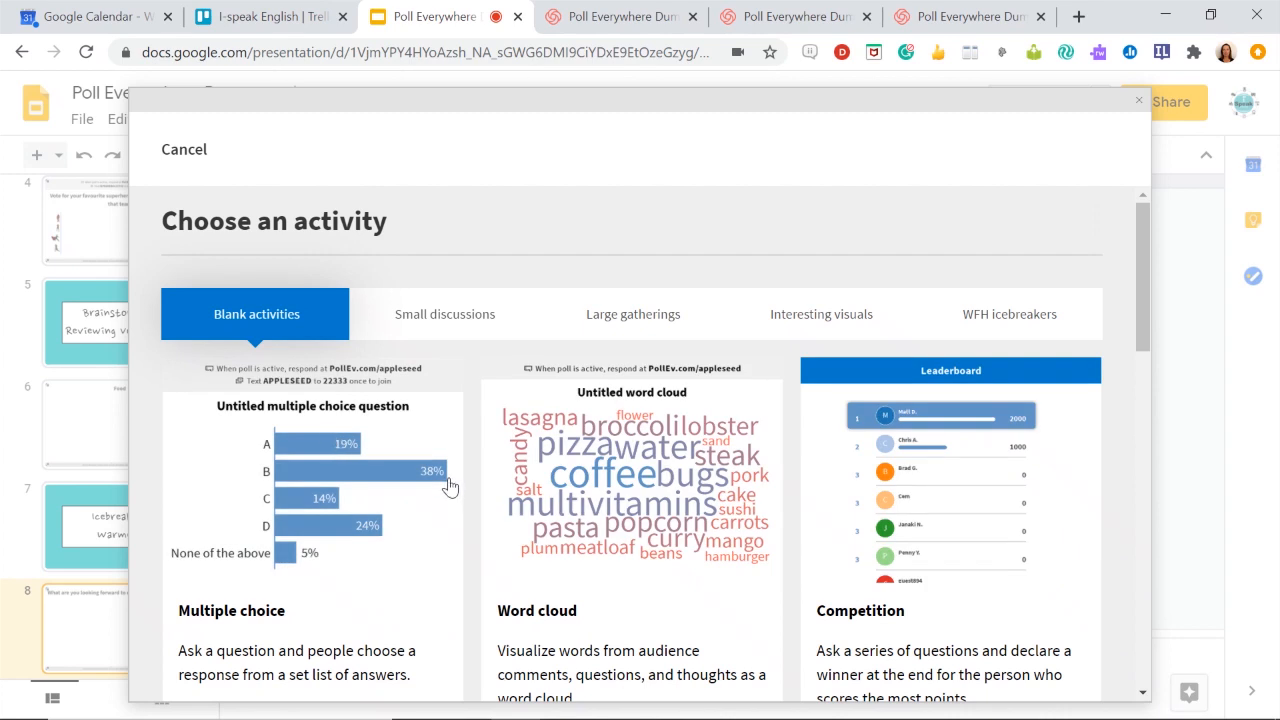
# Step: Browse down the activity gallery to the team colour poll with blue, yellow, red and green options
pyautogui.scroll(-3)
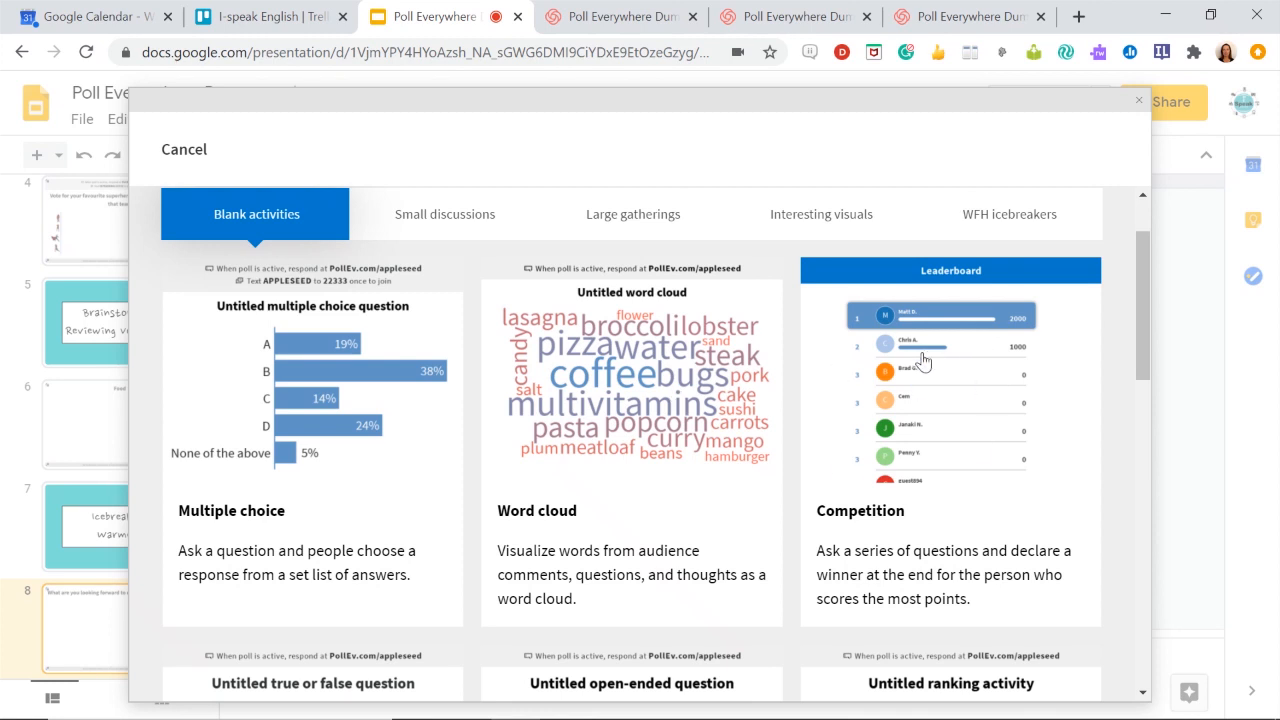
pyautogui.moveTo(1000, 442)
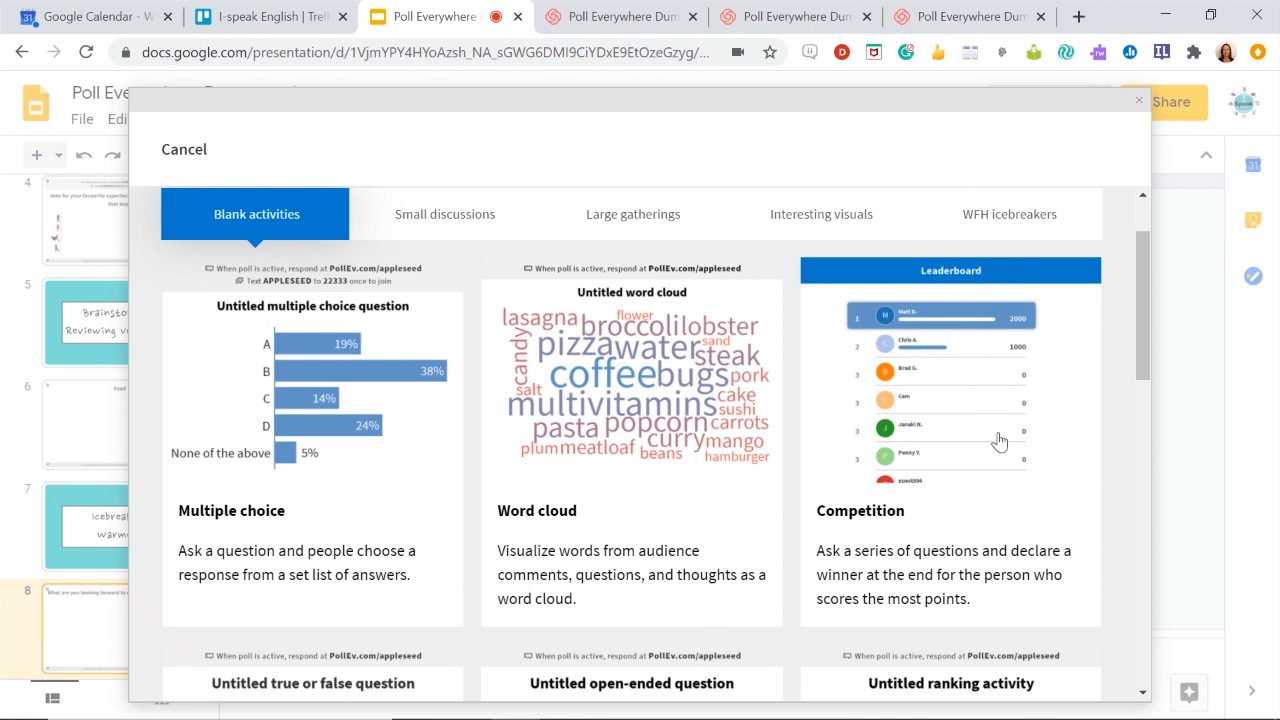
pyautogui.moveTo(940, 384)
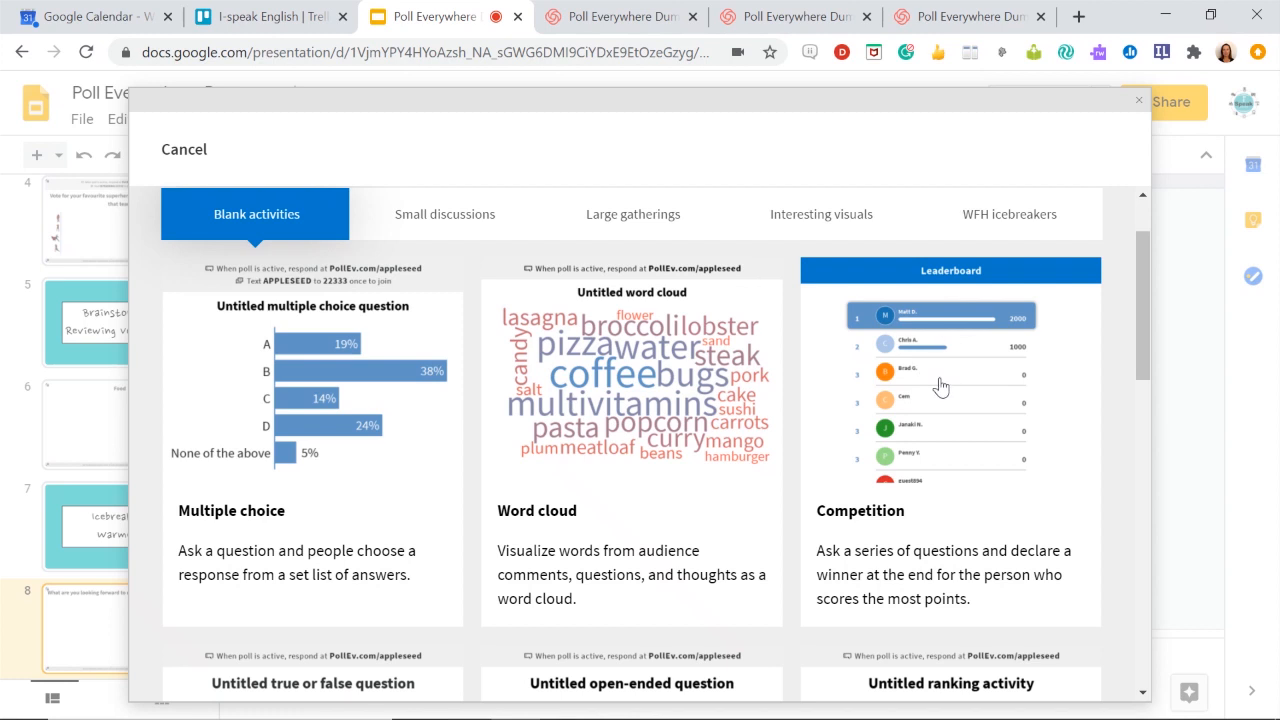
pyautogui.moveTo(688, 472)
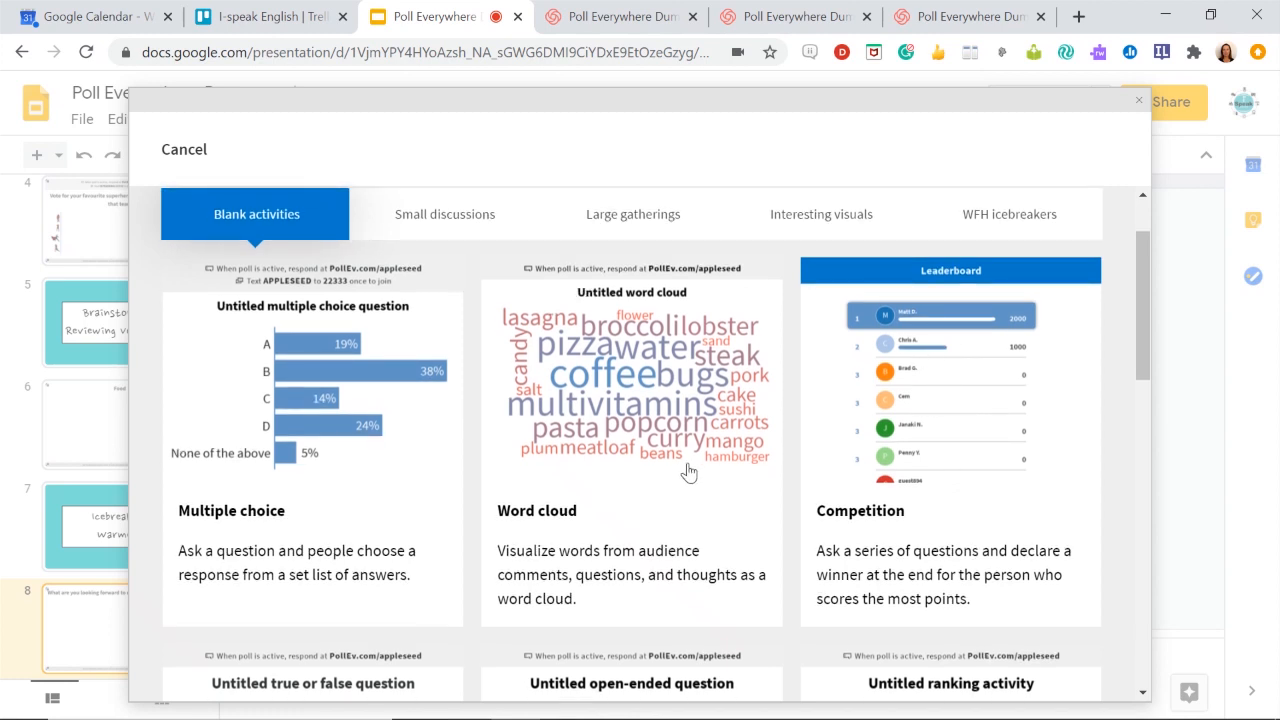
pyautogui.scroll(-3)
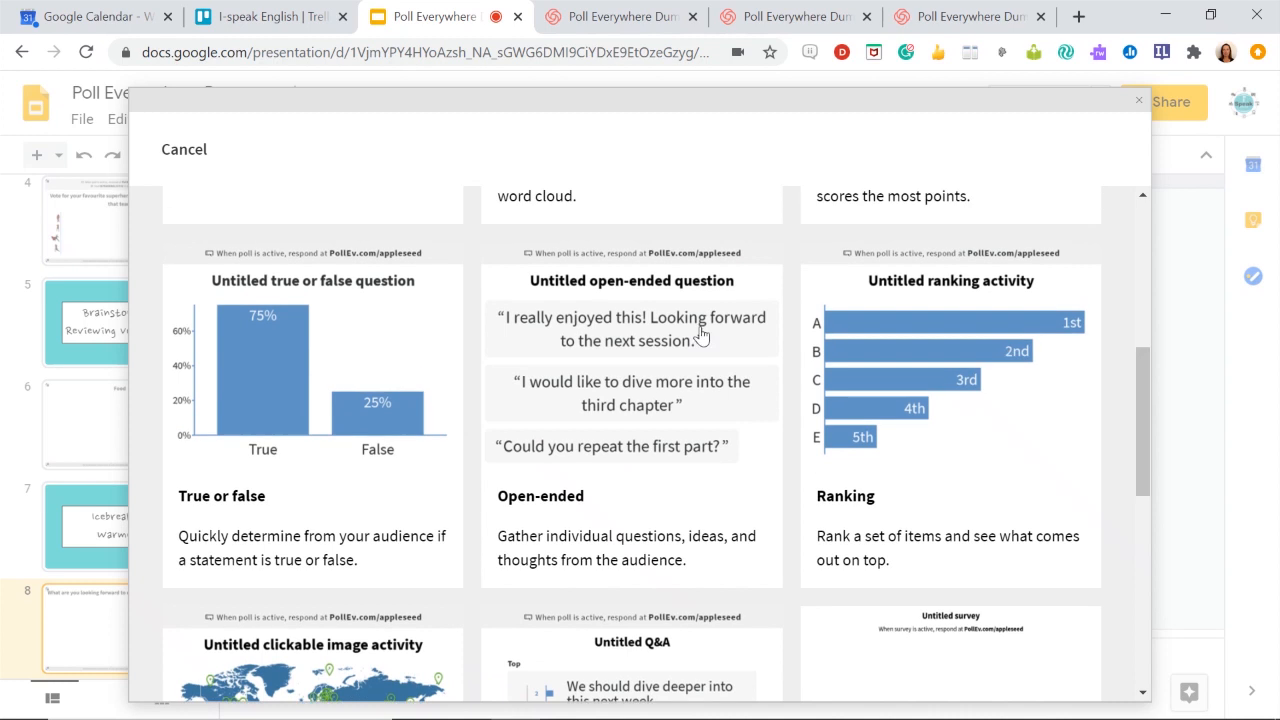
pyautogui.scroll(-3)
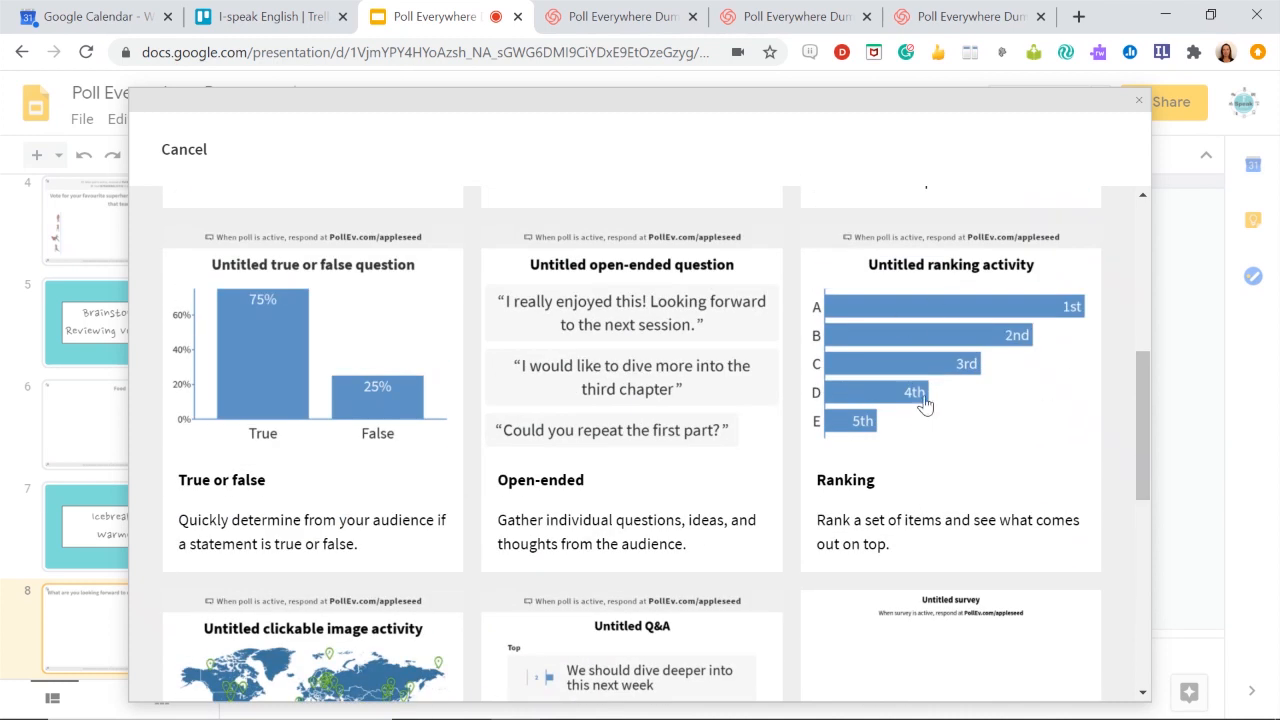
pyautogui.scroll(-3)
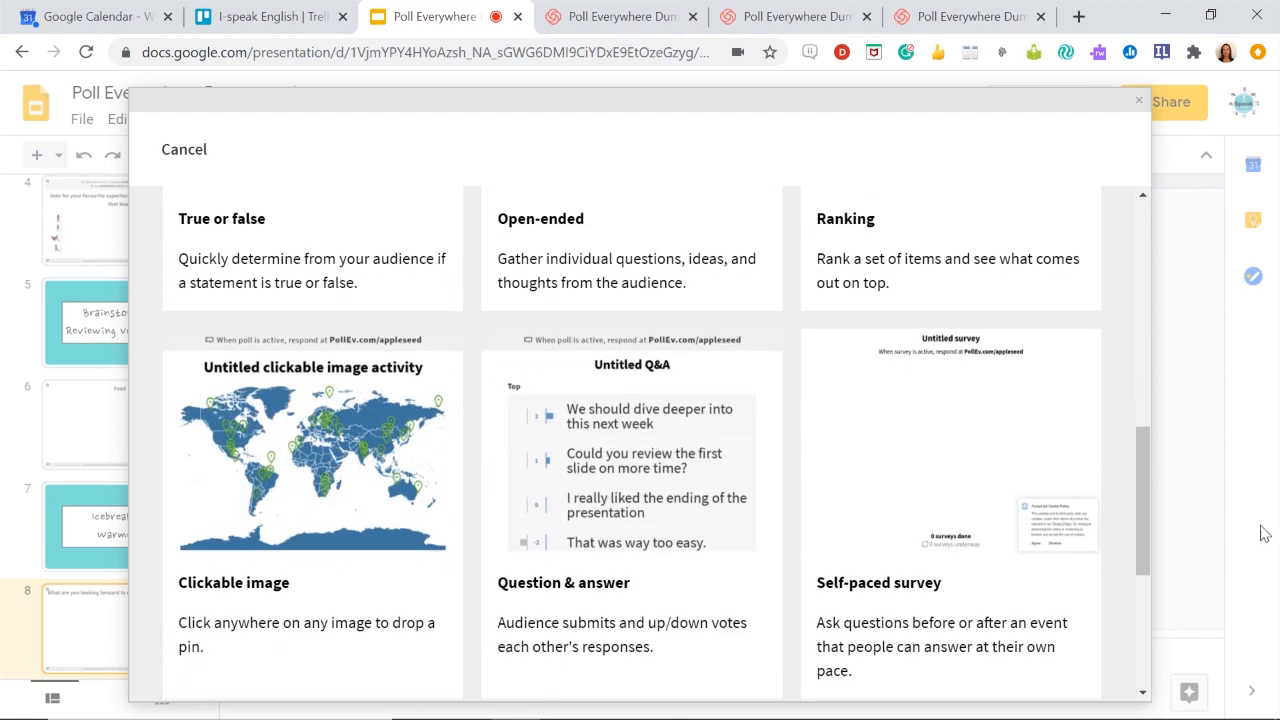
pyautogui.scroll(-3)
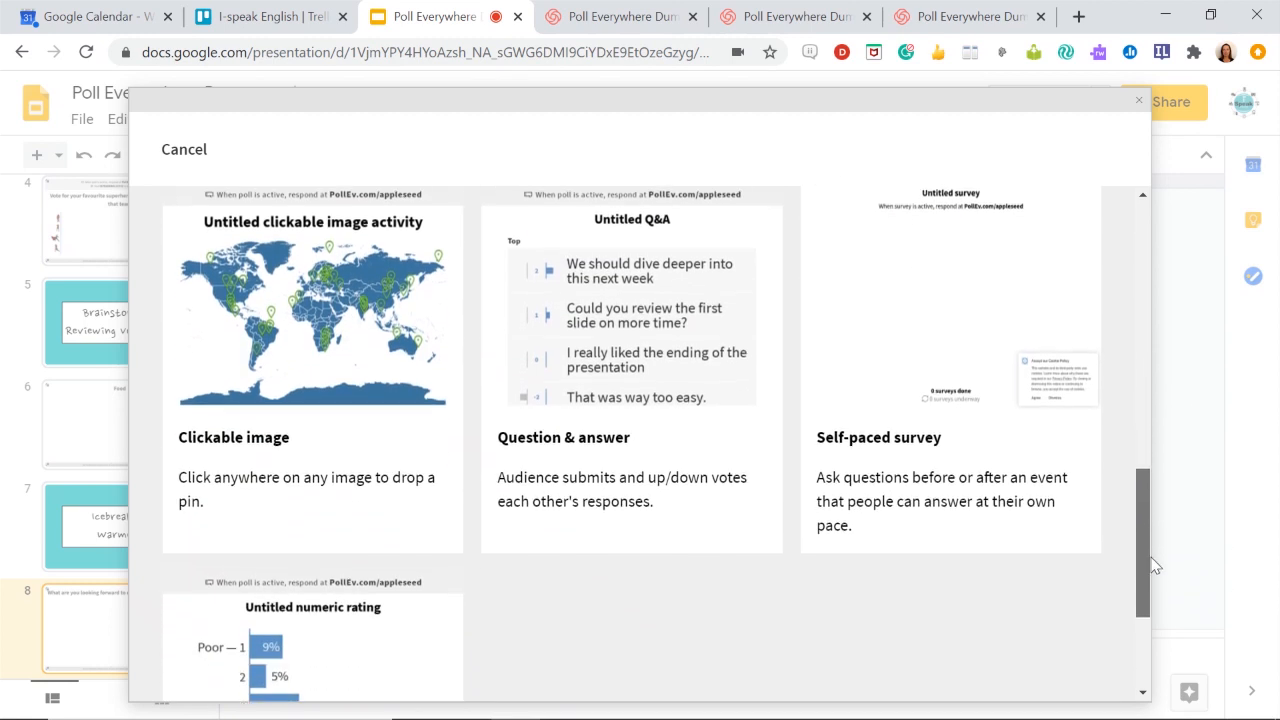
pyautogui.scroll(-3)
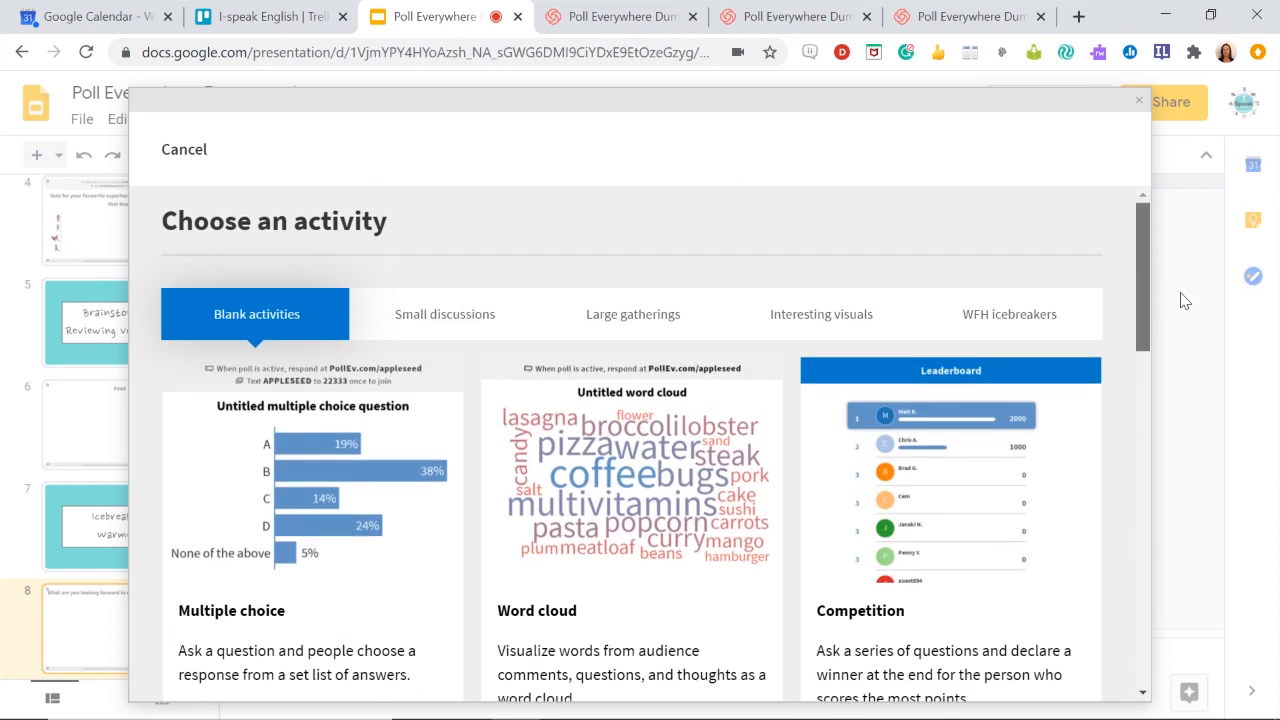
pyautogui.scroll(-3)
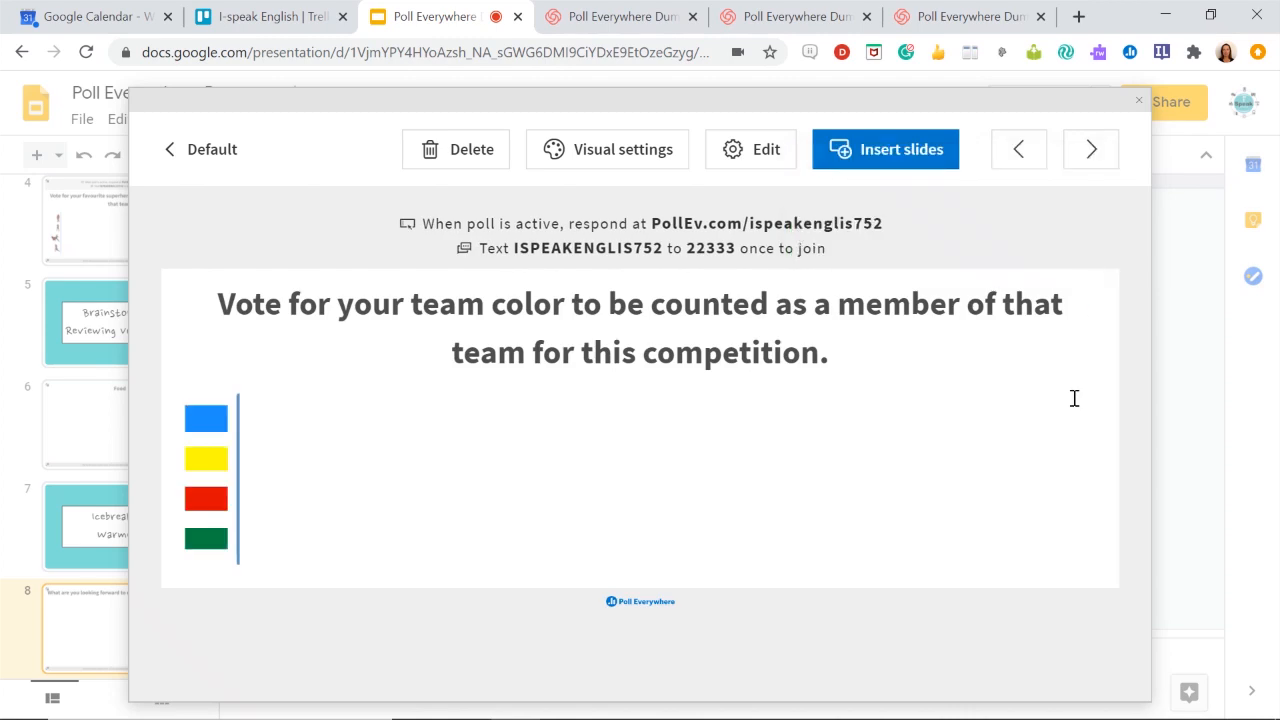
# Step: Edit the team colour poll, remove the colour answers and add a blank answer ready for a picture
pyautogui.click(750, 148)
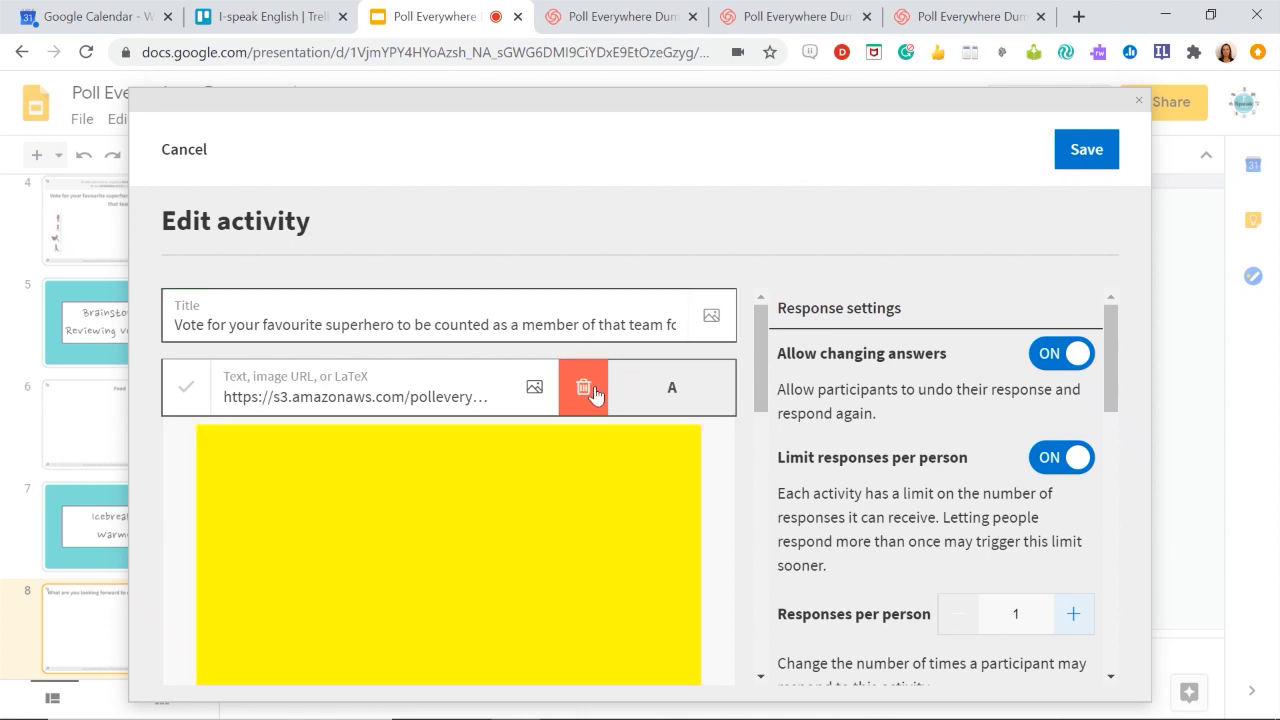
pyautogui.click(584, 388)
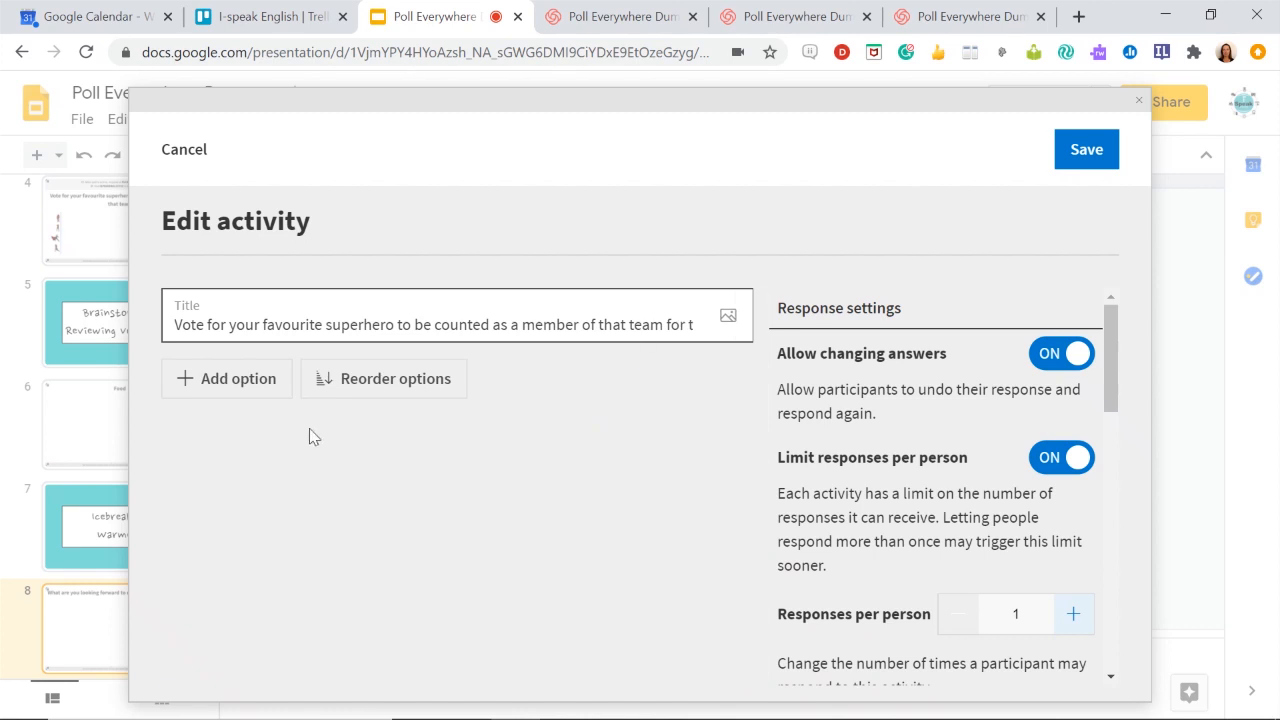
pyautogui.click(226, 378)
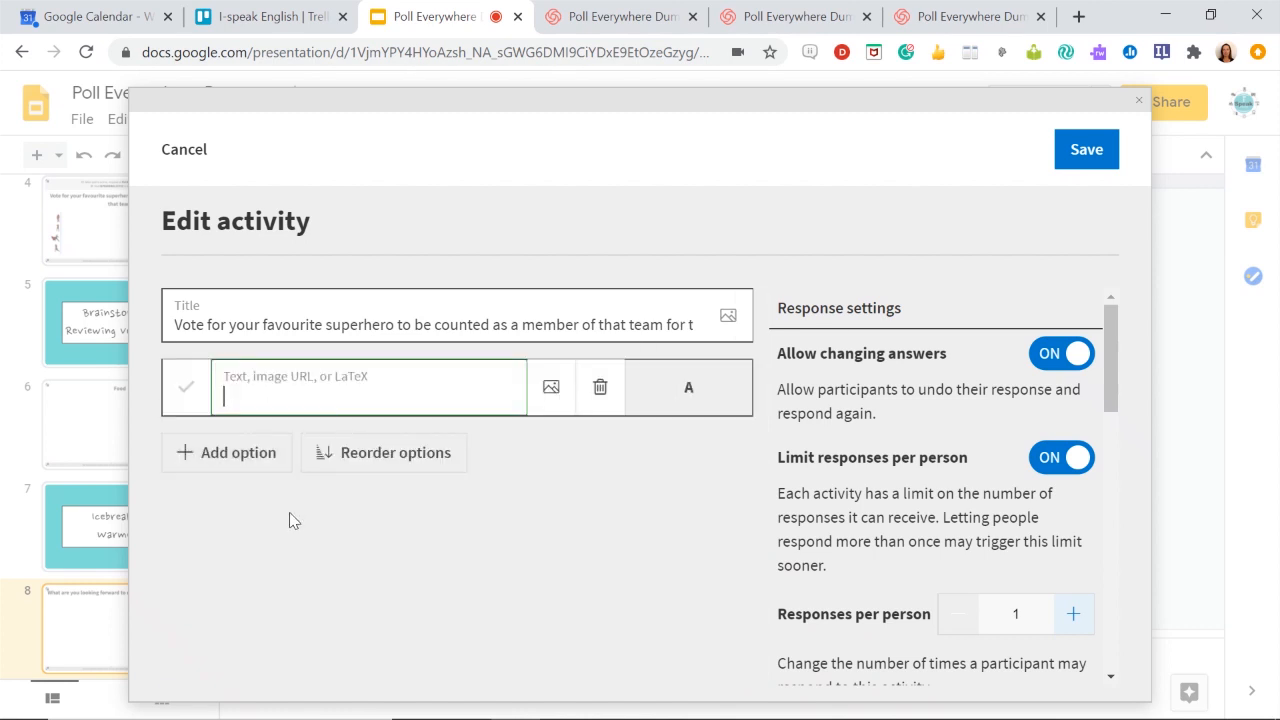
pyautogui.moveTo(550, 388)
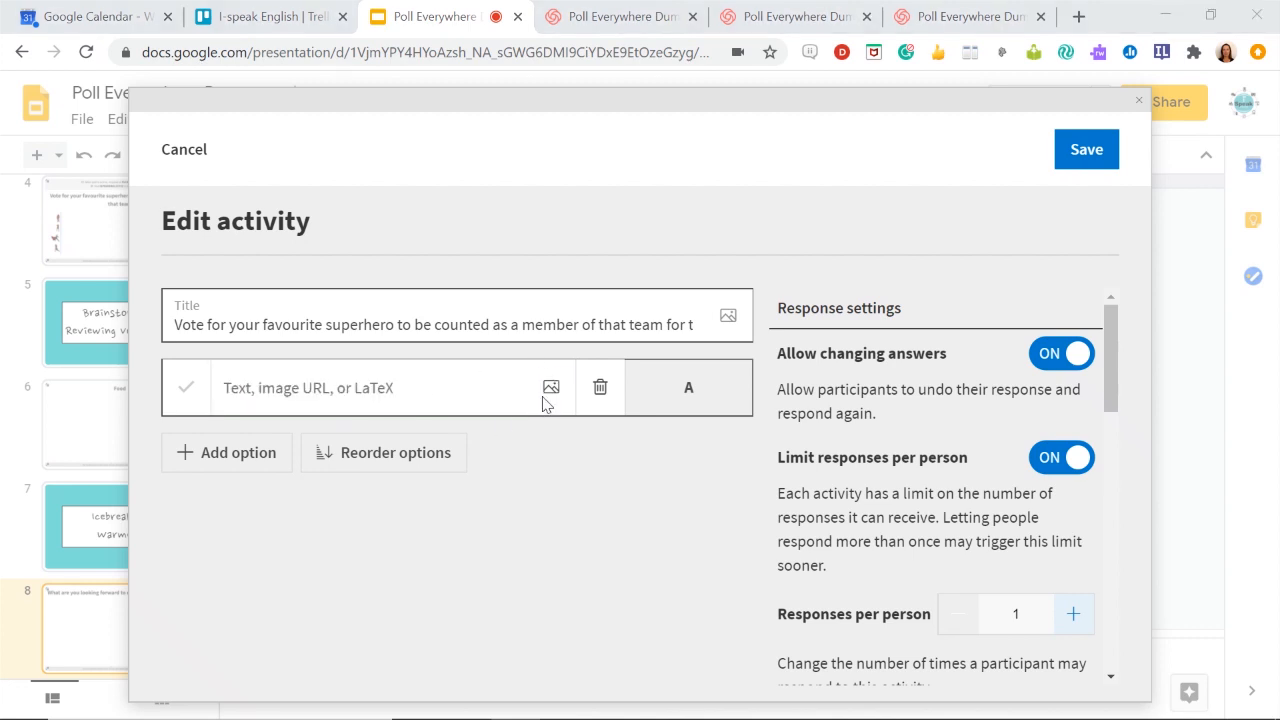
pyautogui.click(548, 388)
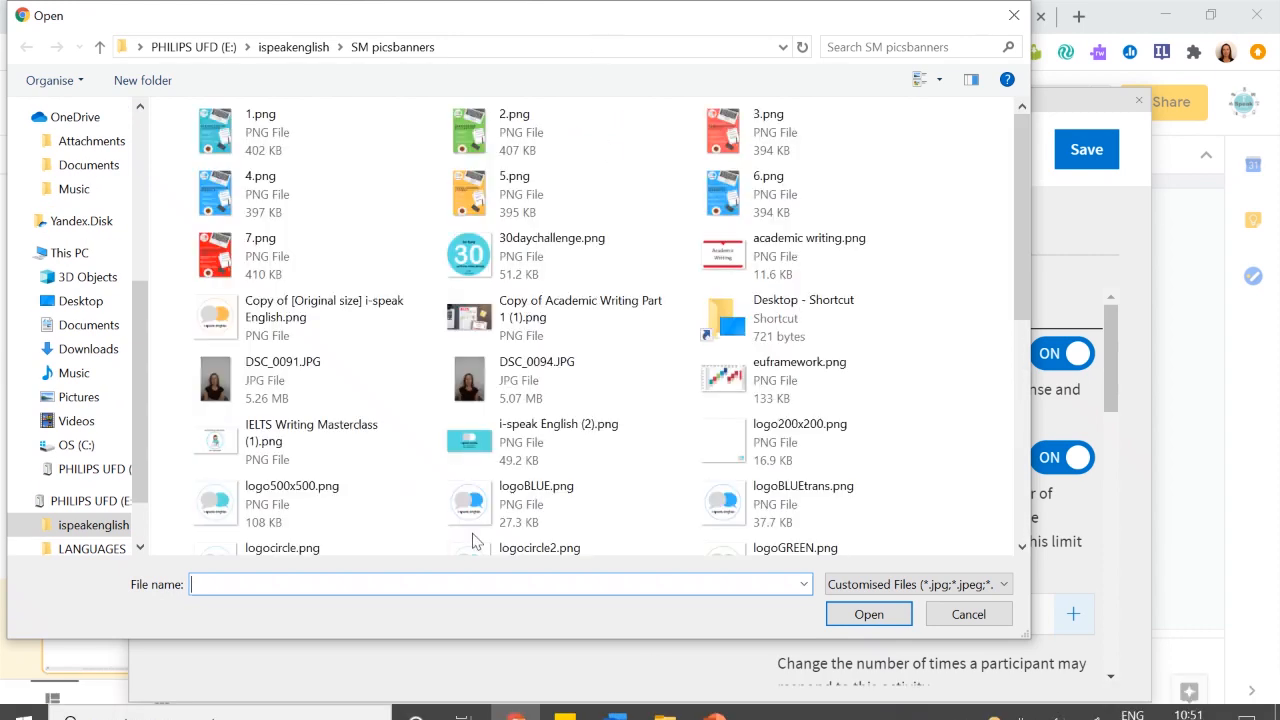
# Step: Attach the 1.png superhero picture from the Desktop and add two more answer choices
pyautogui.click(80, 300)
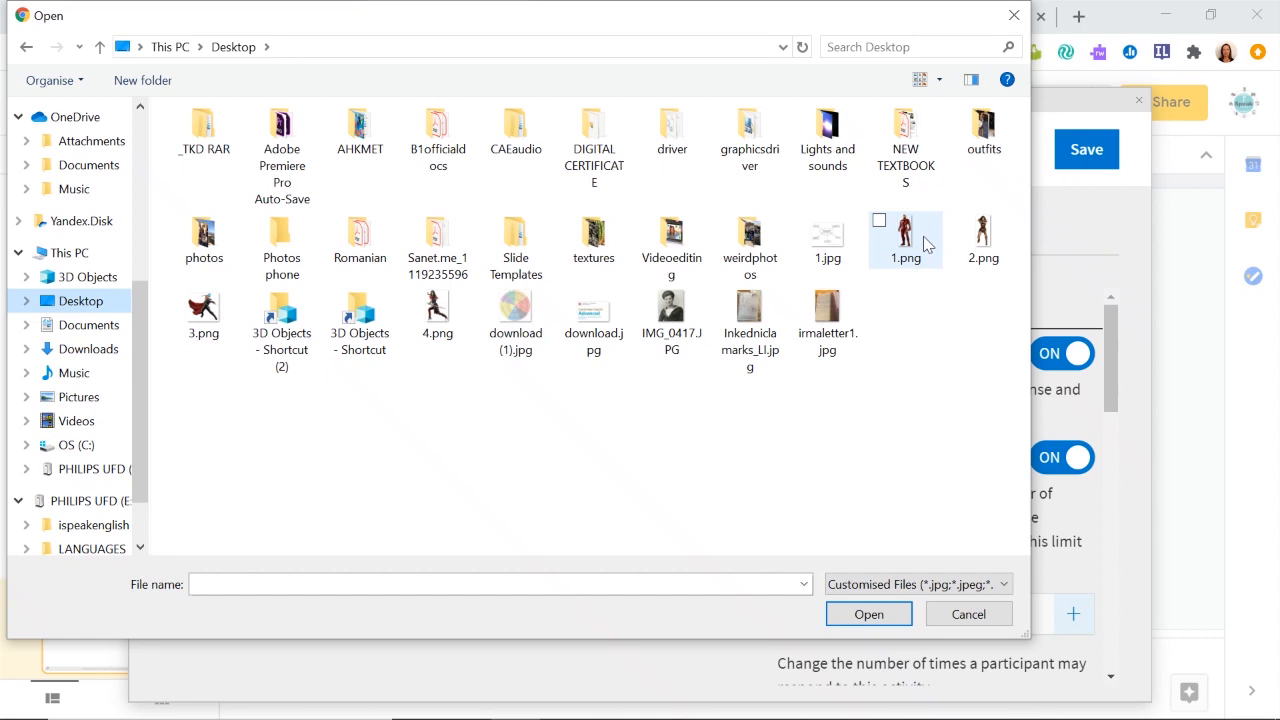
pyautogui.click(868, 612)
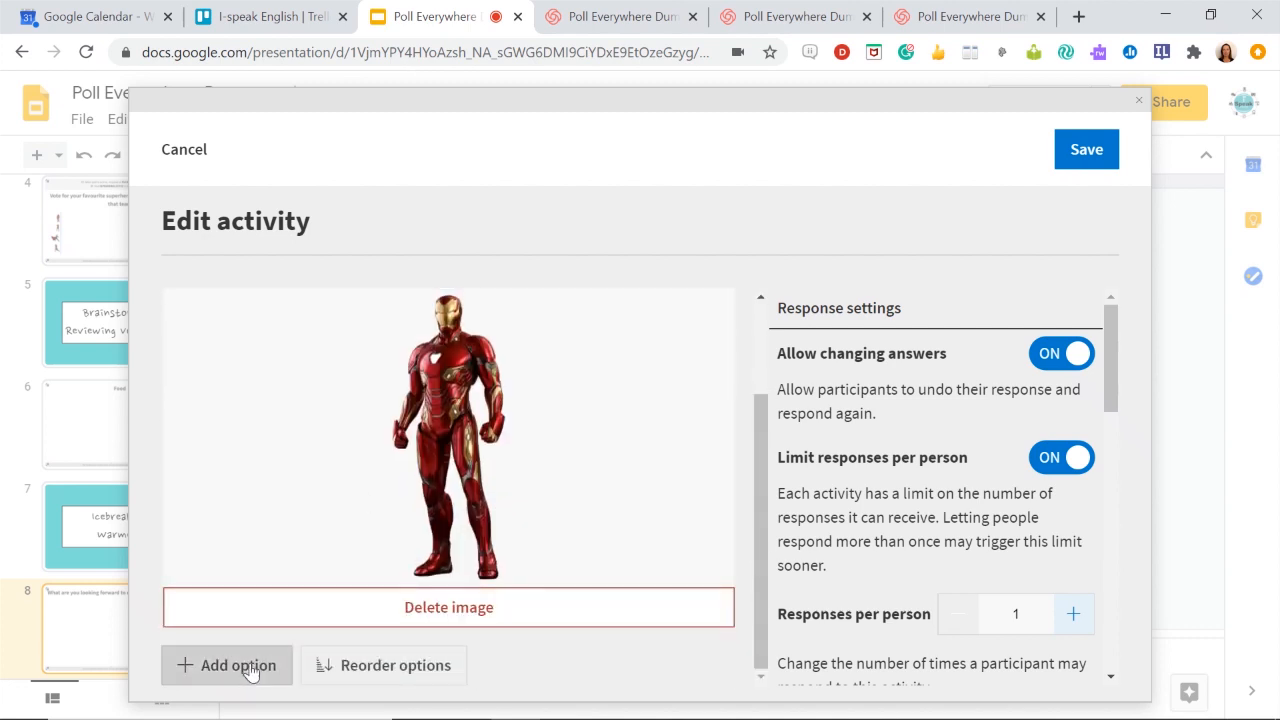
pyautogui.click(226, 664)
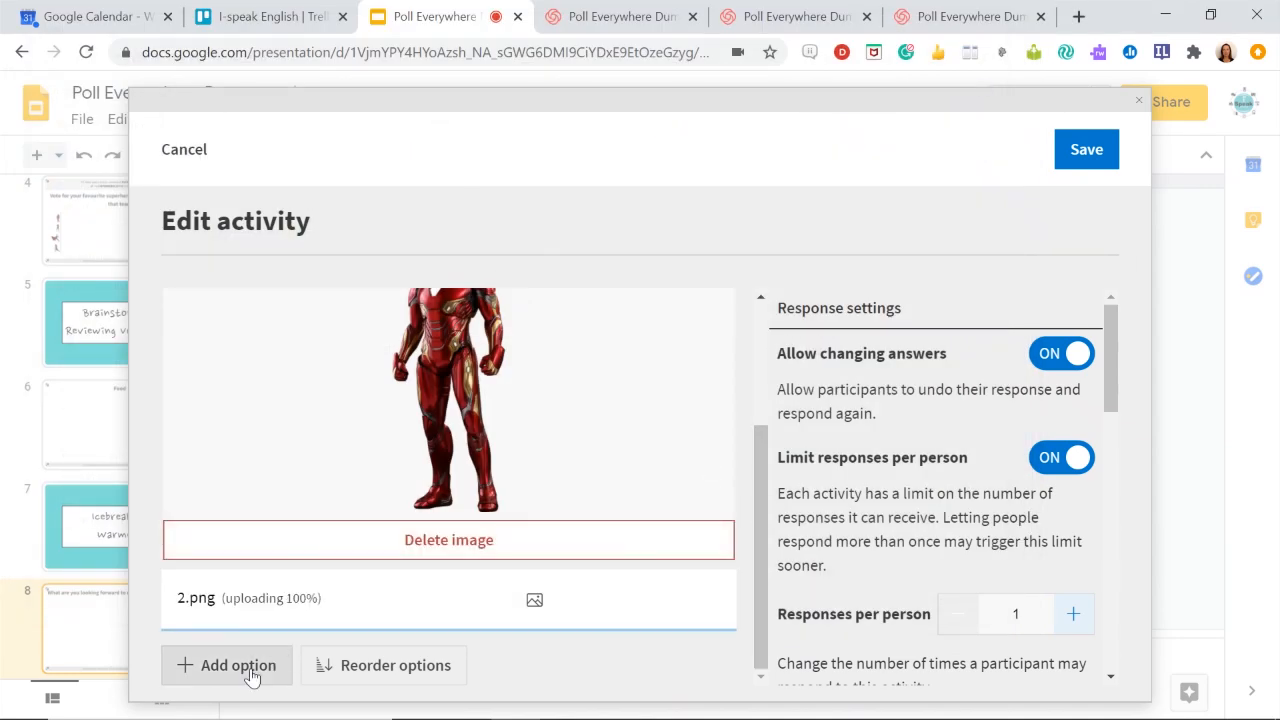
pyautogui.click(238, 664)
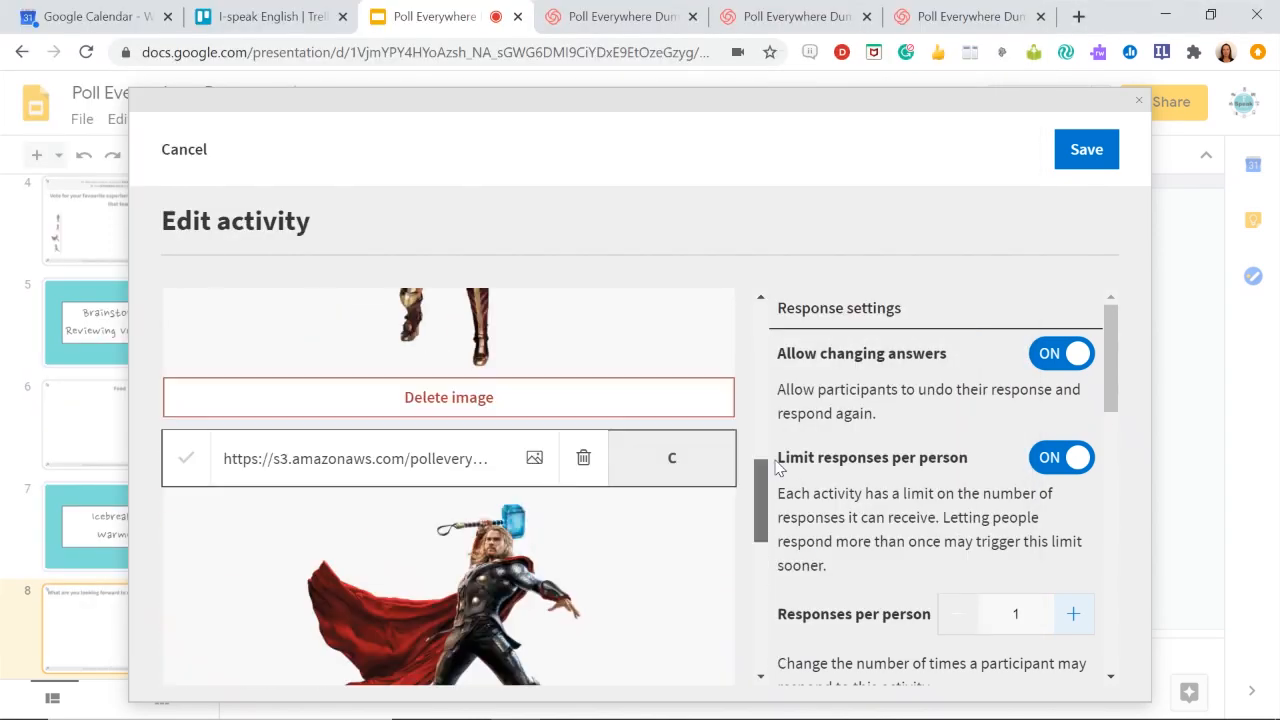
# Step: Review the response settings, keeping 'From the web' responses on for the superhero poll
pyautogui.scroll(-3)
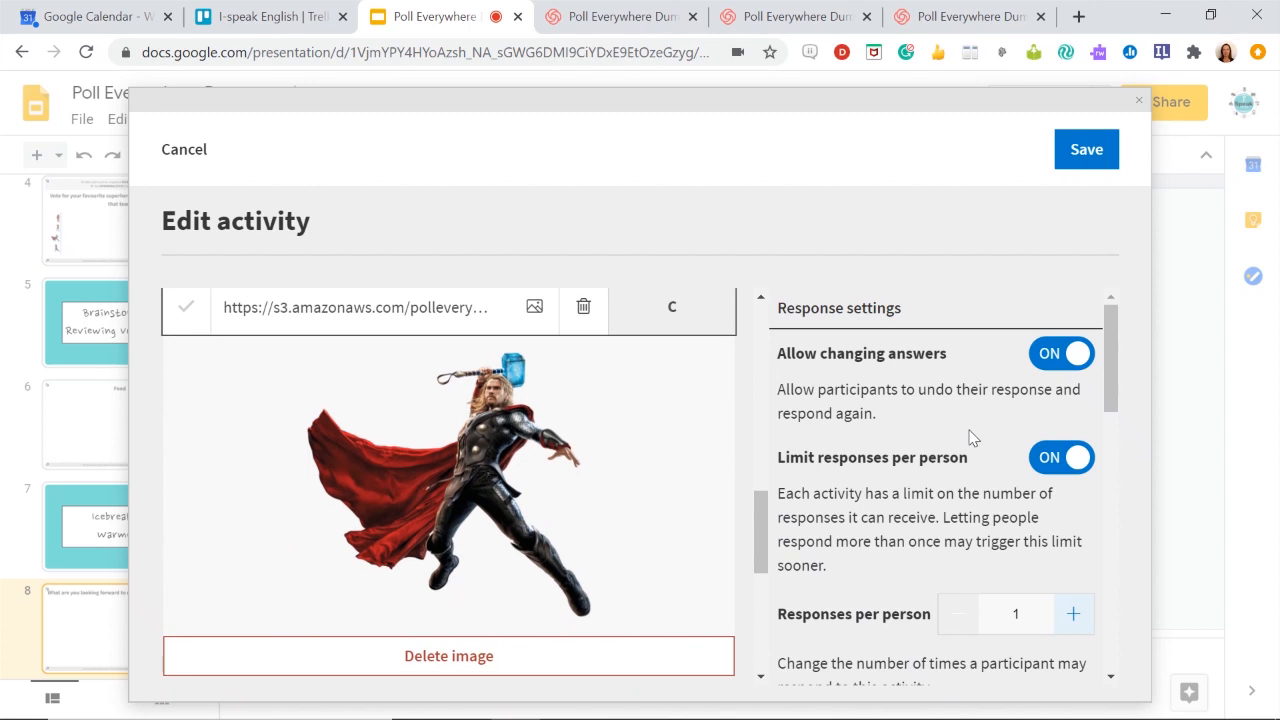
pyautogui.moveTo(958, 476)
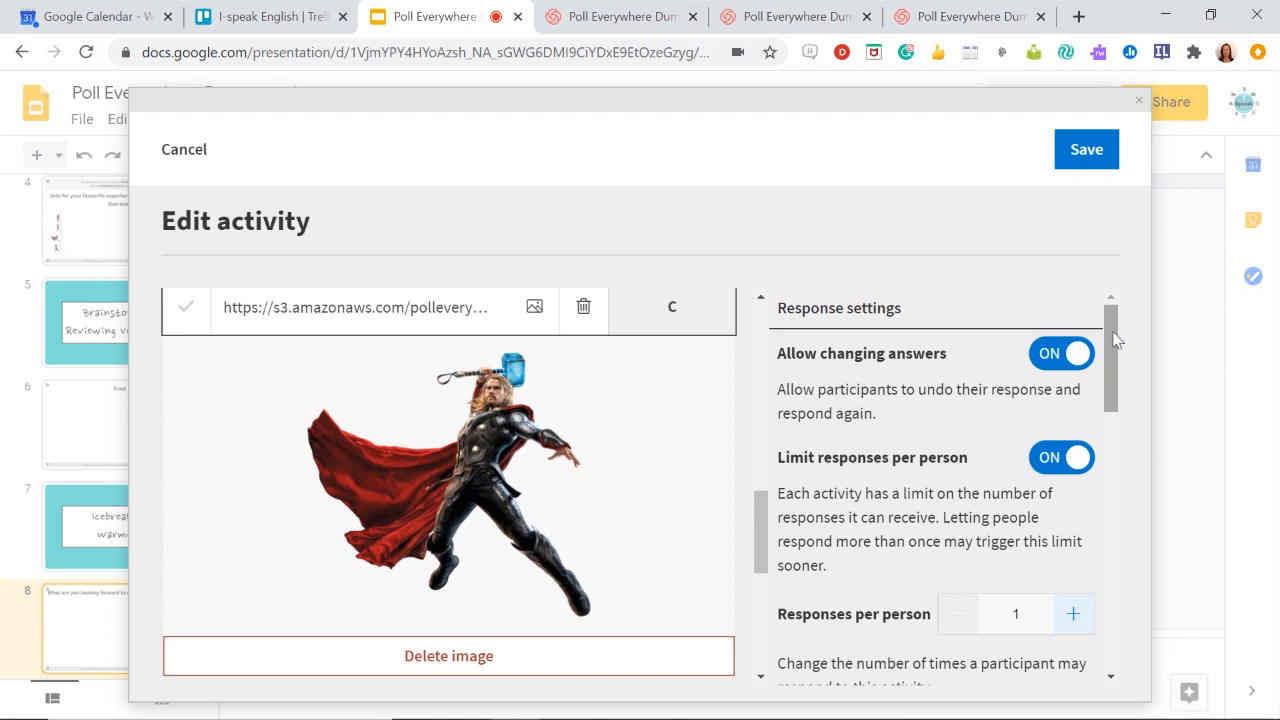
pyautogui.moveTo(1096, 352)
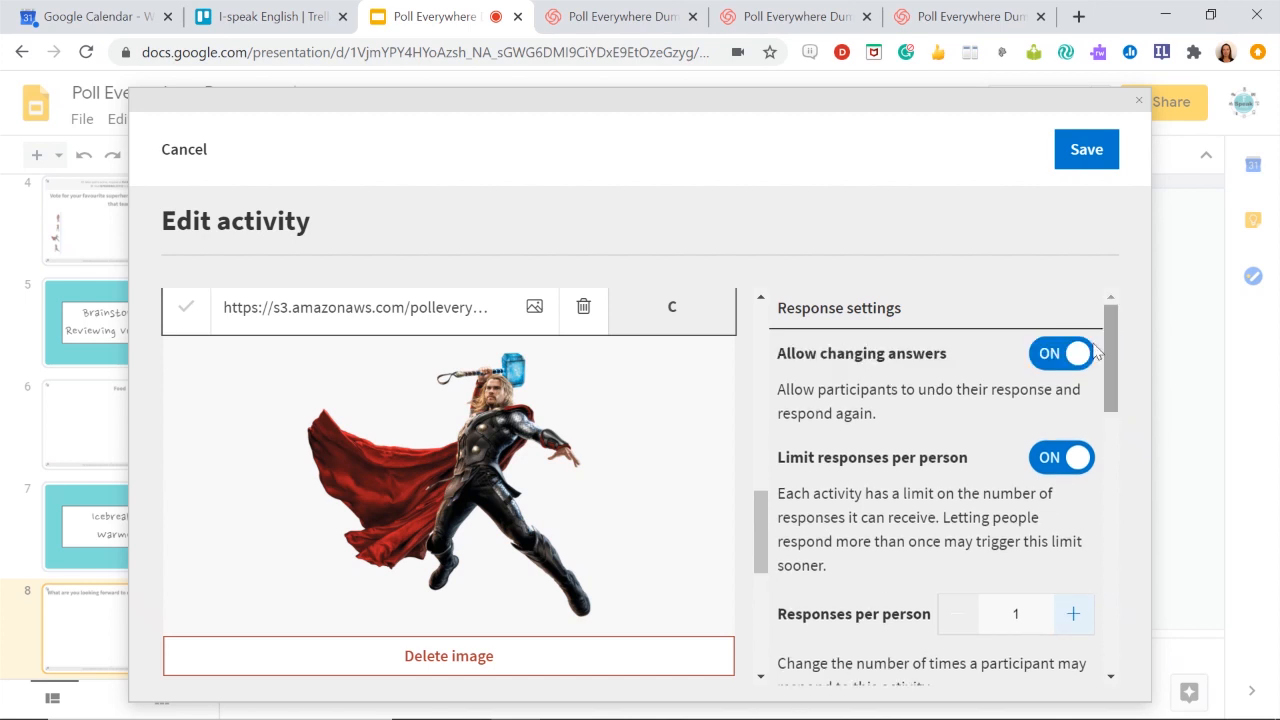
pyautogui.scroll(-3)
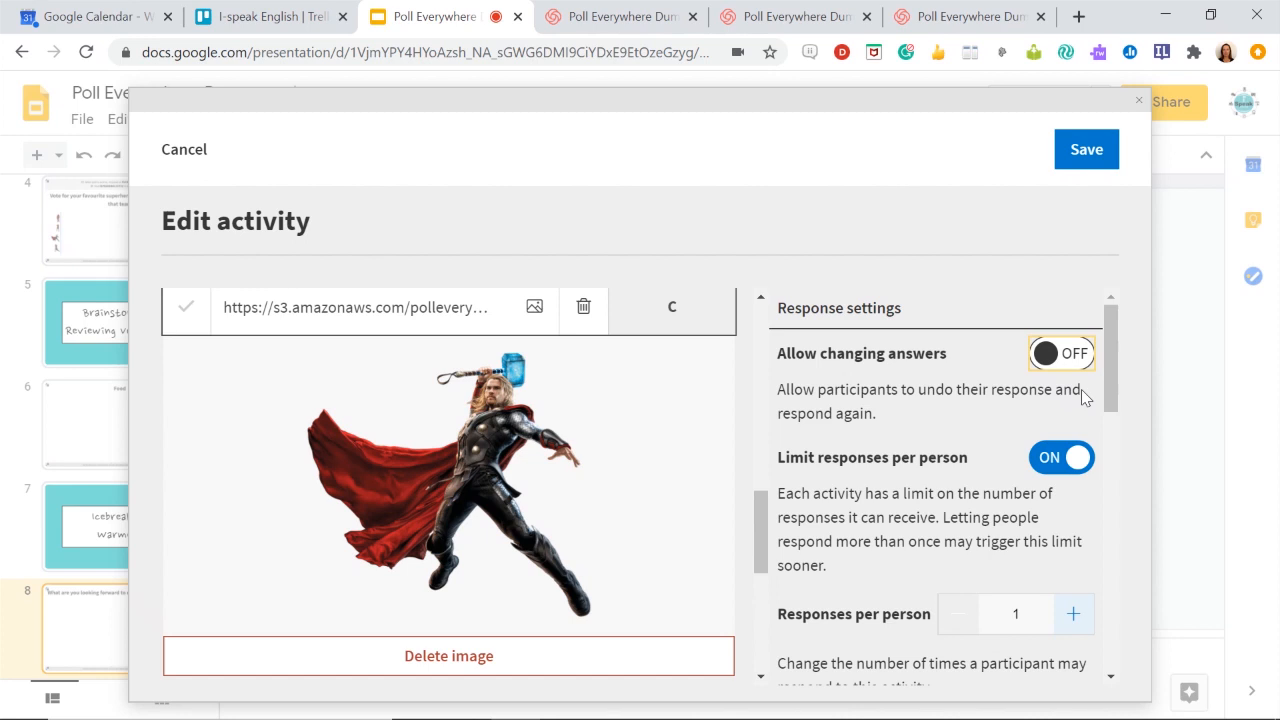
pyautogui.moveTo(1074, 382)
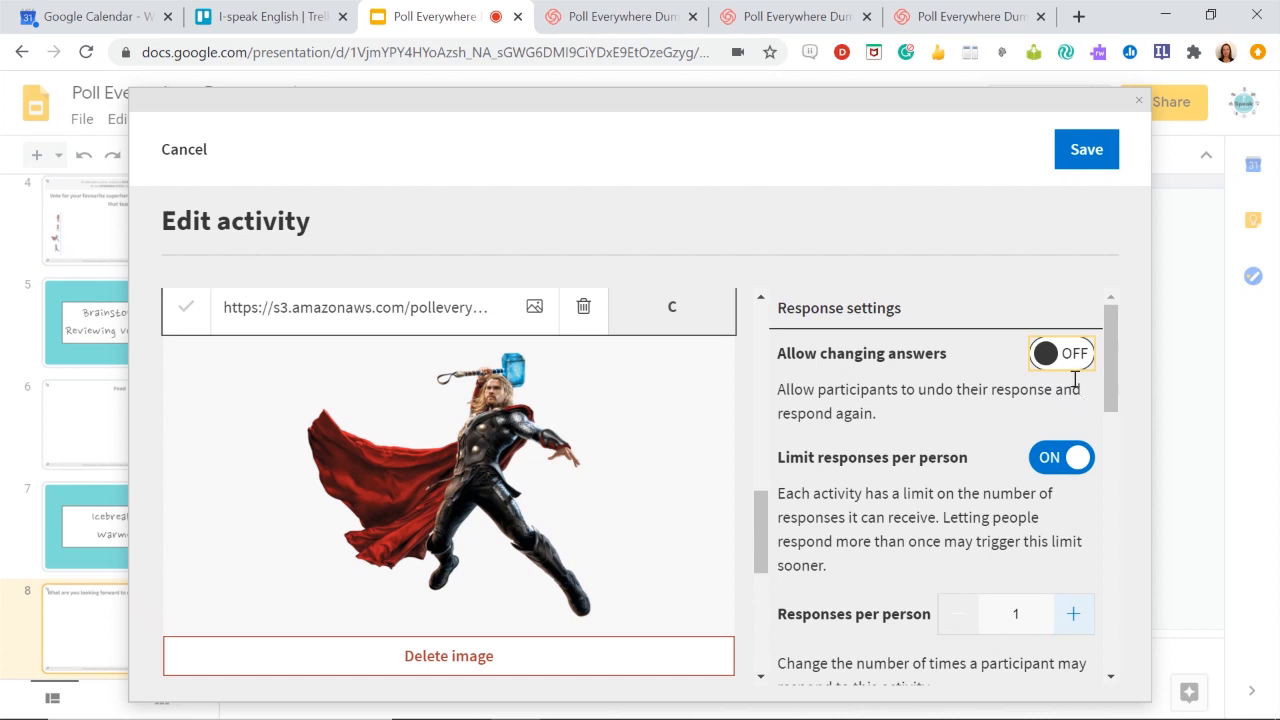
pyautogui.scroll(-3)
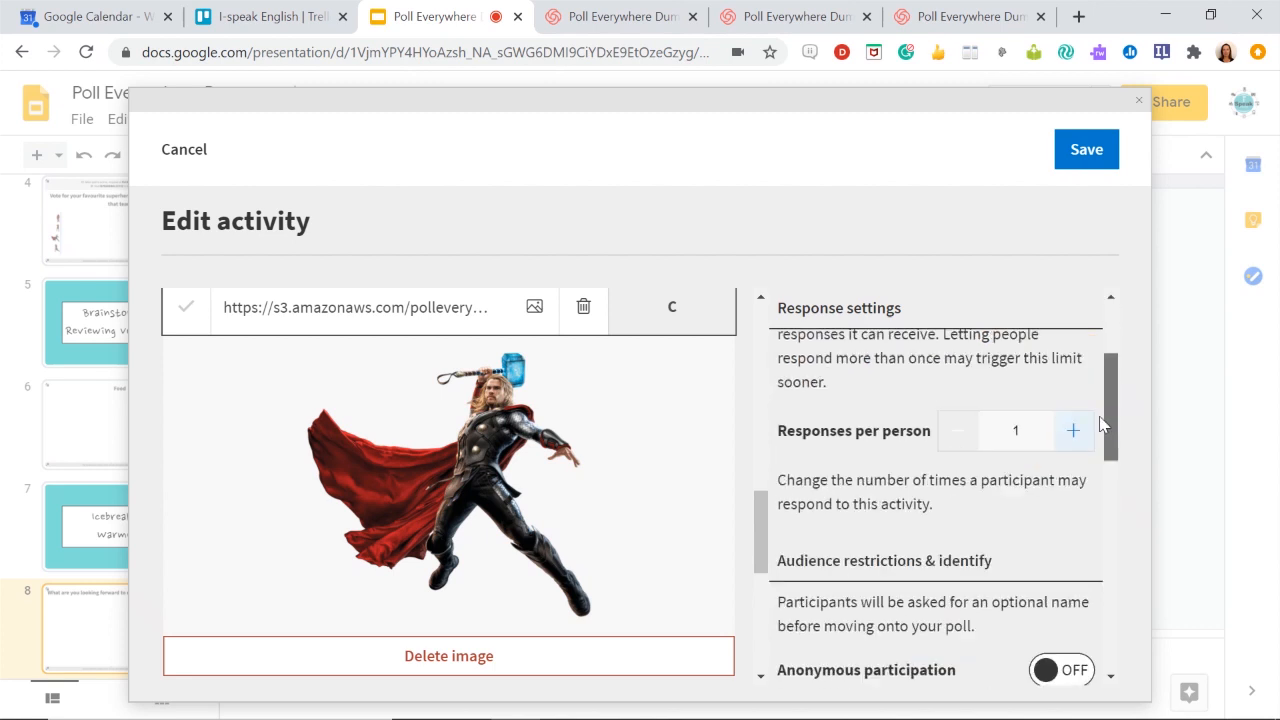
pyautogui.scroll(-3)
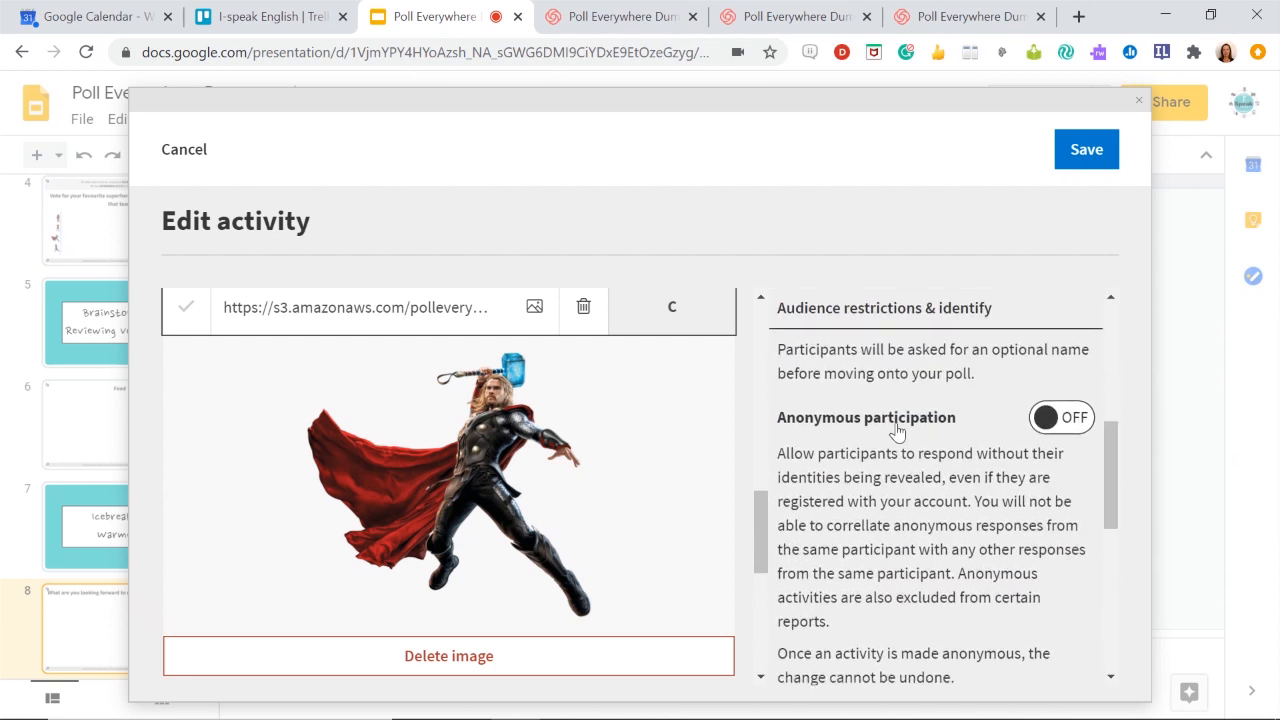
pyautogui.scroll(-3)
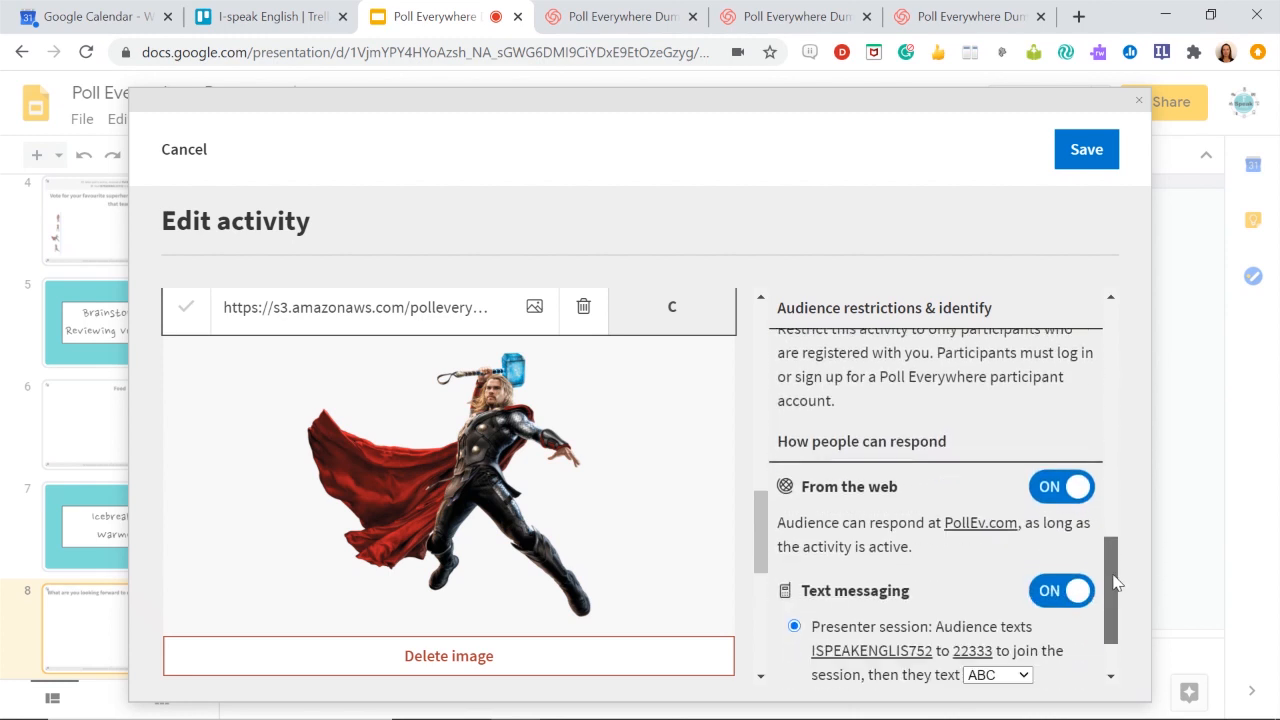
pyautogui.scroll(-3)
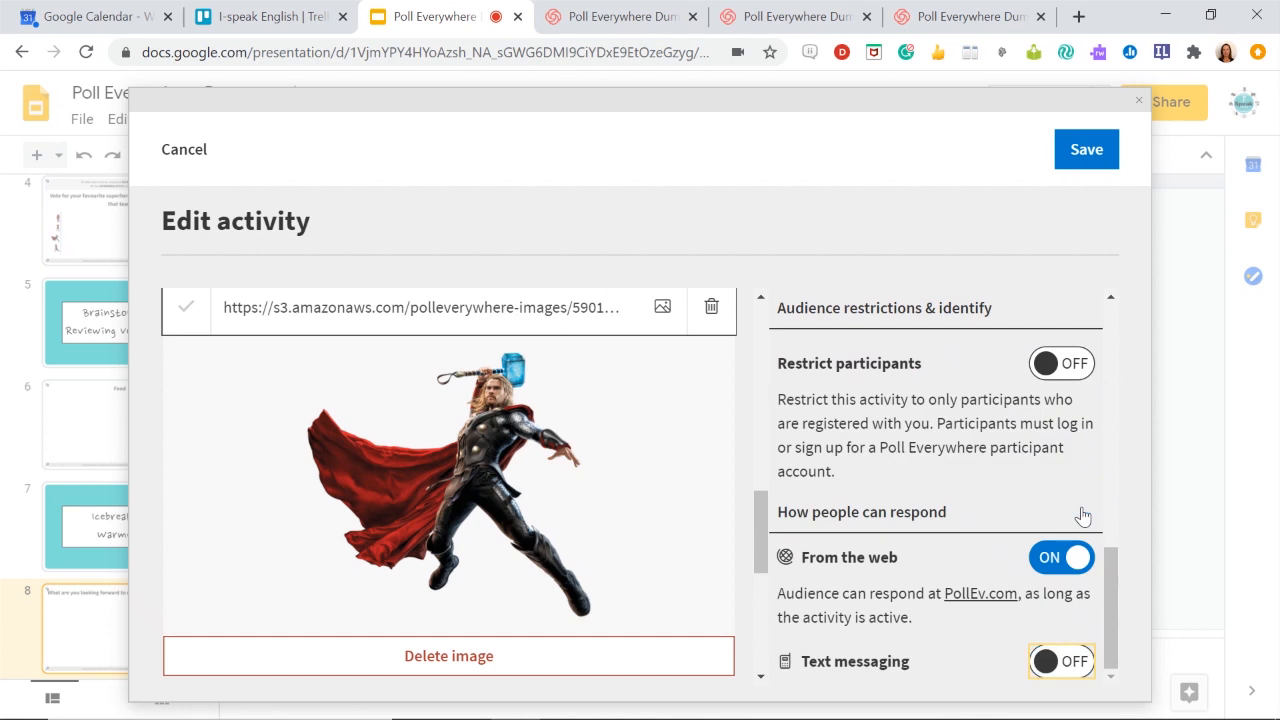
pyautogui.moveTo(768, 84)
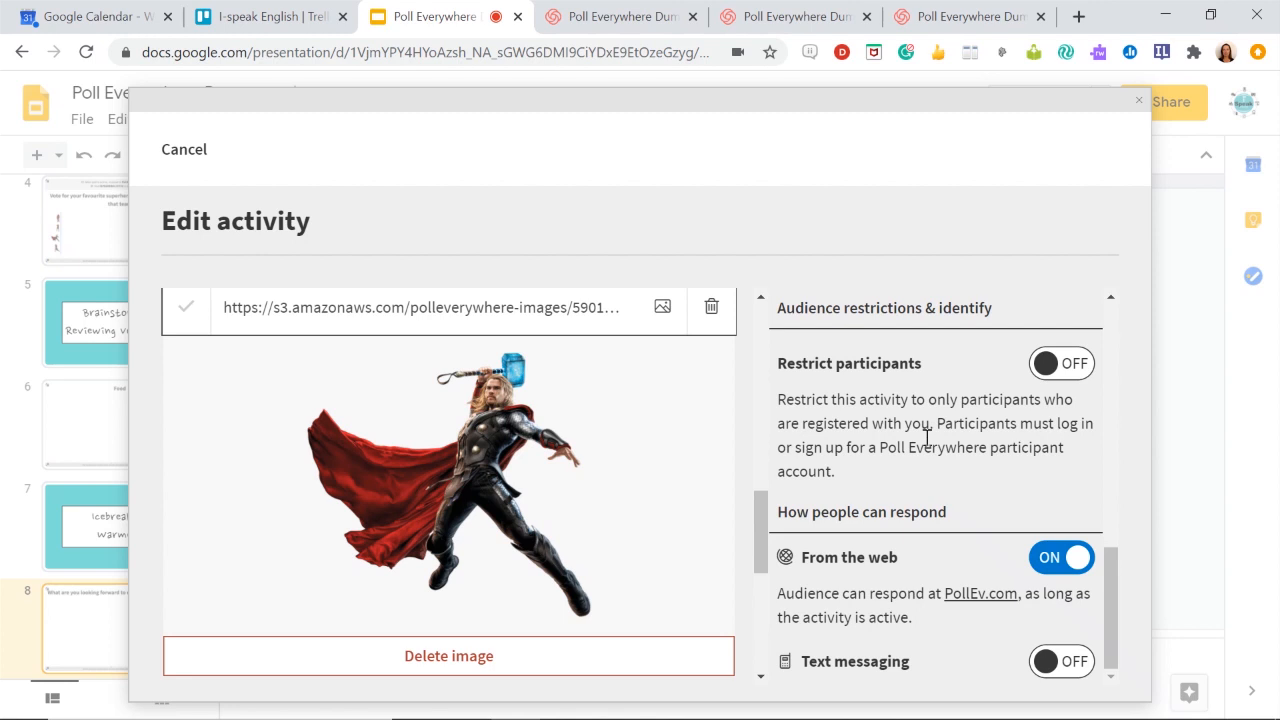
# Step: Finish editing and compare column and donut results layouts, keeping the bar chart
pyautogui.click(184, 148)
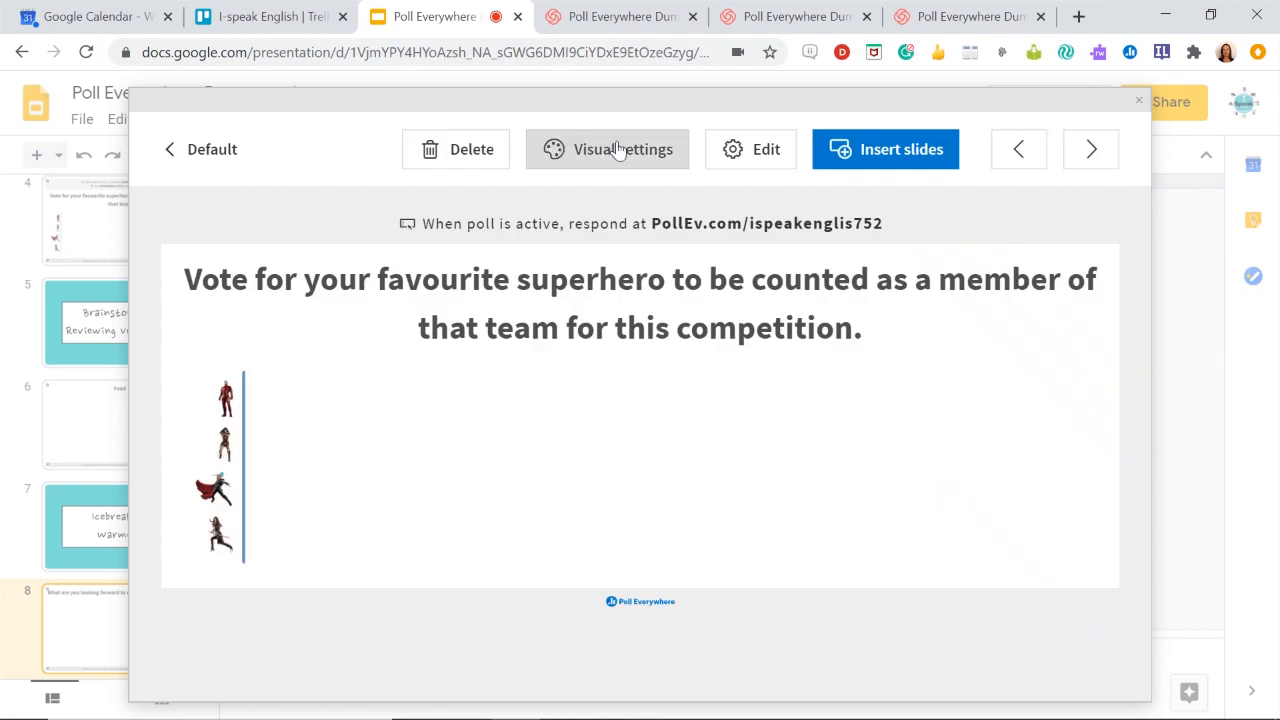
pyautogui.moveTo(248, 408)
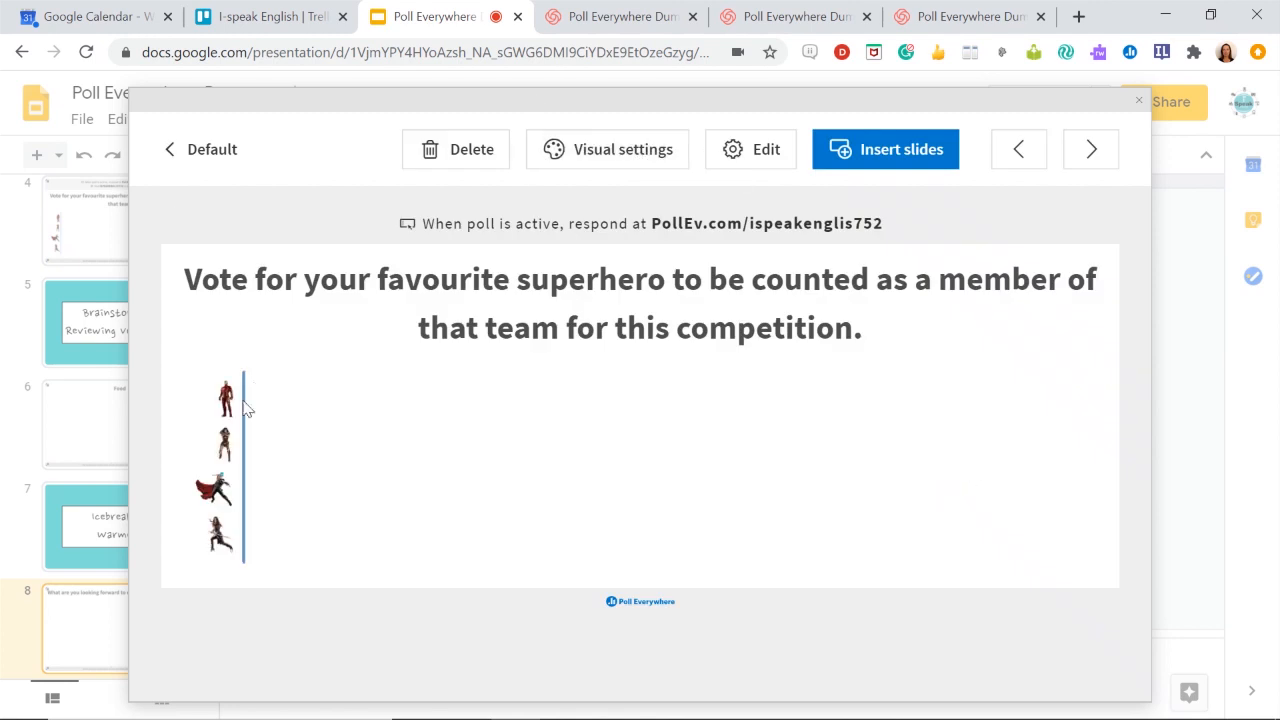
pyautogui.moveTo(578, 156)
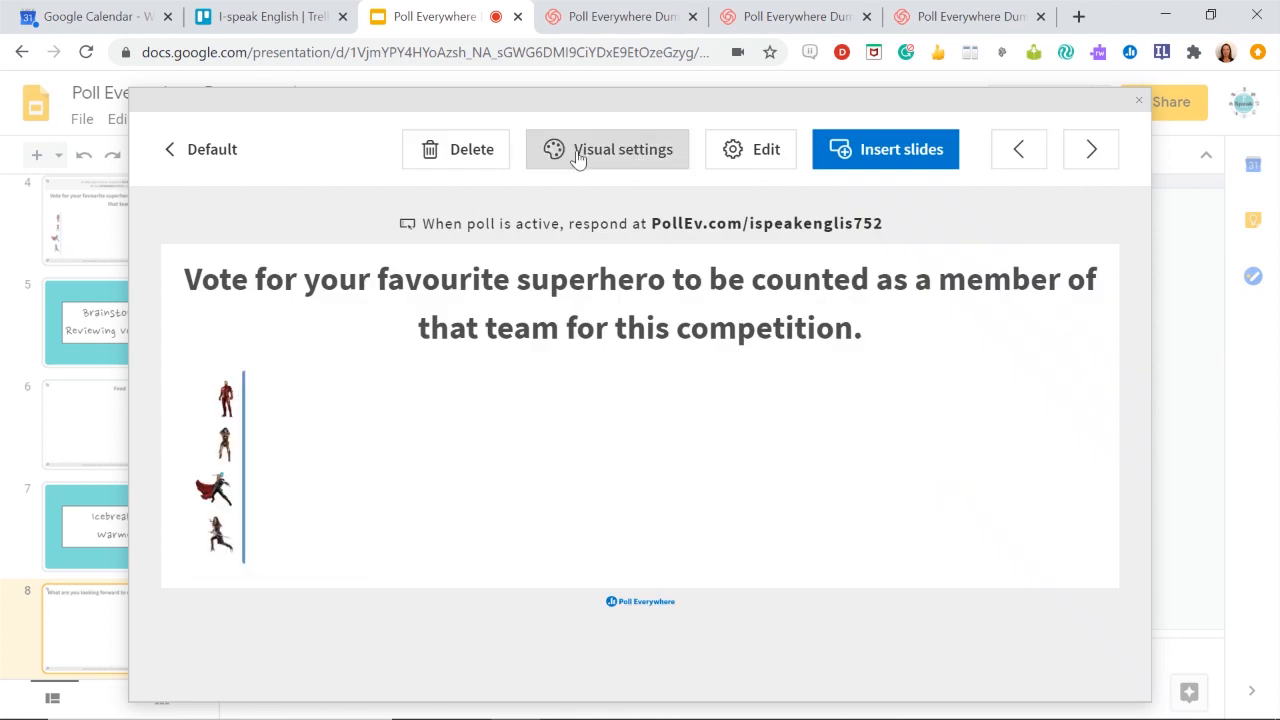
pyautogui.click(608, 148)
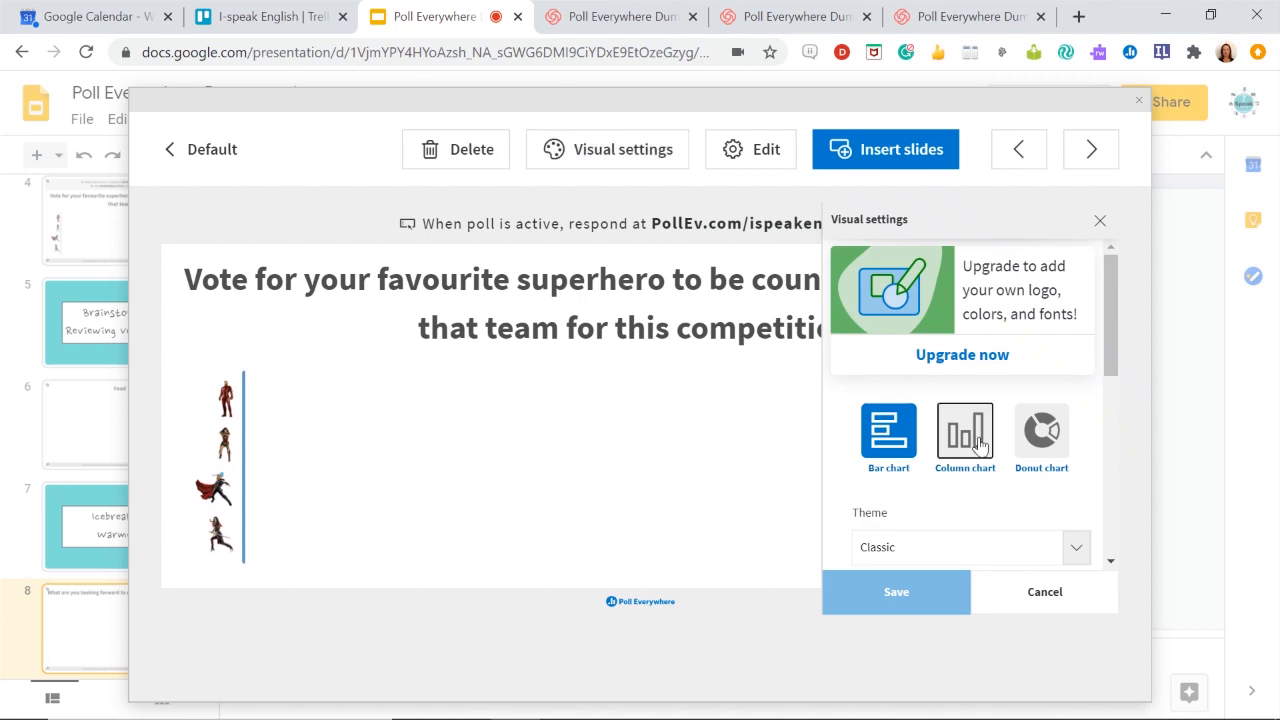
pyautogui.click(964, 430)
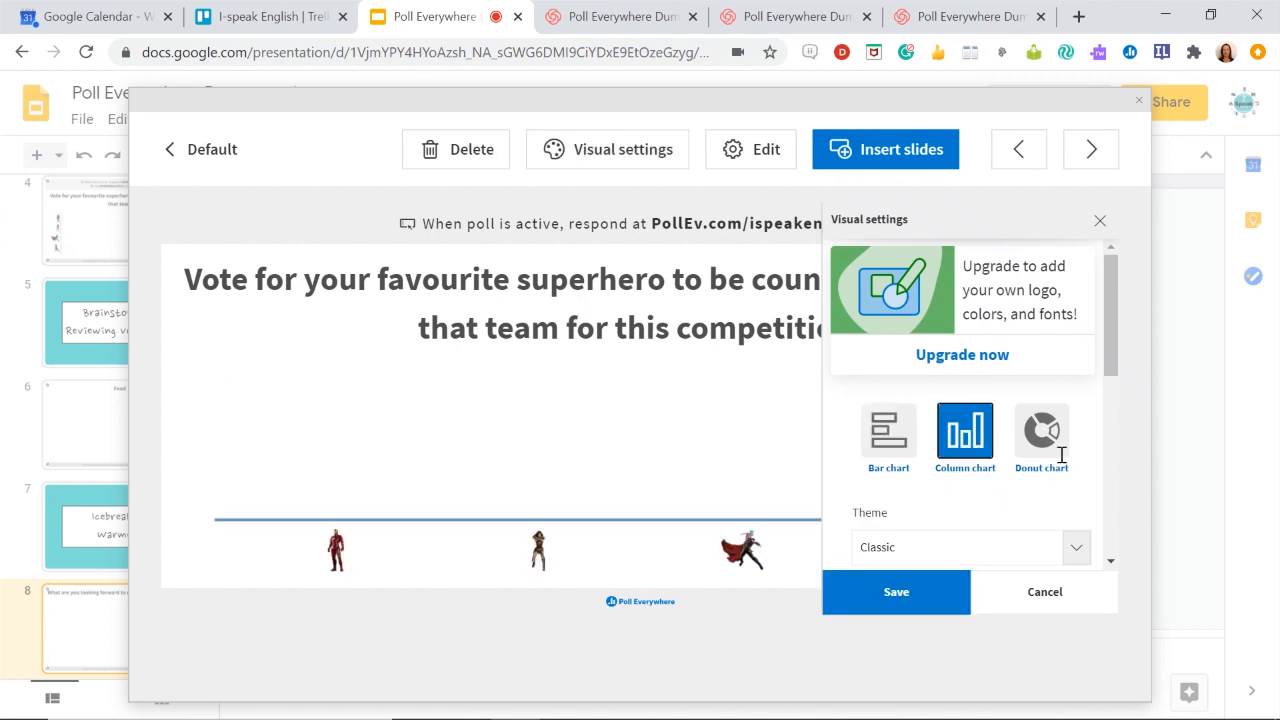
pyautogui.click(1040, 432)
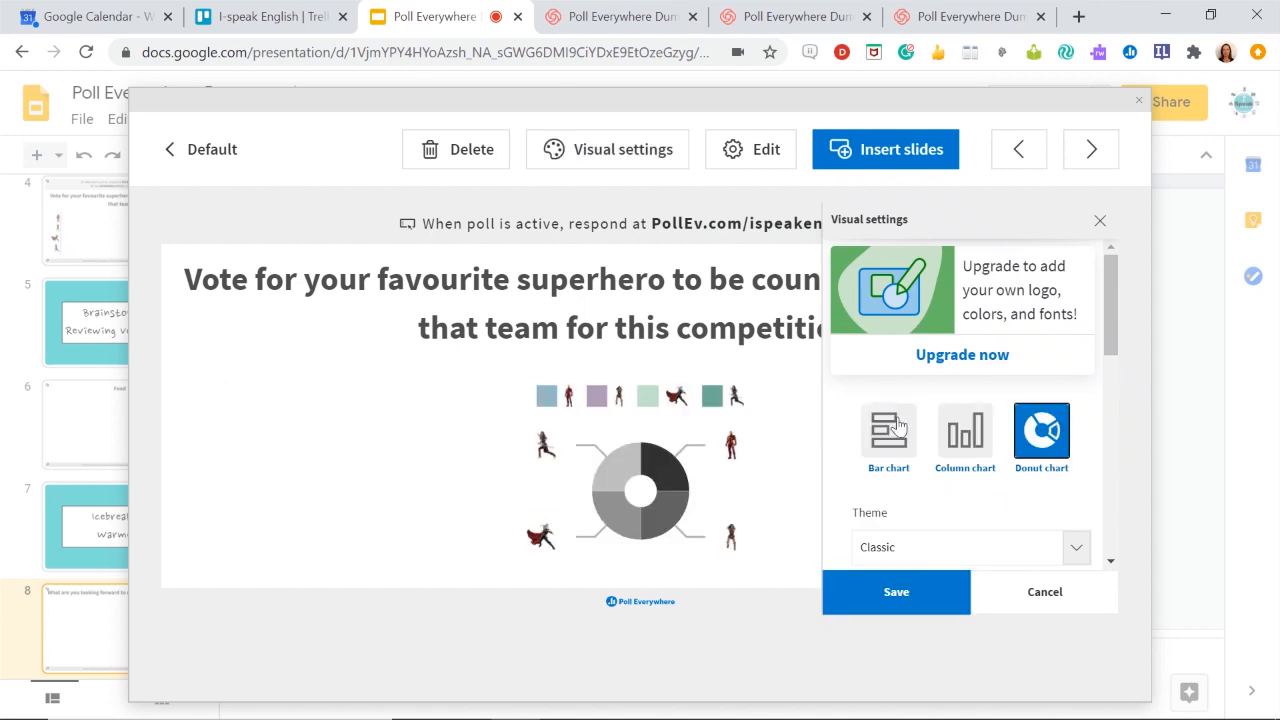
pyautogui.click(888, 434)
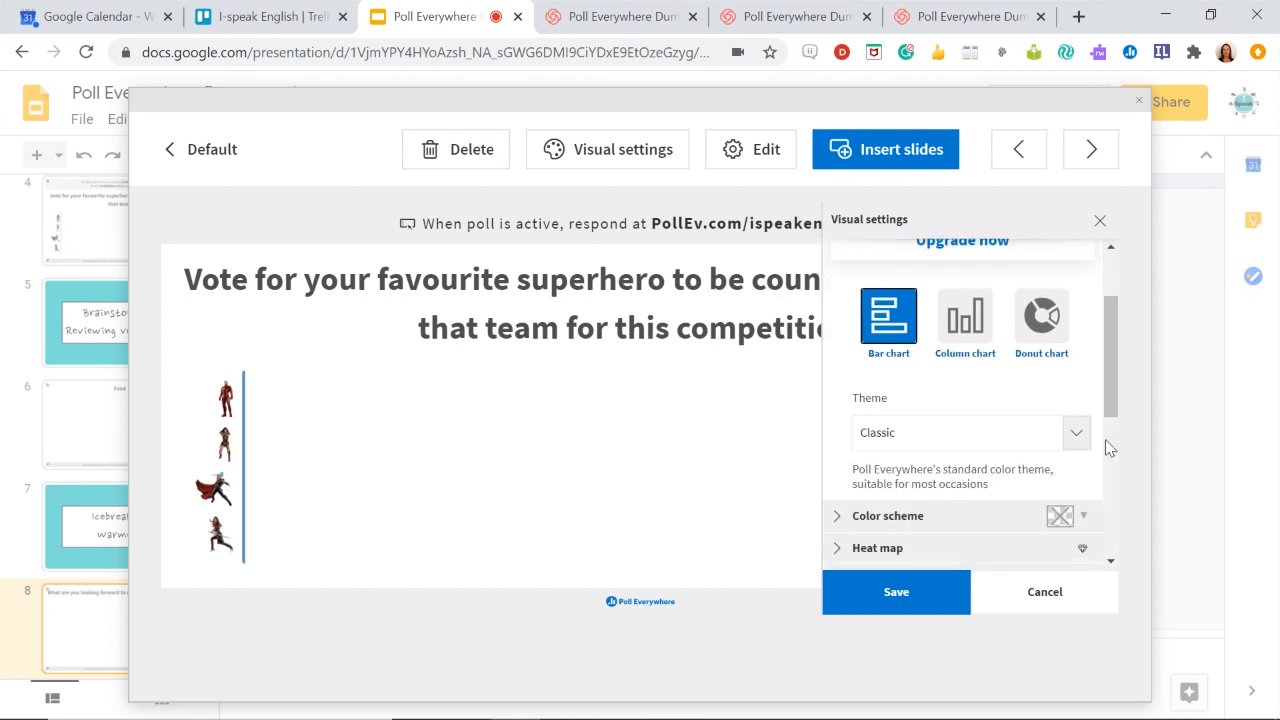
# Step: Set the superhero poll's results theme to Dark
pyautogui.click(966, 432)
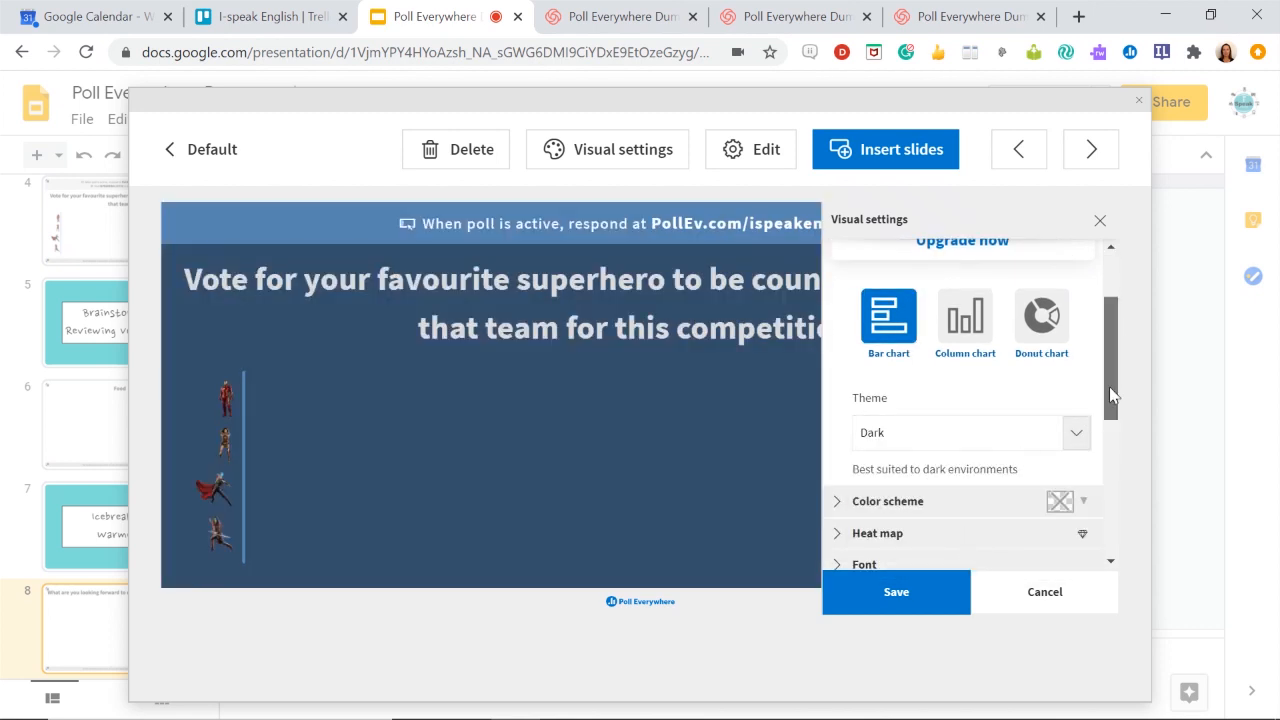
pyautogui.scroll(-3)
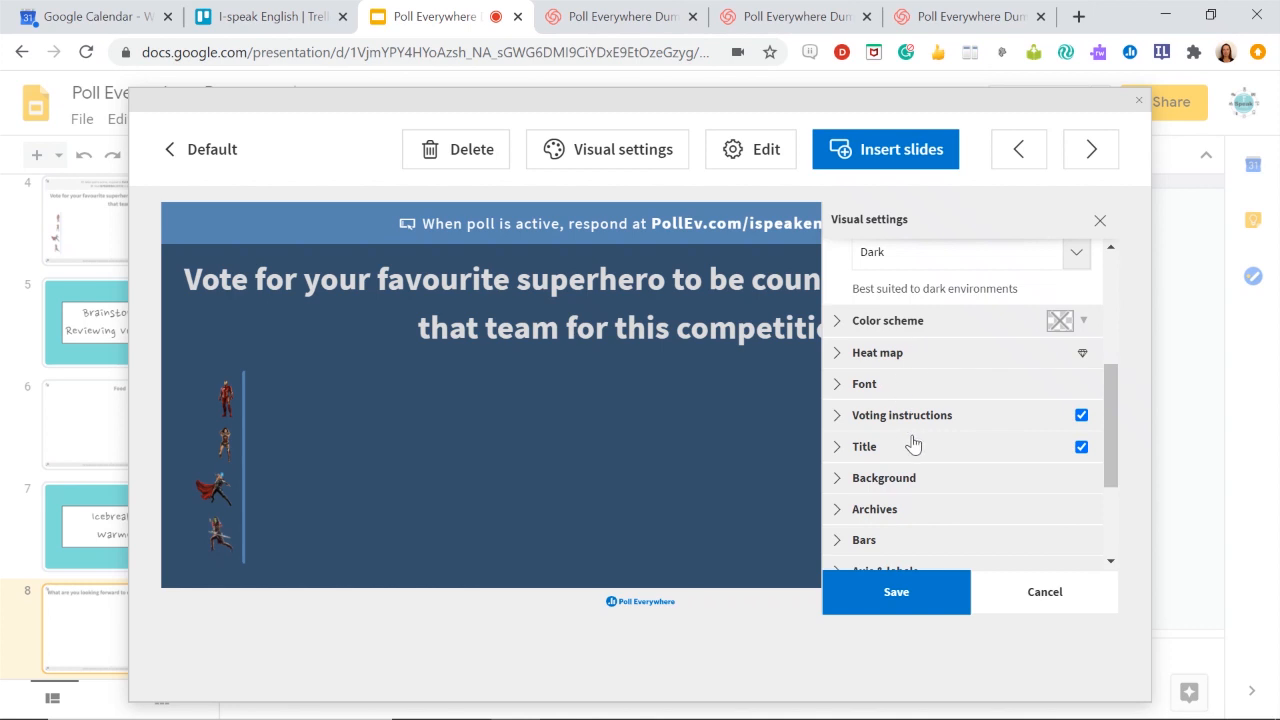
pyautogui.scroll(-3)
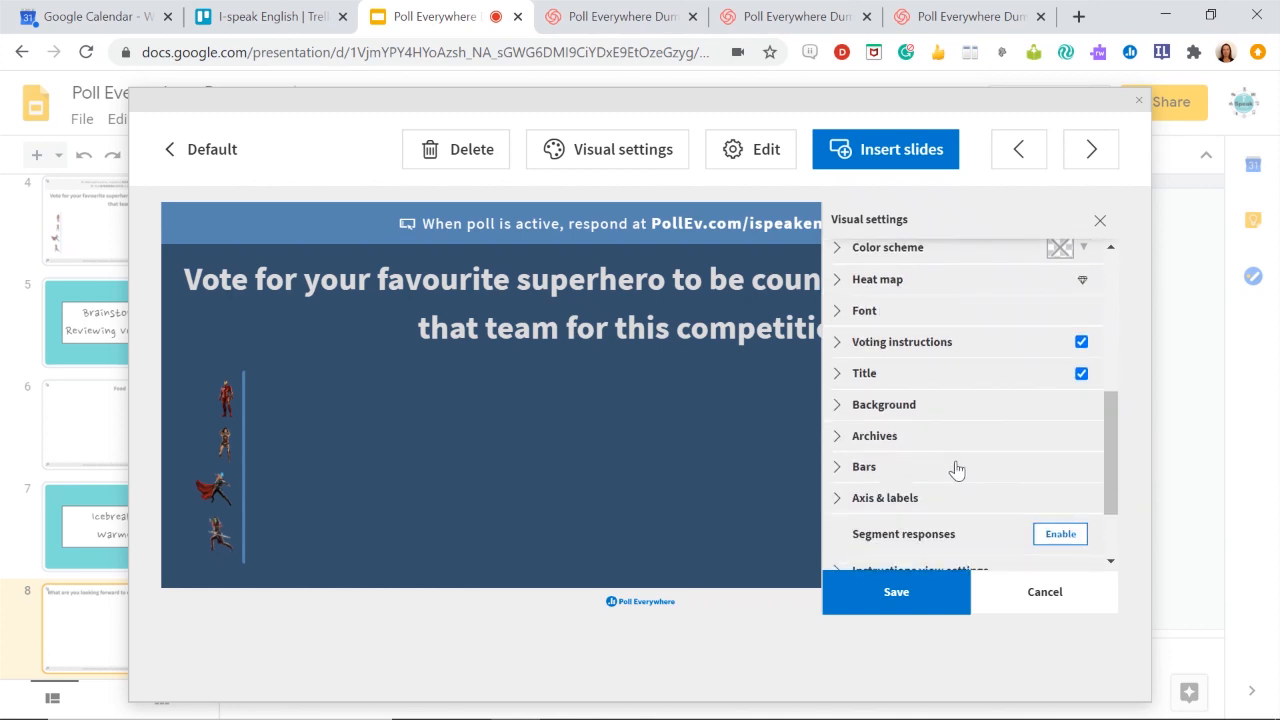
pyautogui.scroll(-3)
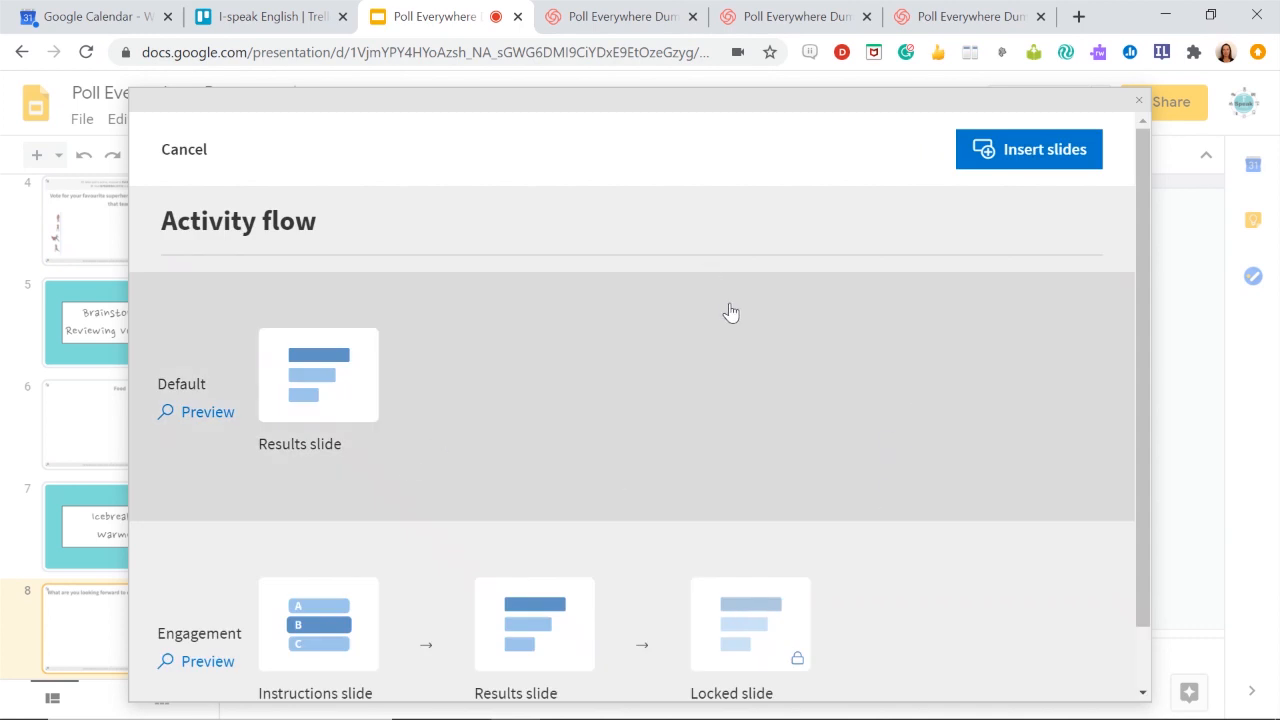
# Step: Insert the superhero poll as the Engagement flow: instructions, results and locked slides
pyautogui.scroll(-3)
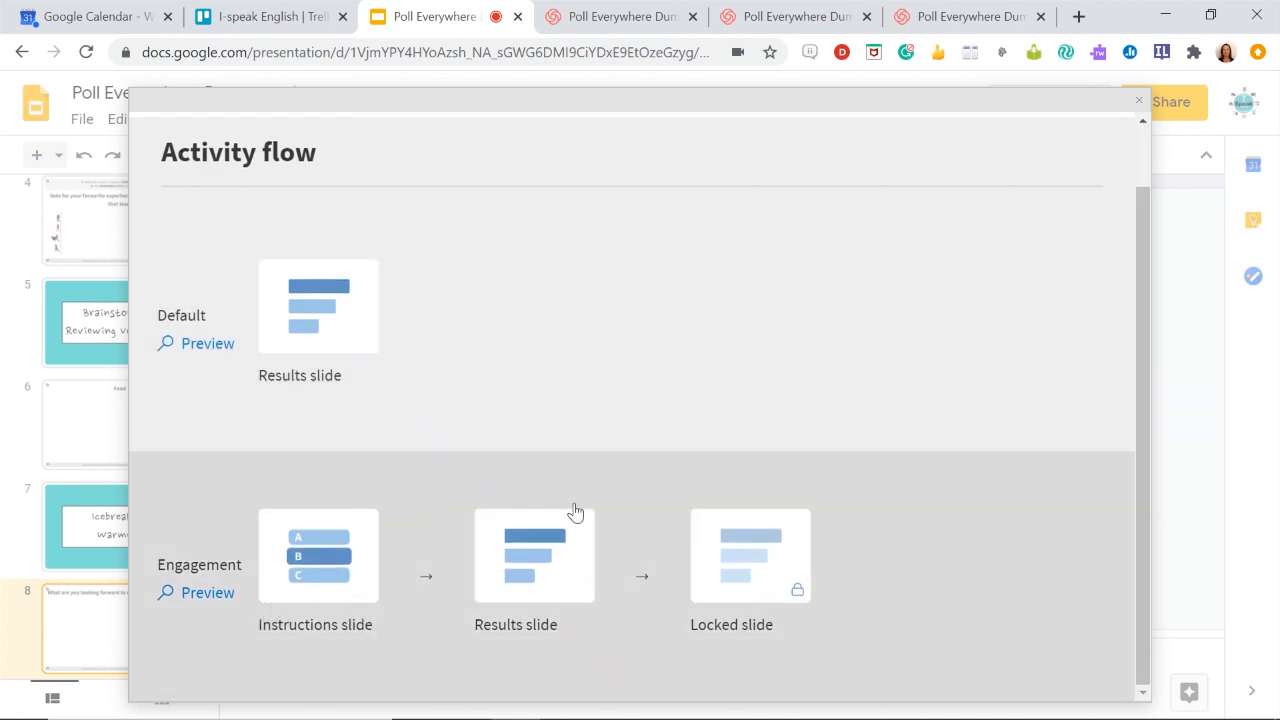
pyautogui.moveTo(864, 552)
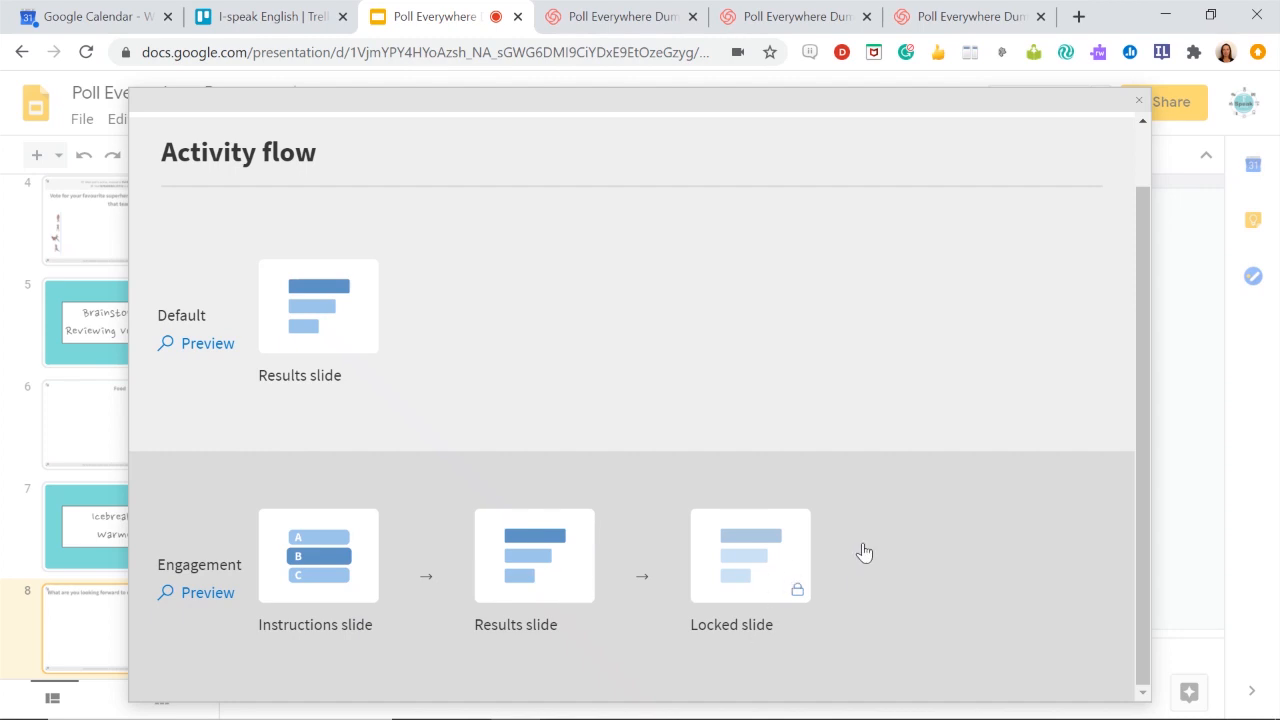
pyautogui.moveTo(214, 510)
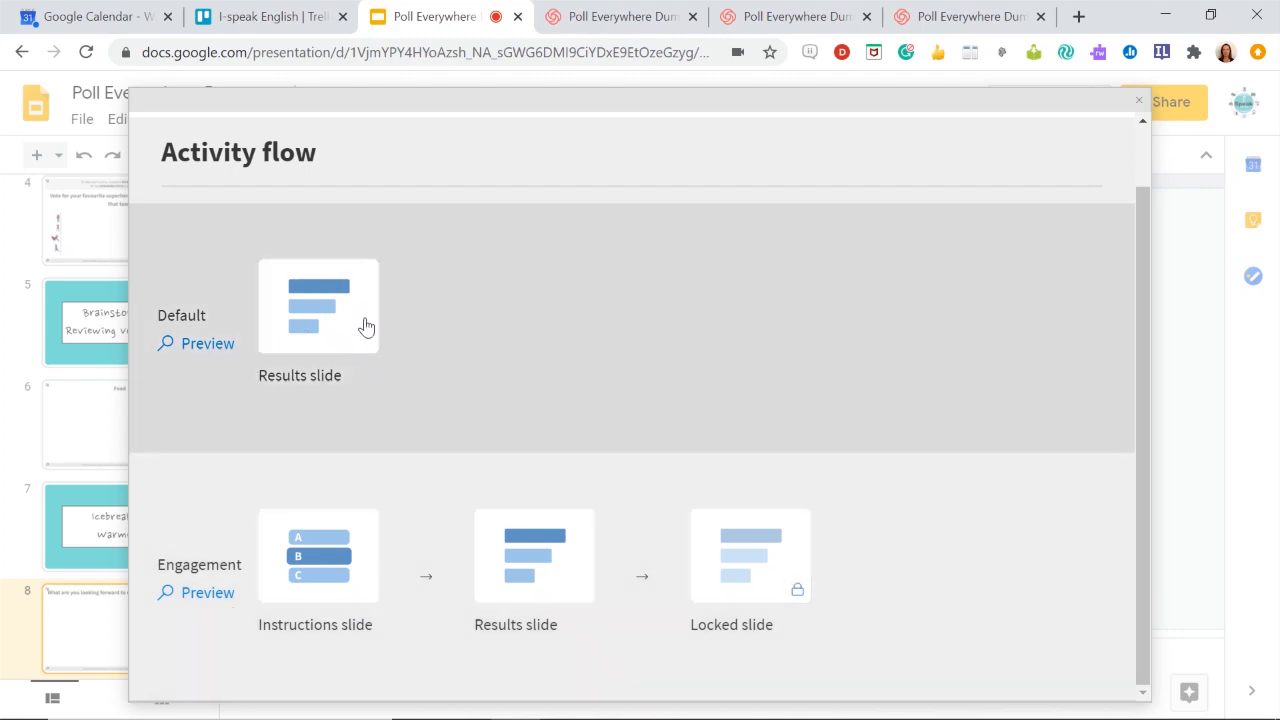
pyautogui.moveTo(232, 488)
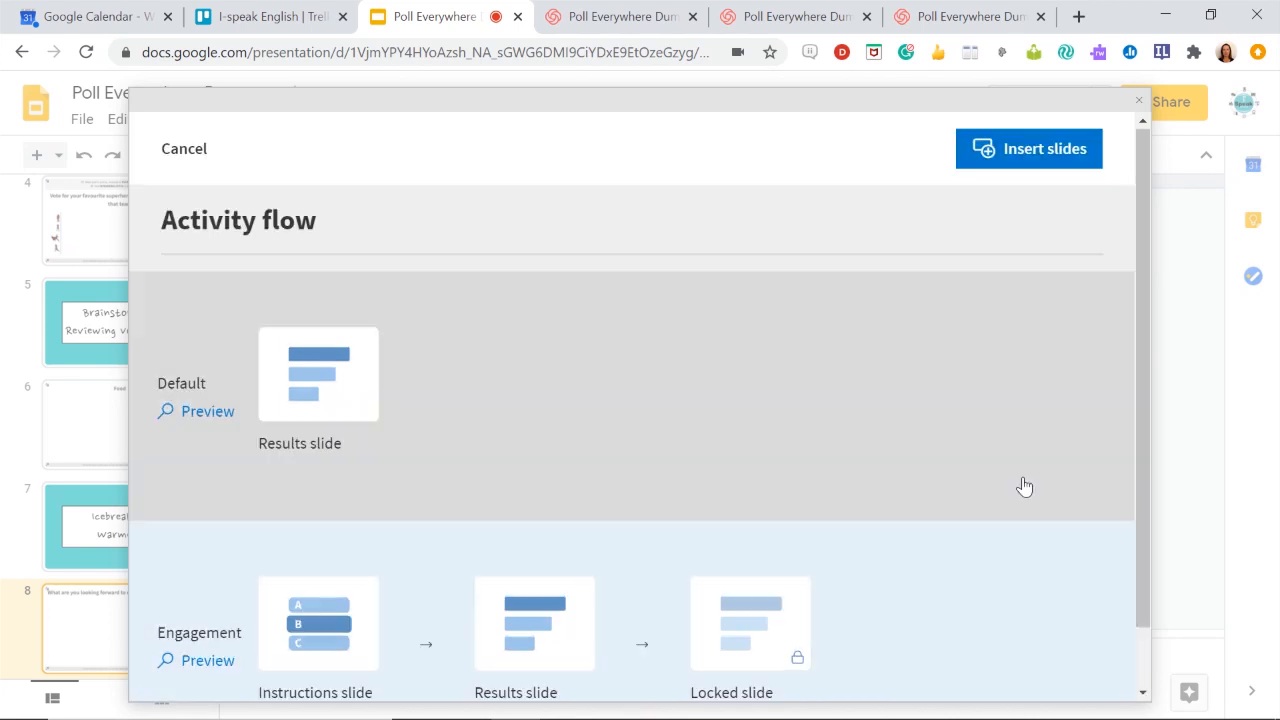
pyautogui.click(1028, 148)
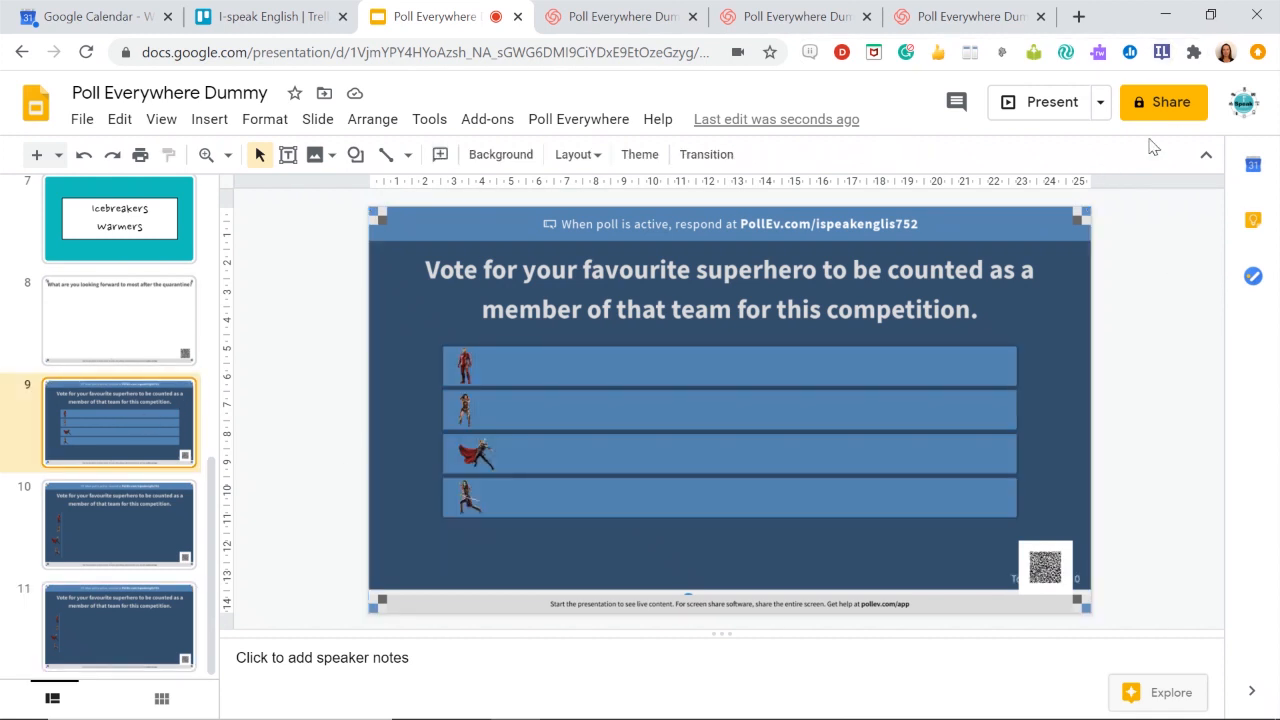
pyautogui.click(1040, 102)
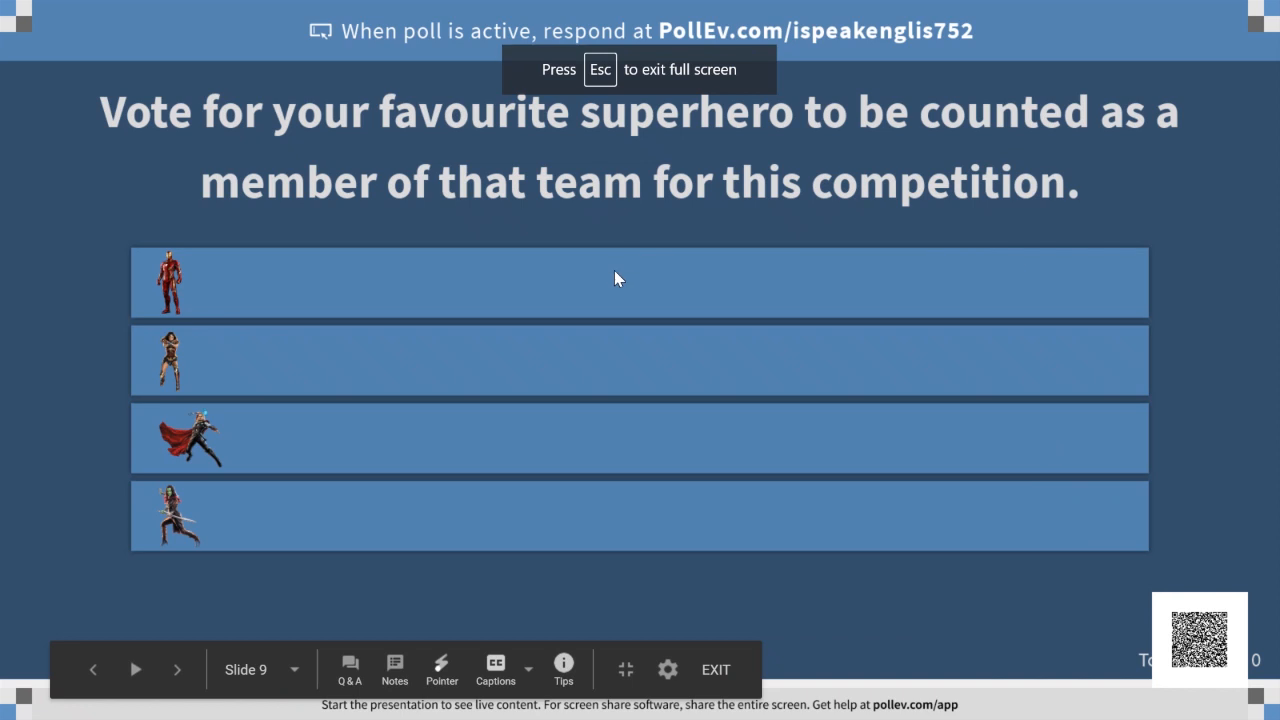
pyautogui.moveTo(884, 48)
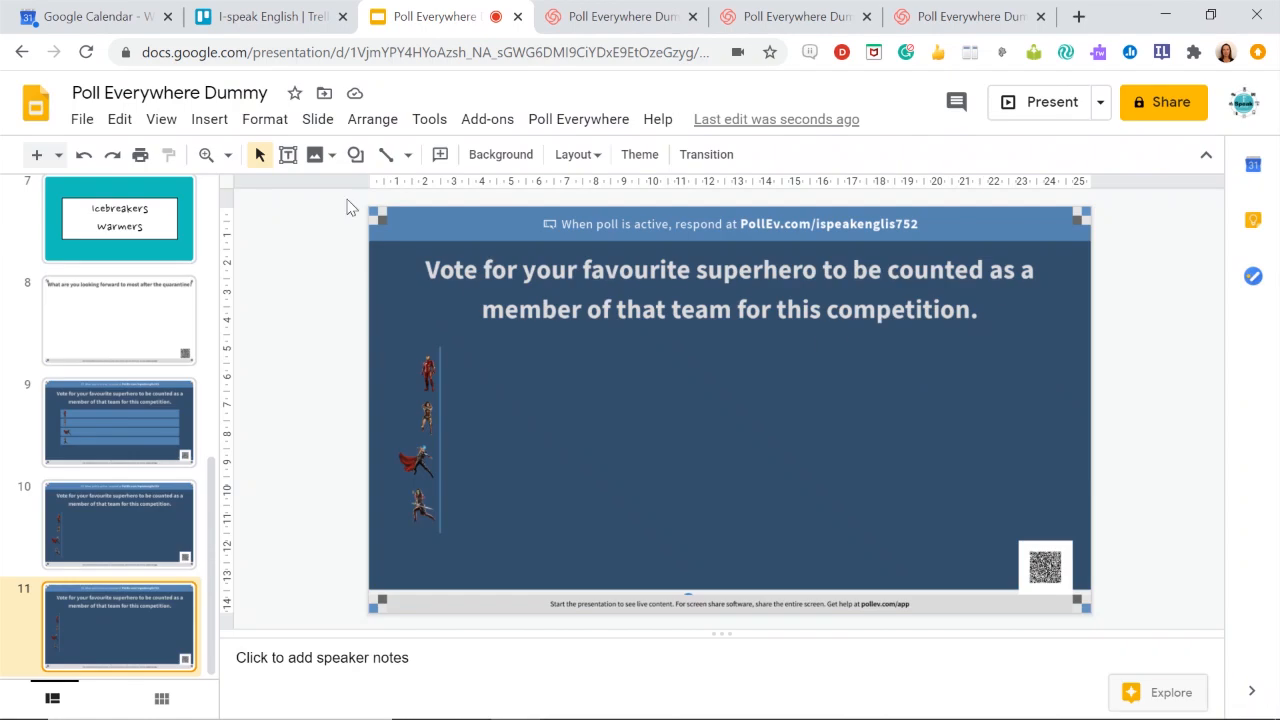
pyautogui.click(578, 120)
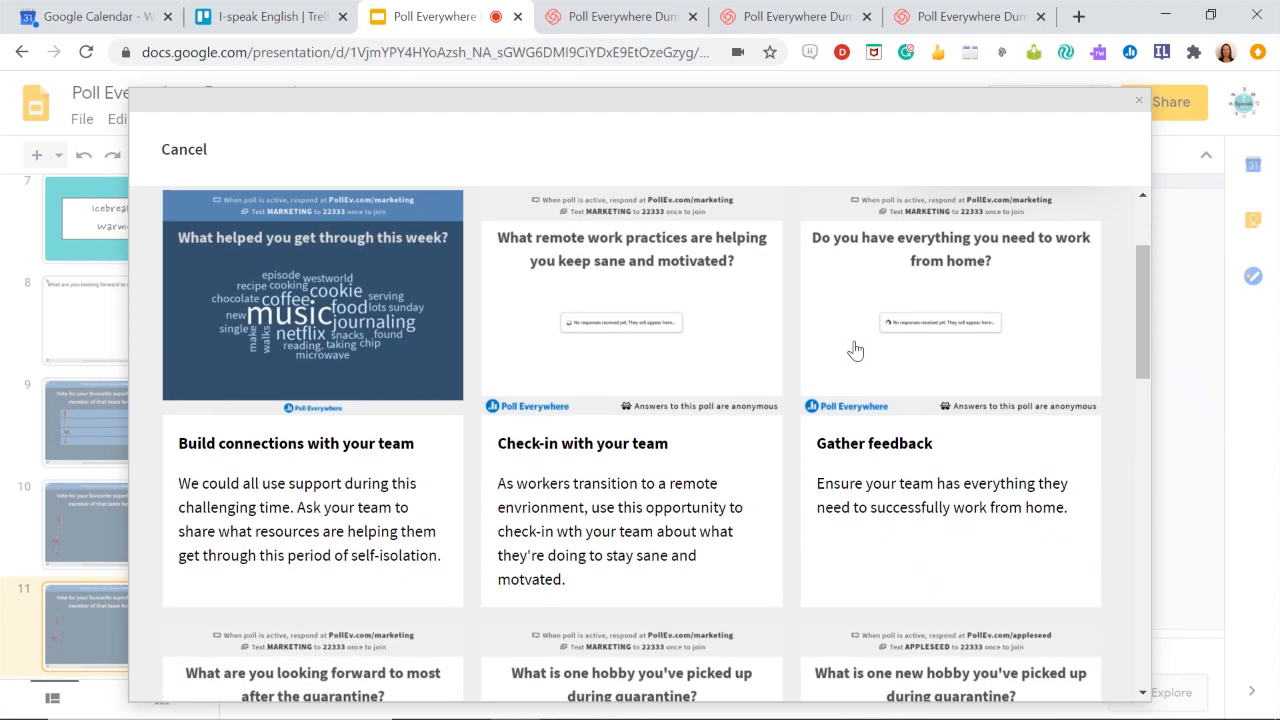
pyautogui.scroll(-3)
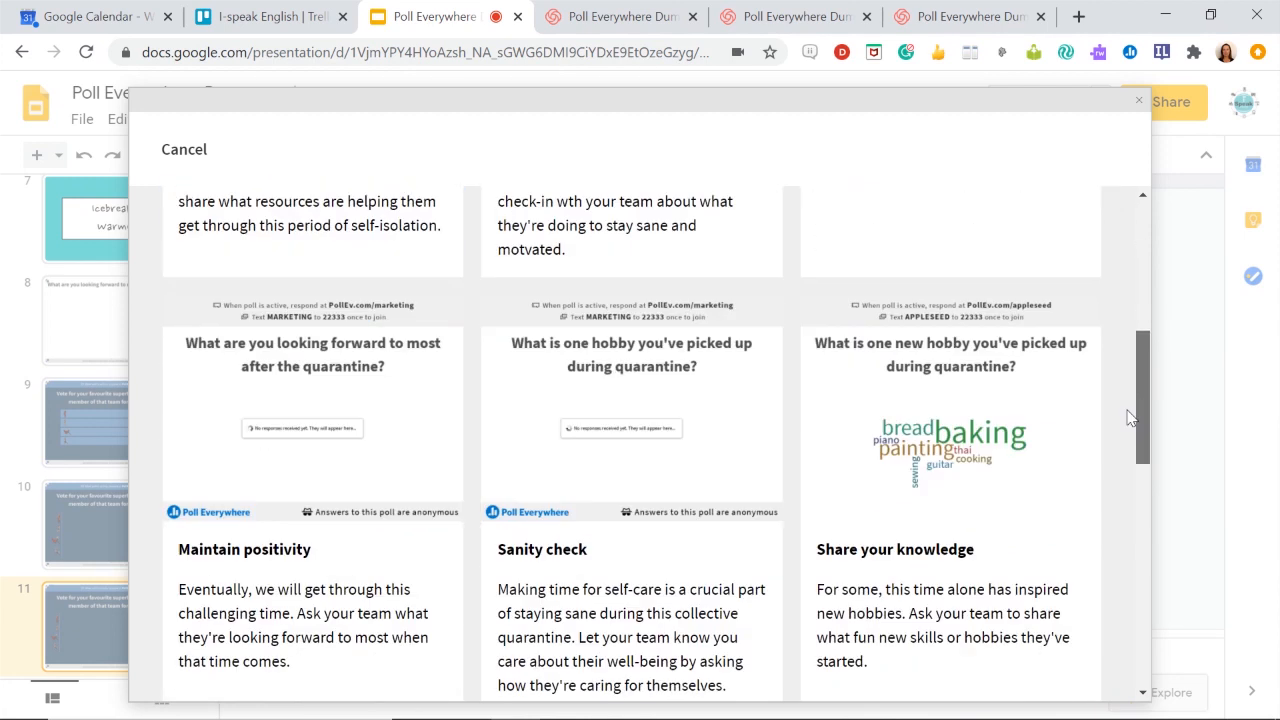
pyautogui.scroll(-3)
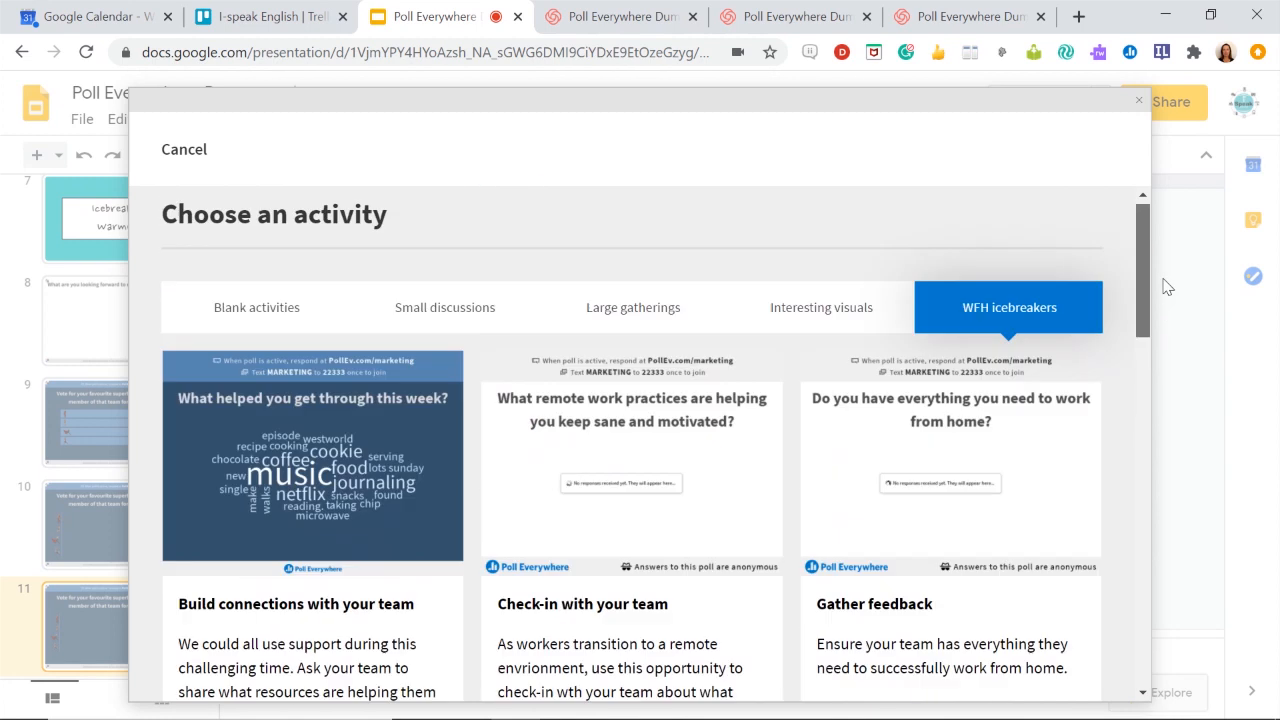
pyautogui.click(444, 308)
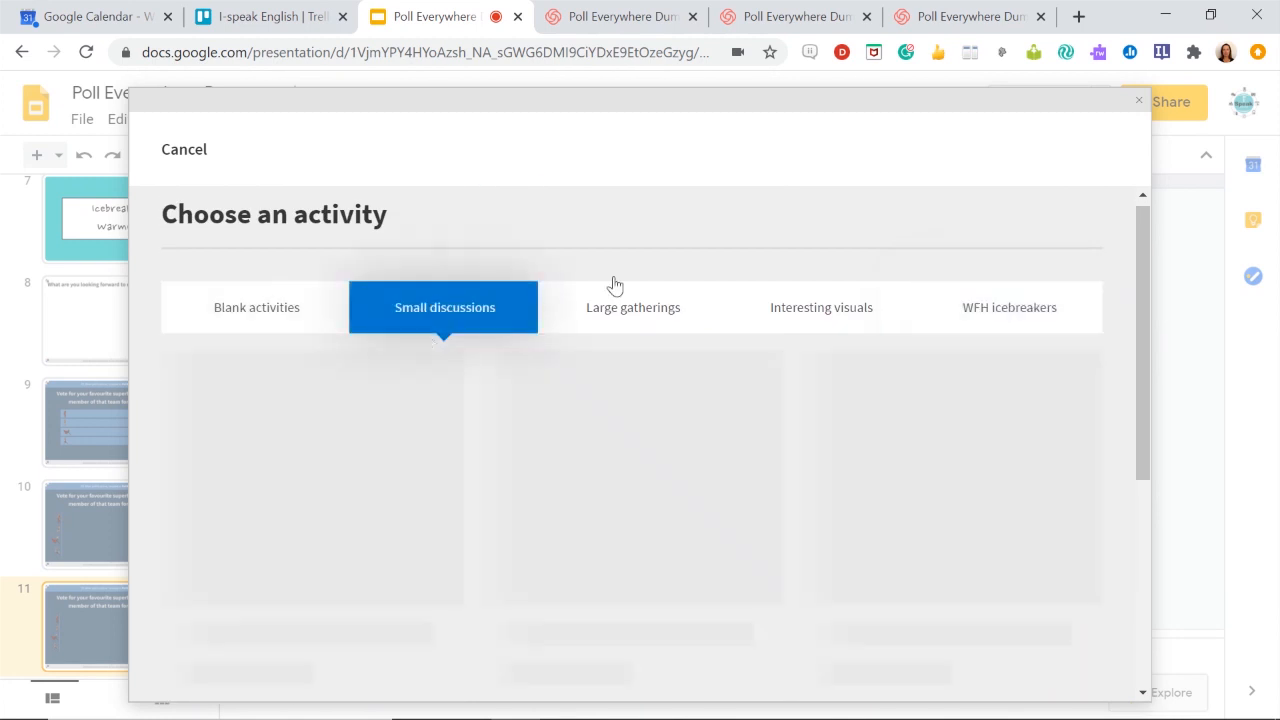
pyautogui.scroll(-3)
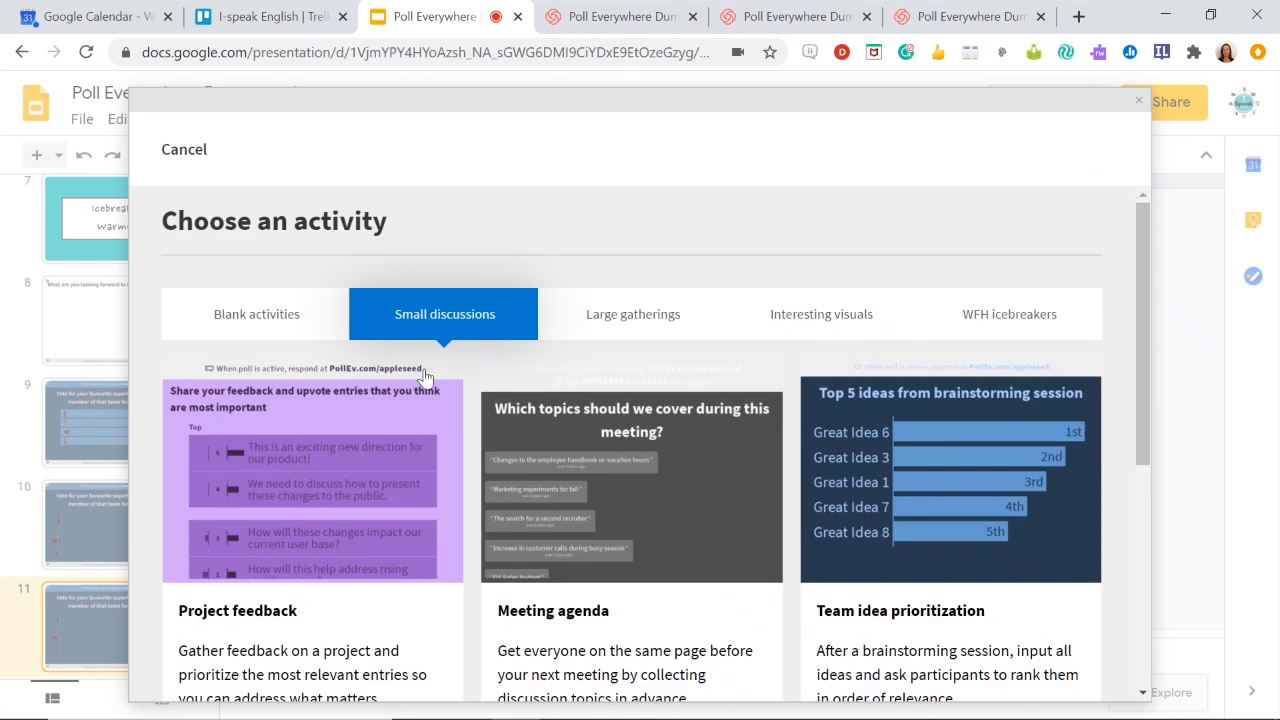
pyautogui.click(256, 312)
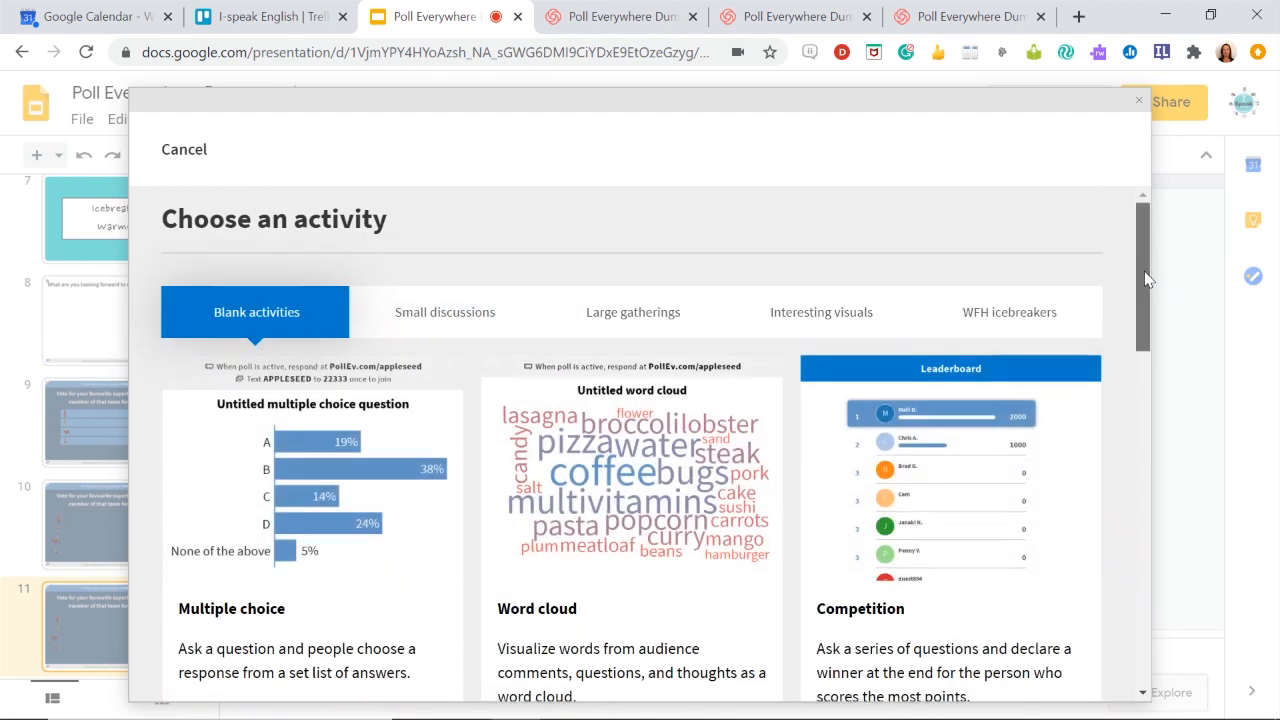
pyautogui.scroll(-3)
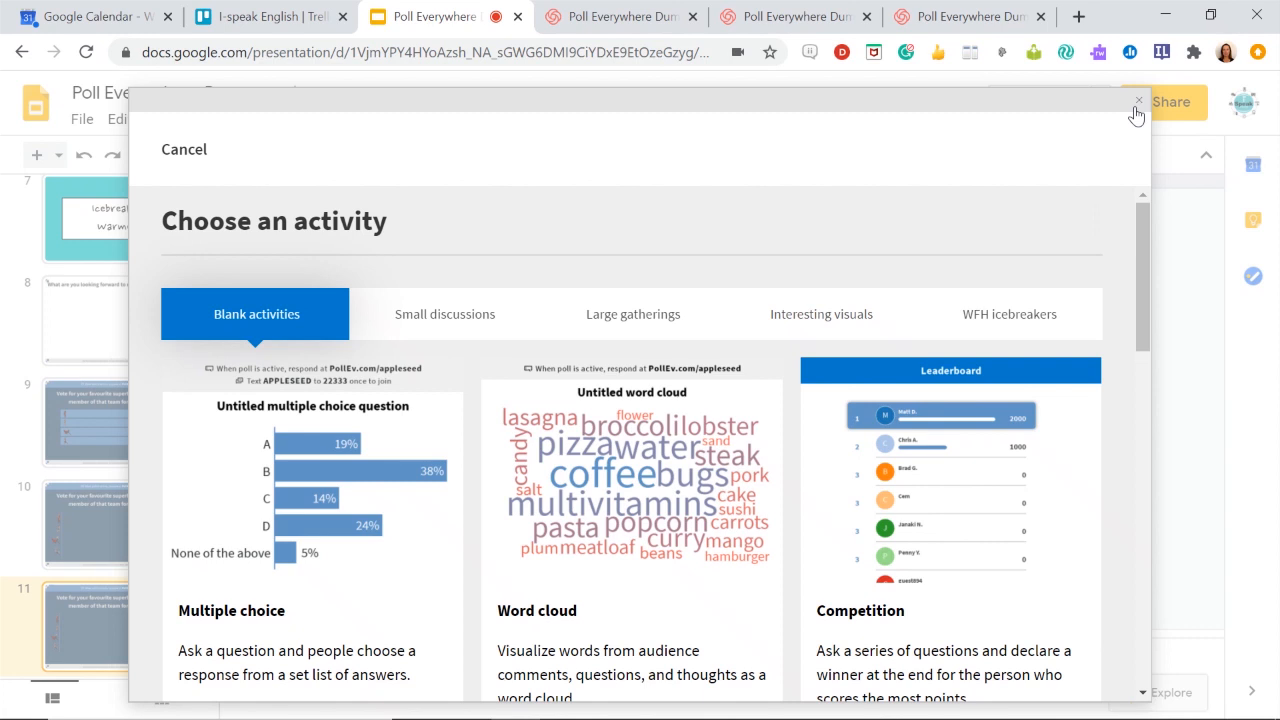
pyautogui.moveTo(1136, 104)
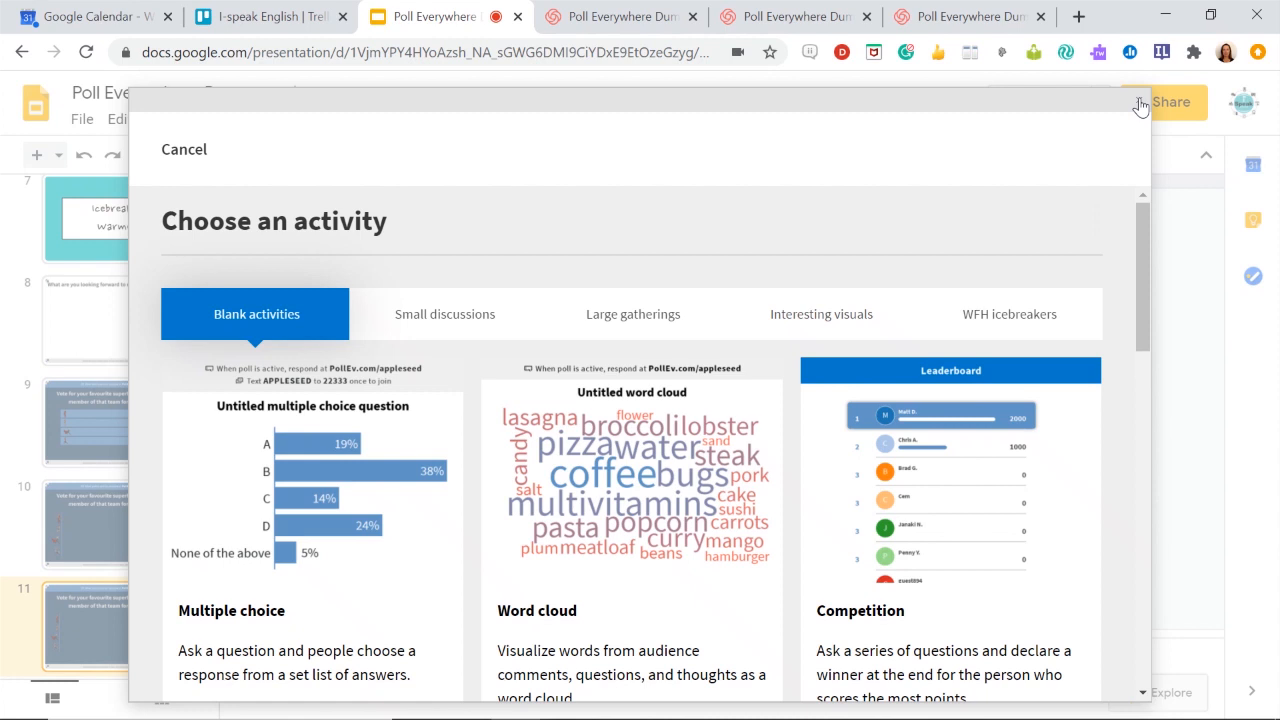
pyautogui.click(184, 148)
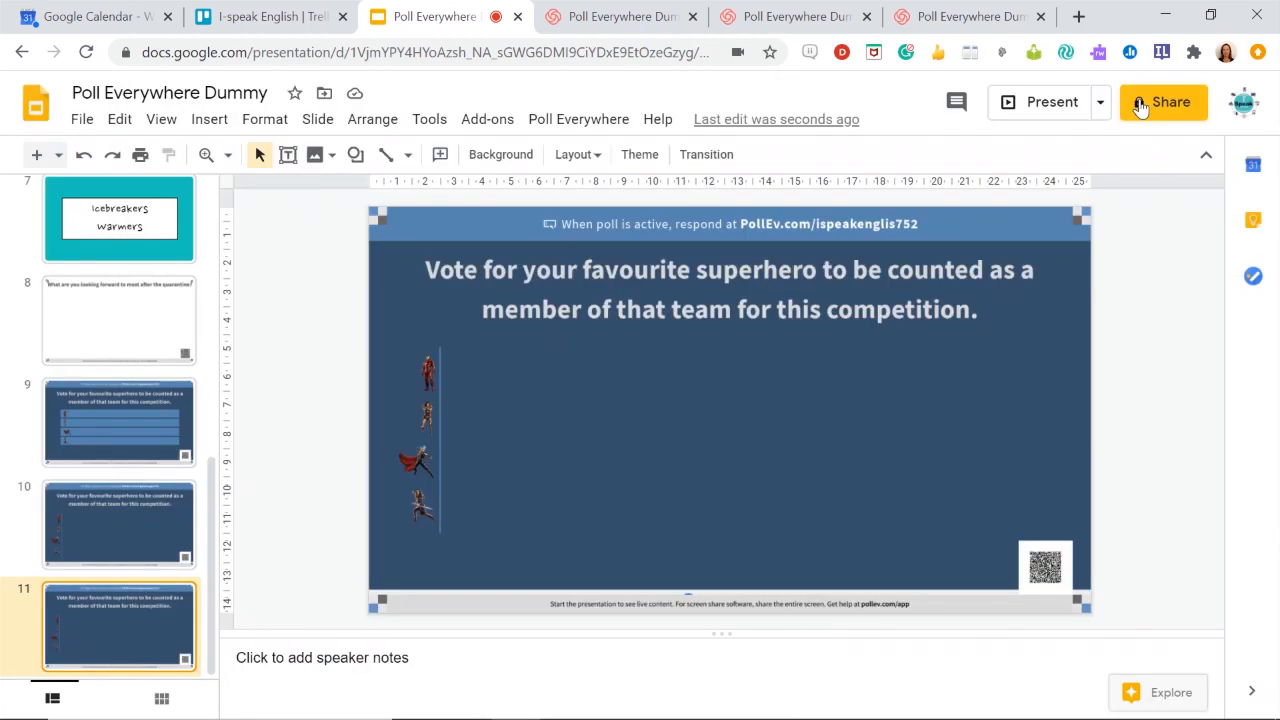